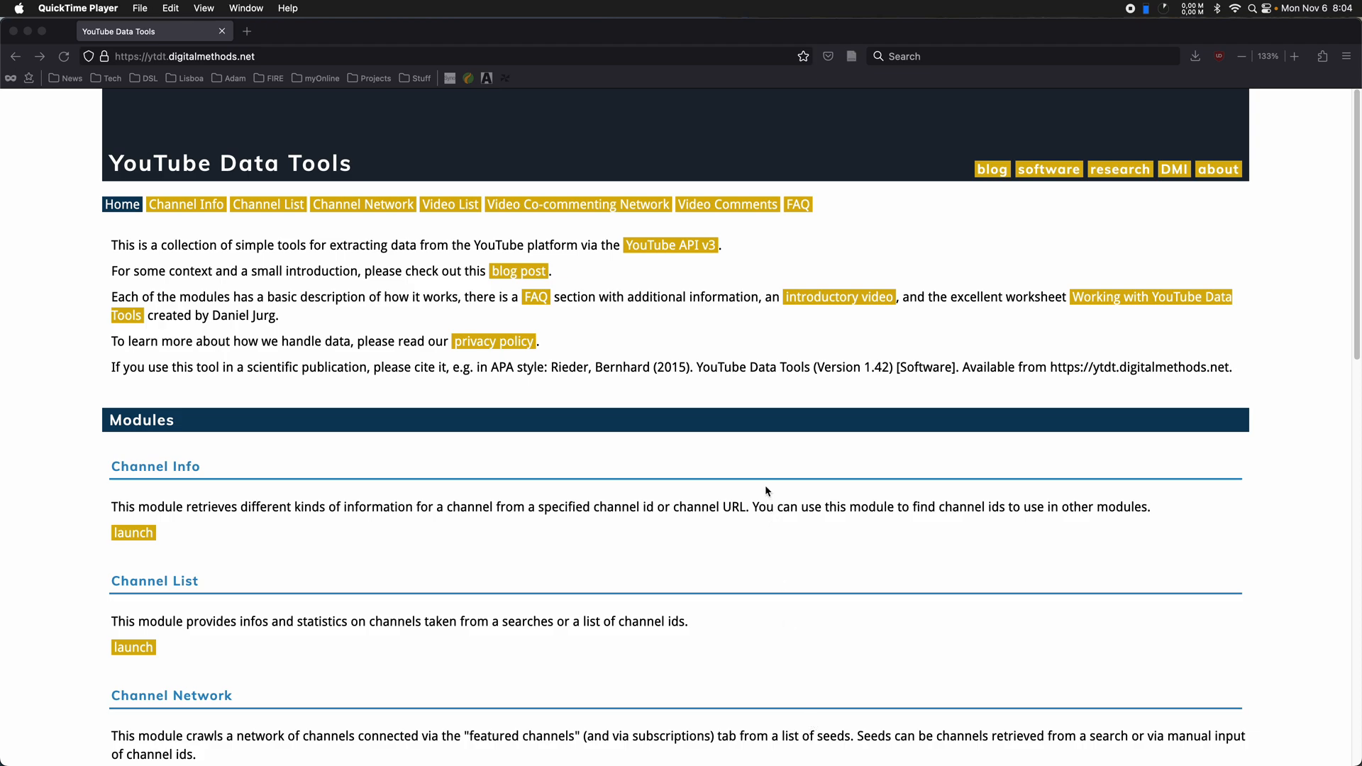
pyautogui.moveTo(580, 229)
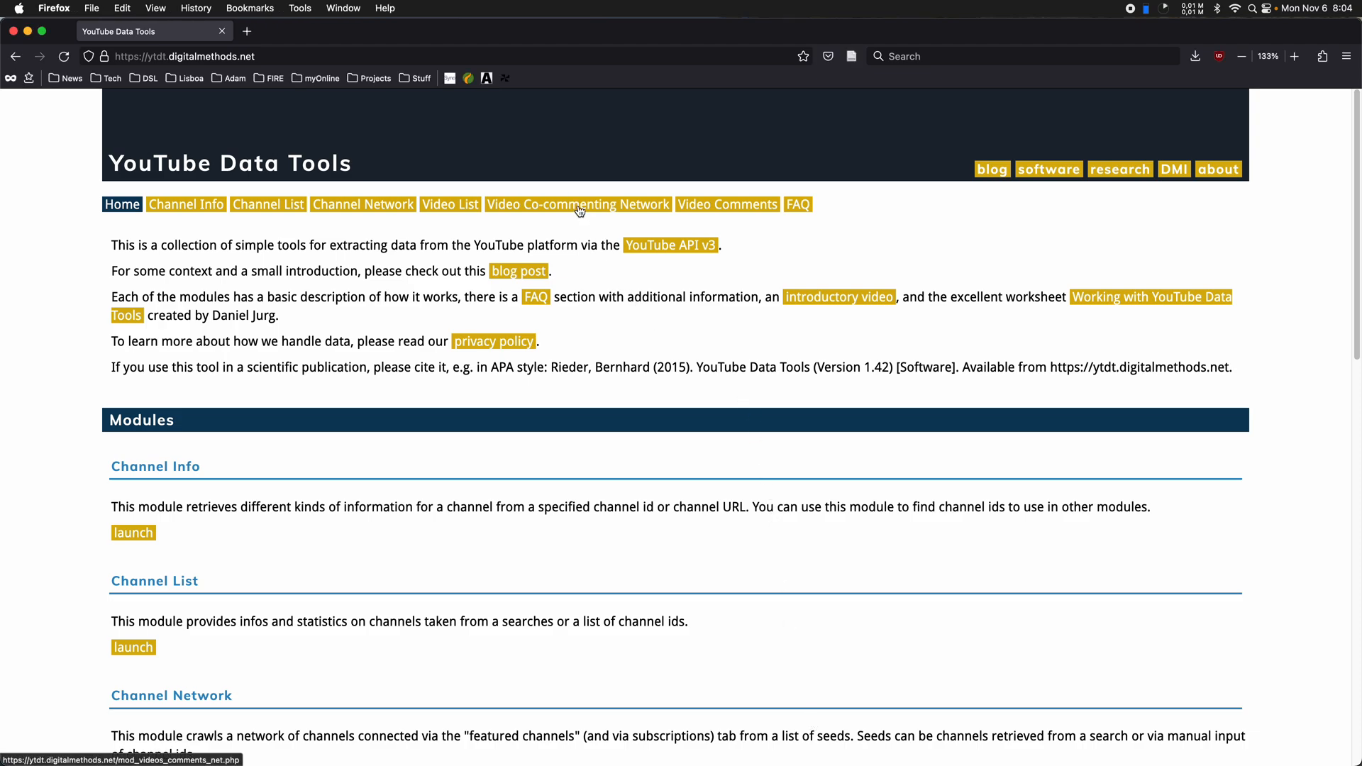
# - Open the Video Co-commenting Network module from the YouTube Data Tools home page
pyautogui.click(577, 204)
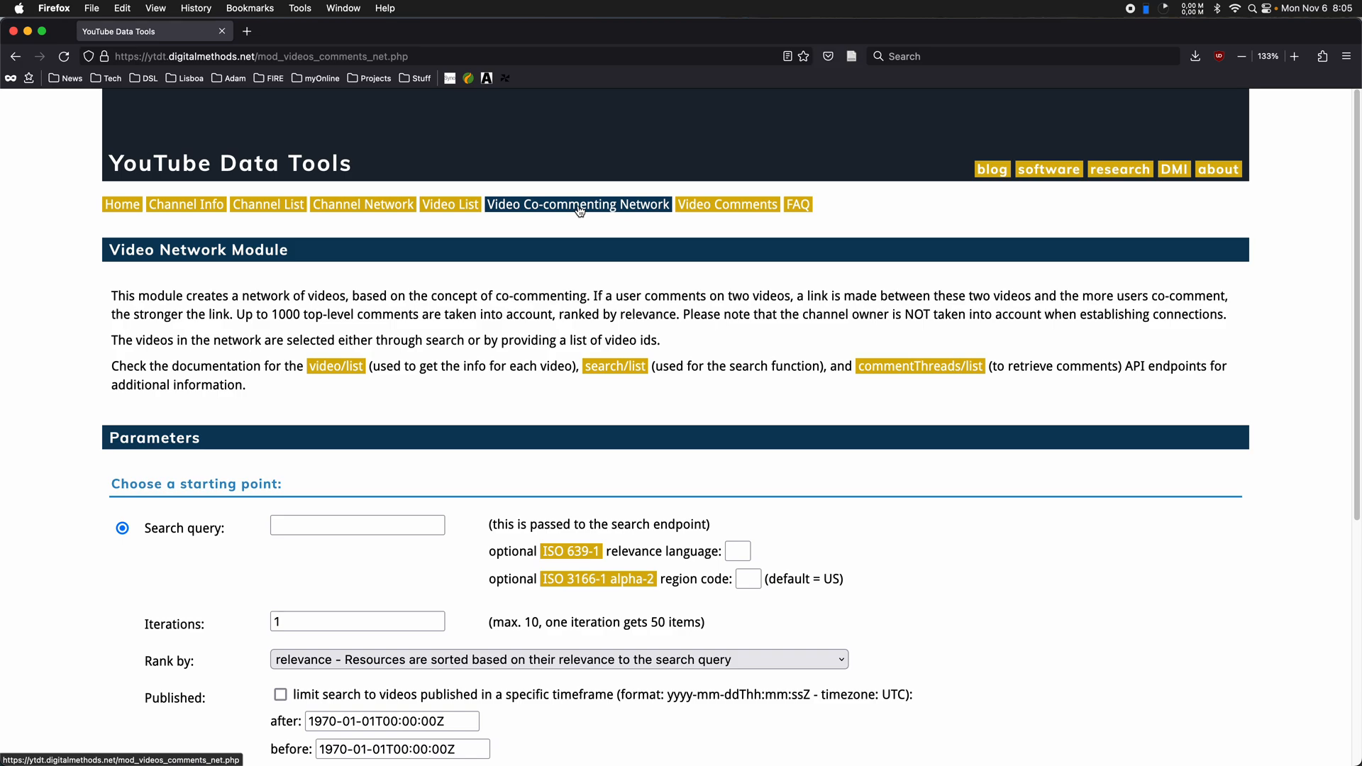
pyautogui.moveTo(581, 227)
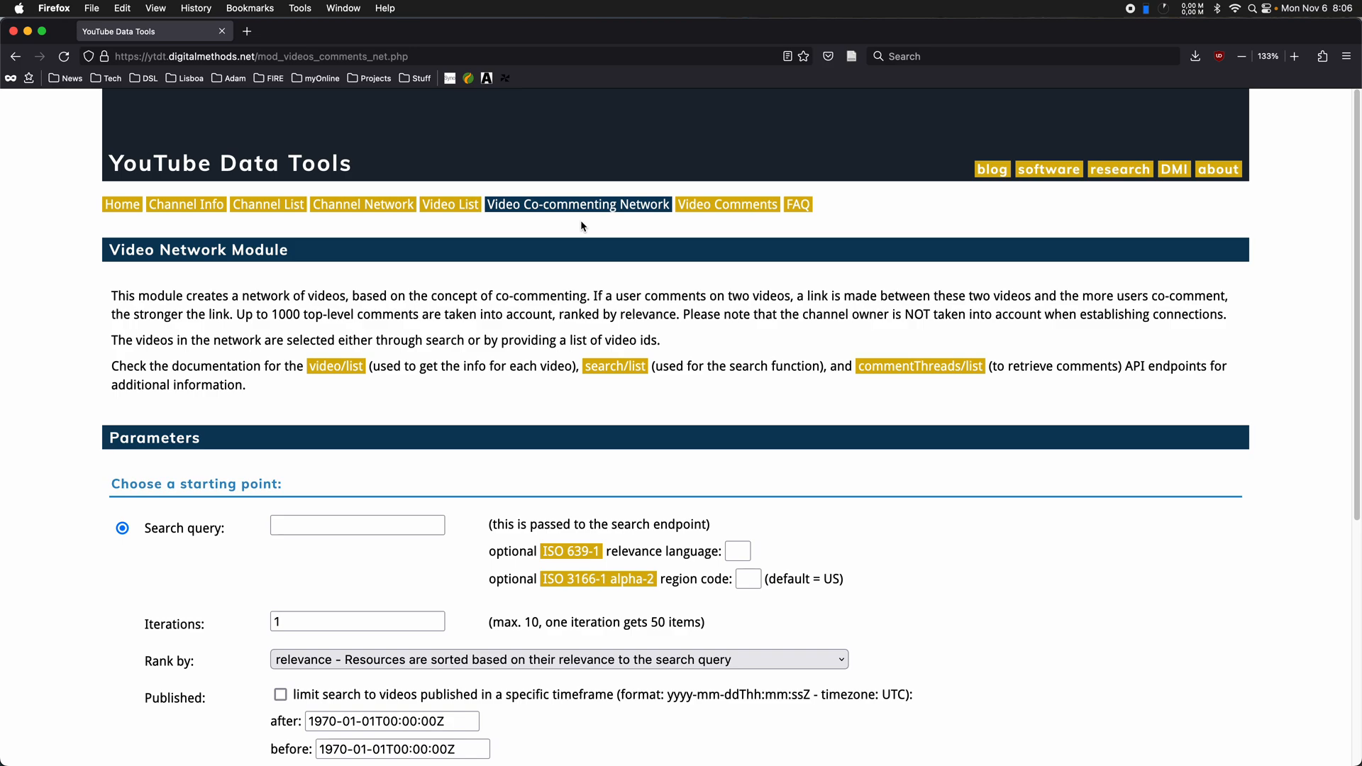
pyautogui.scroll(-3)
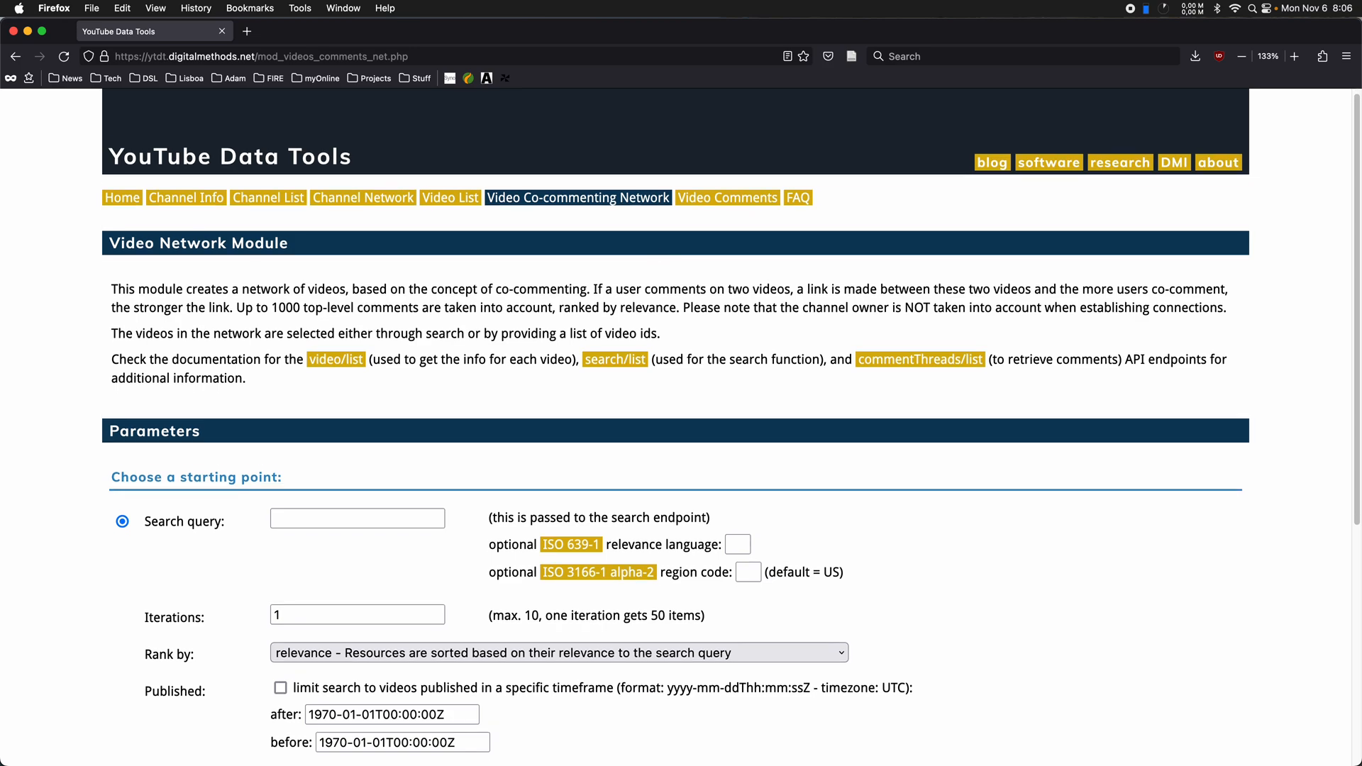
pyautogui.scroll(-3)
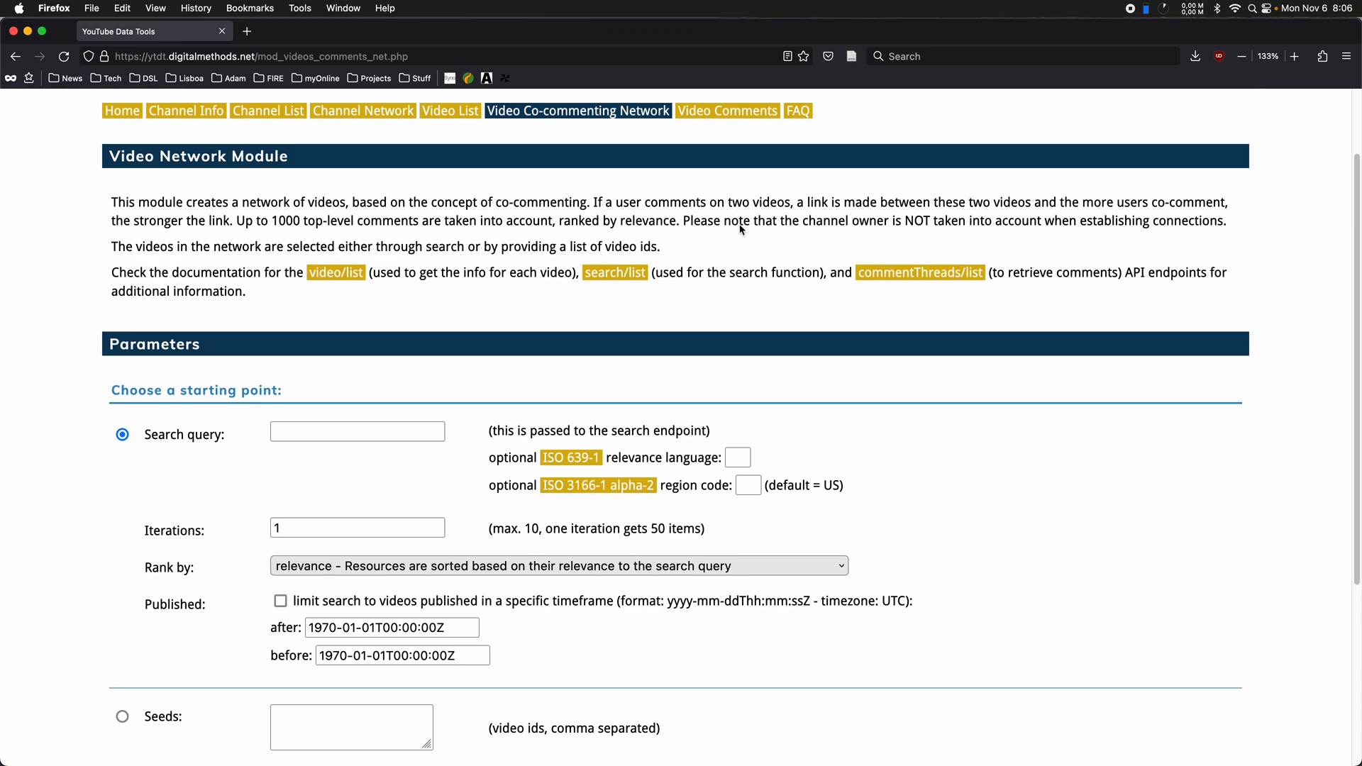
pyautogui.scroll(-3)
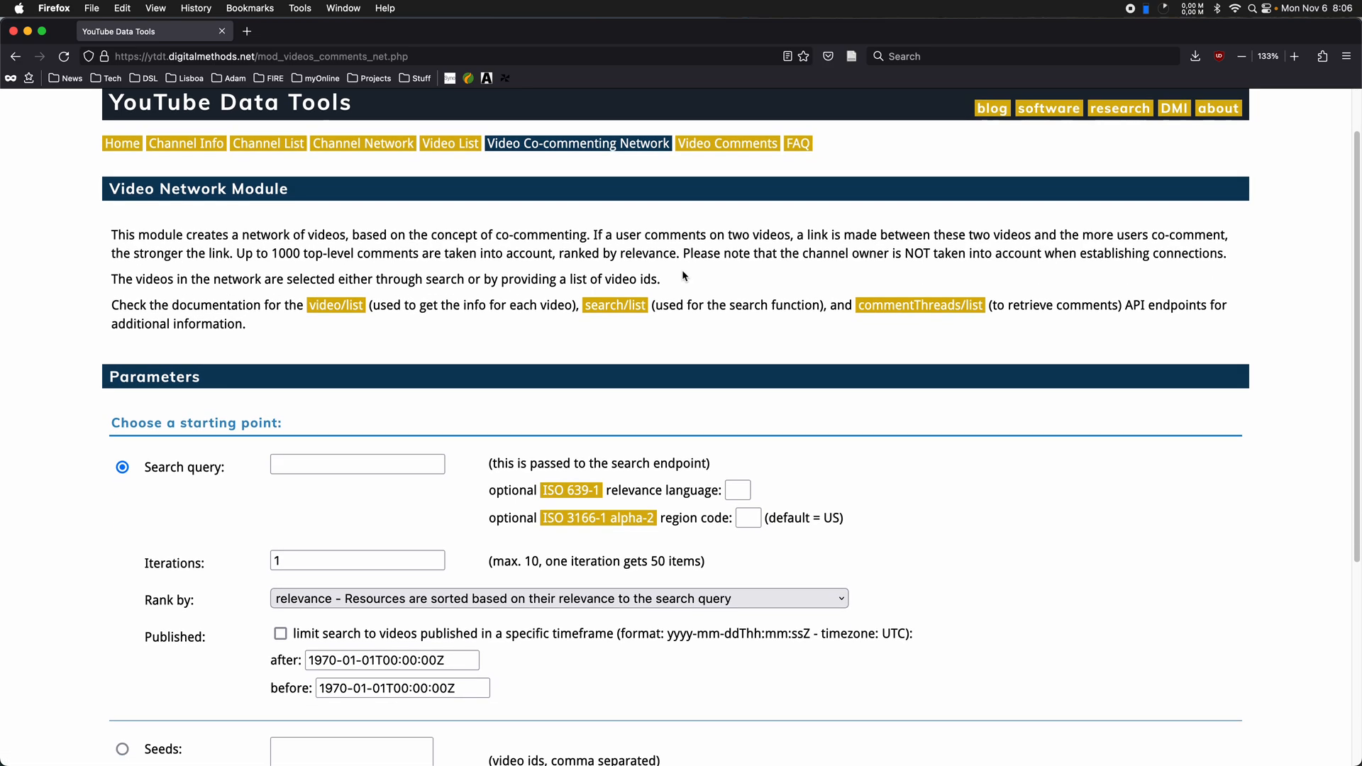
pyautogui.scroll(-3)
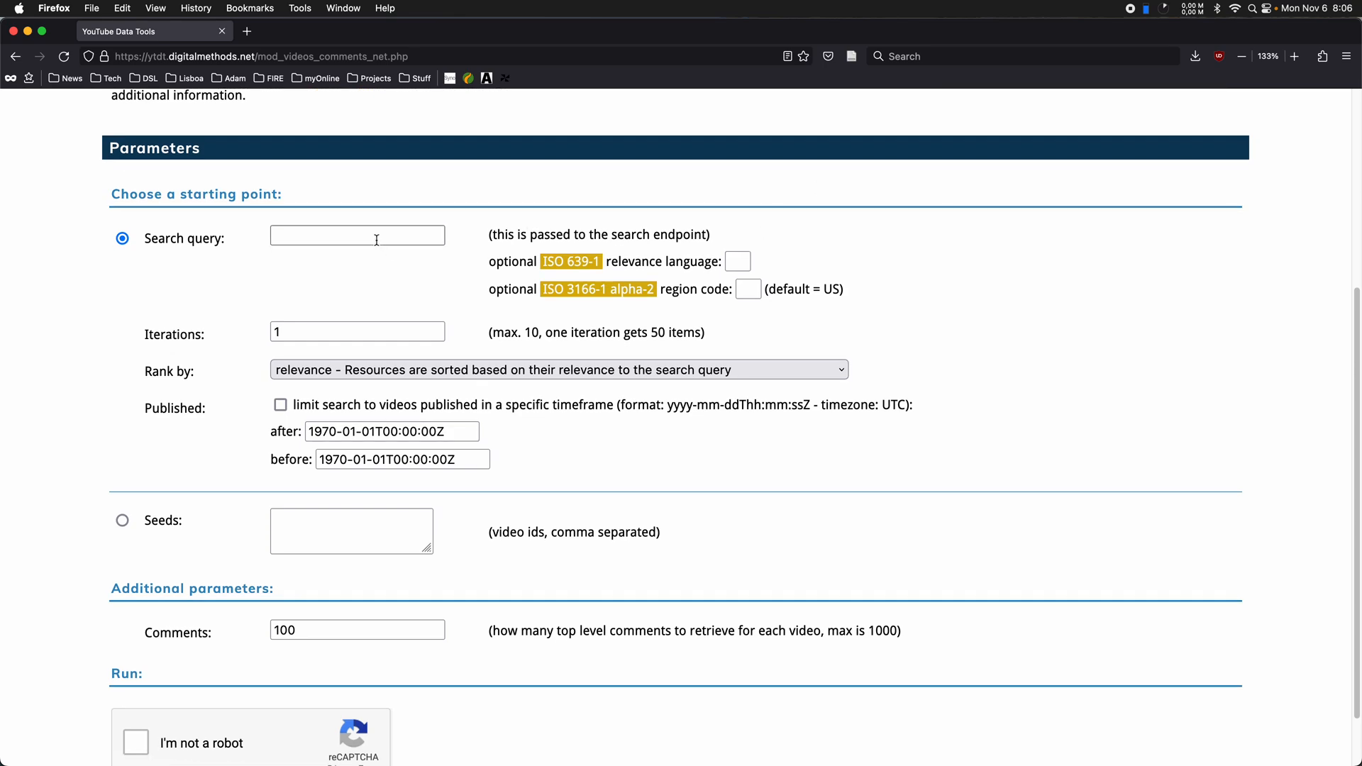
pyautogui.click(357, 235)
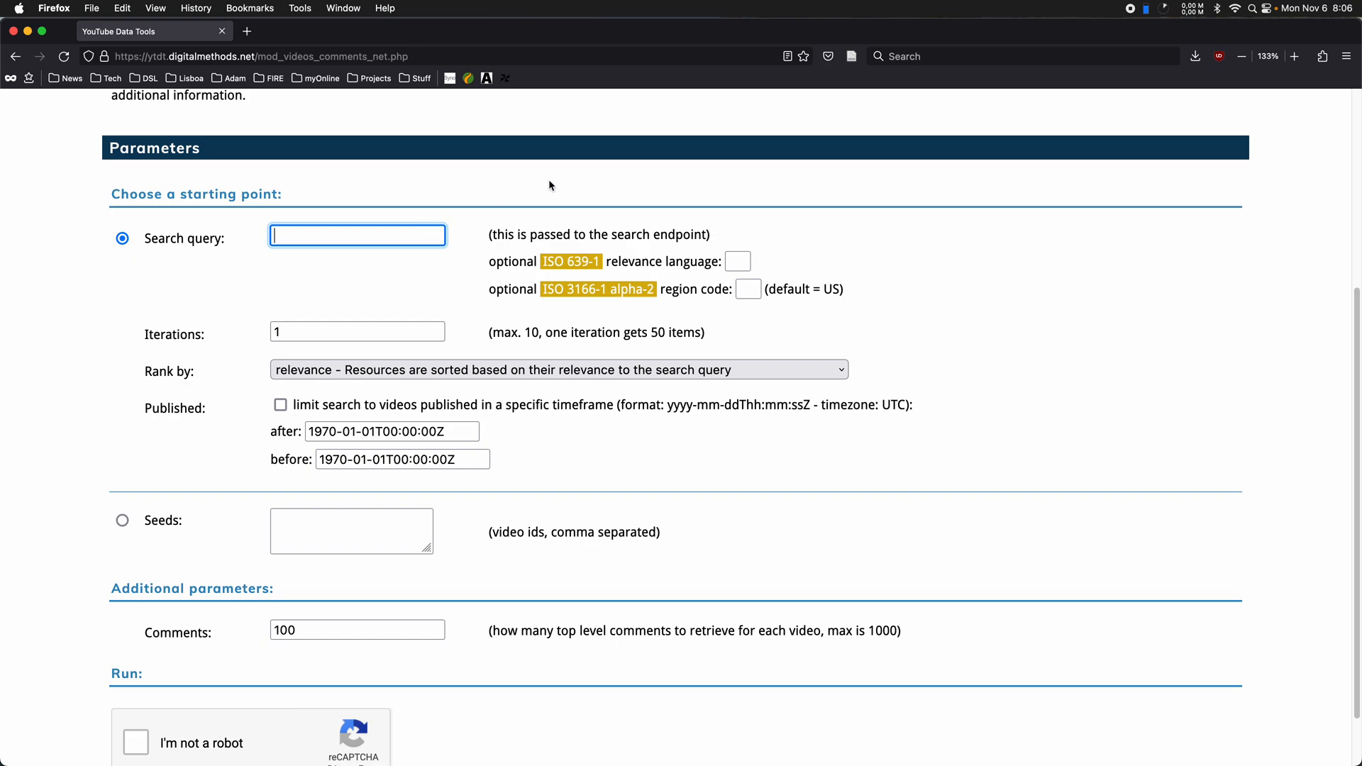
pyautogui.moveTo(479, 214)
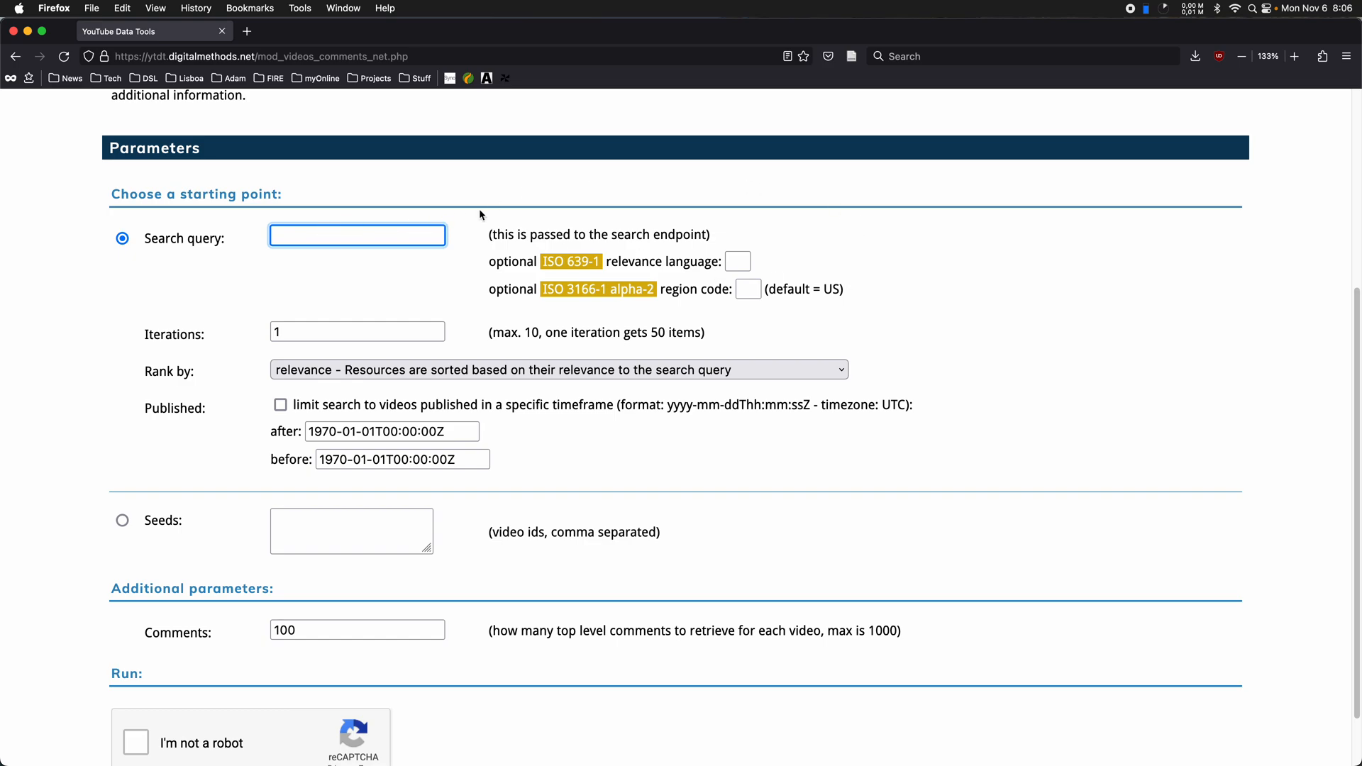
pyautogui.click(738, 262)
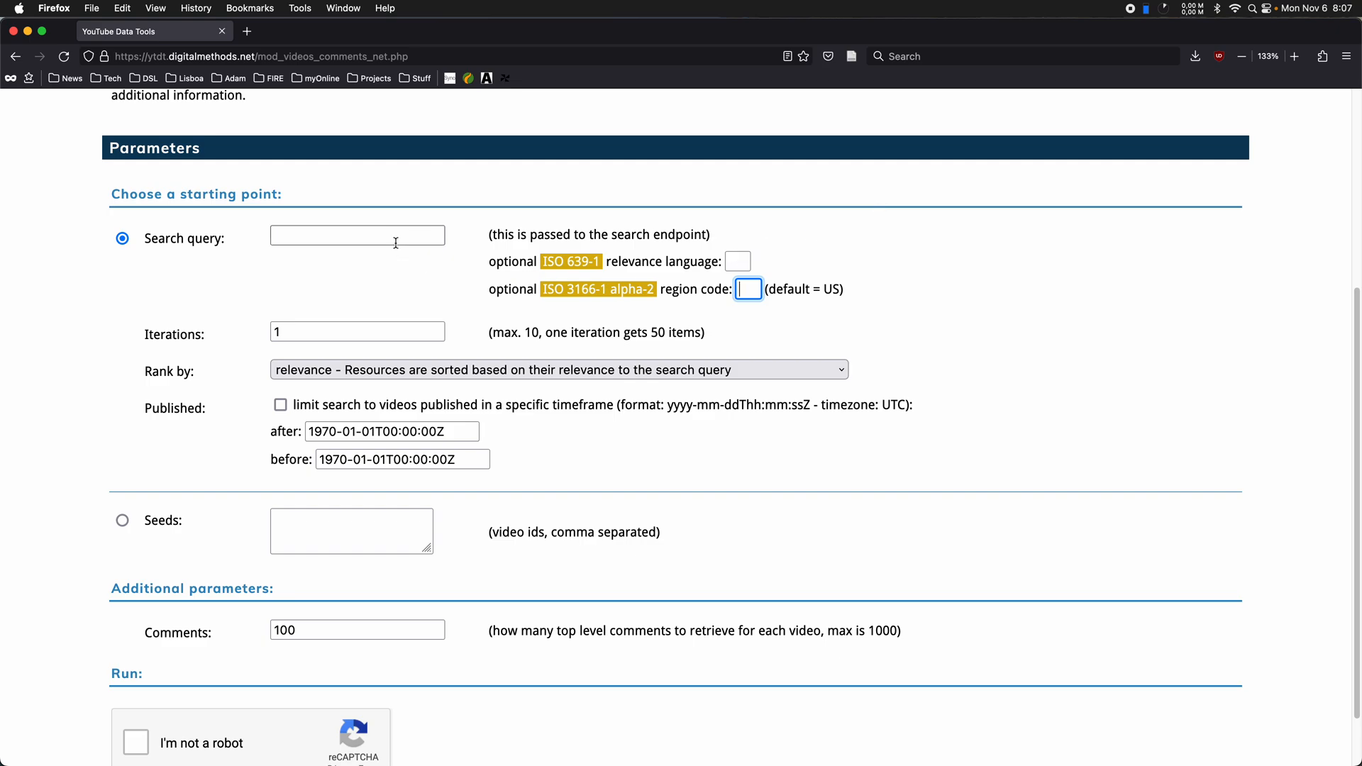
pyautogui.moveTo(376, 328)
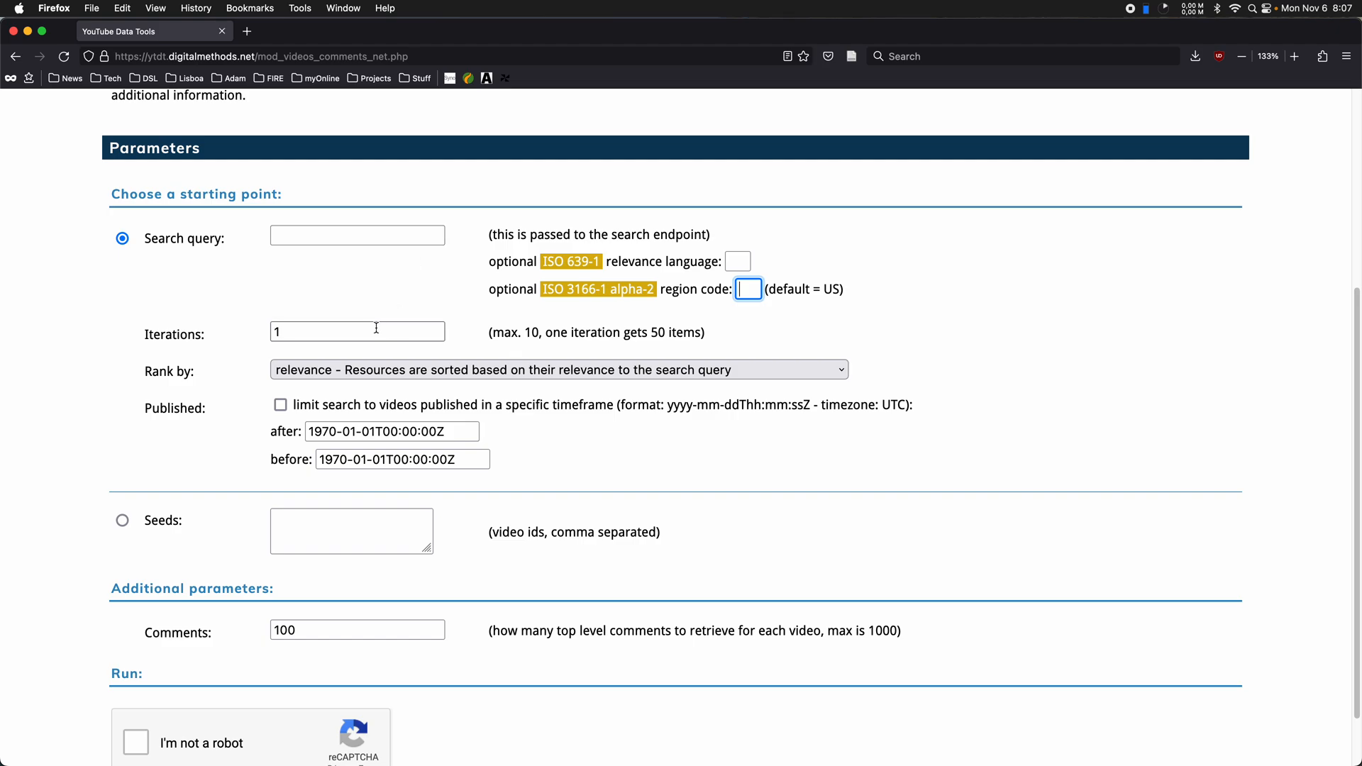
pyautogui.click(357, 332)
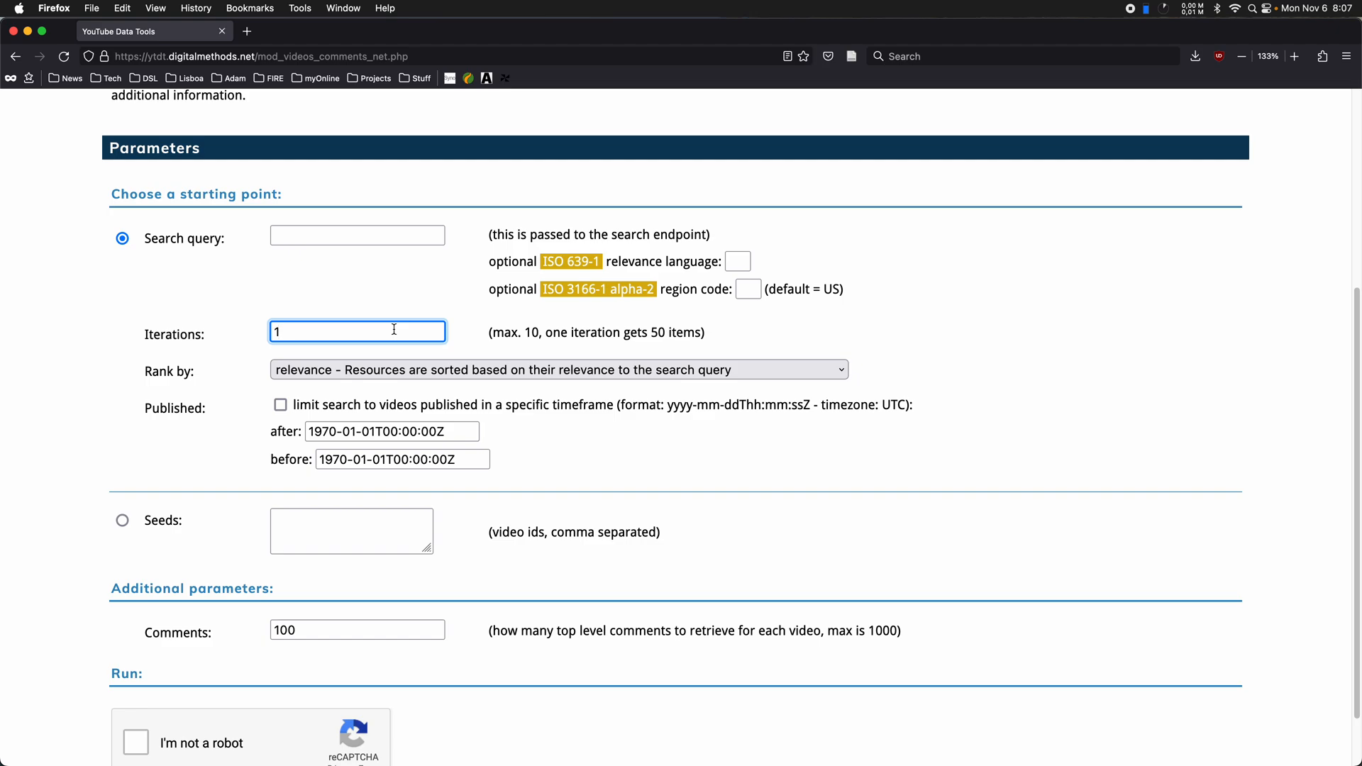
pyautogui.write('0')
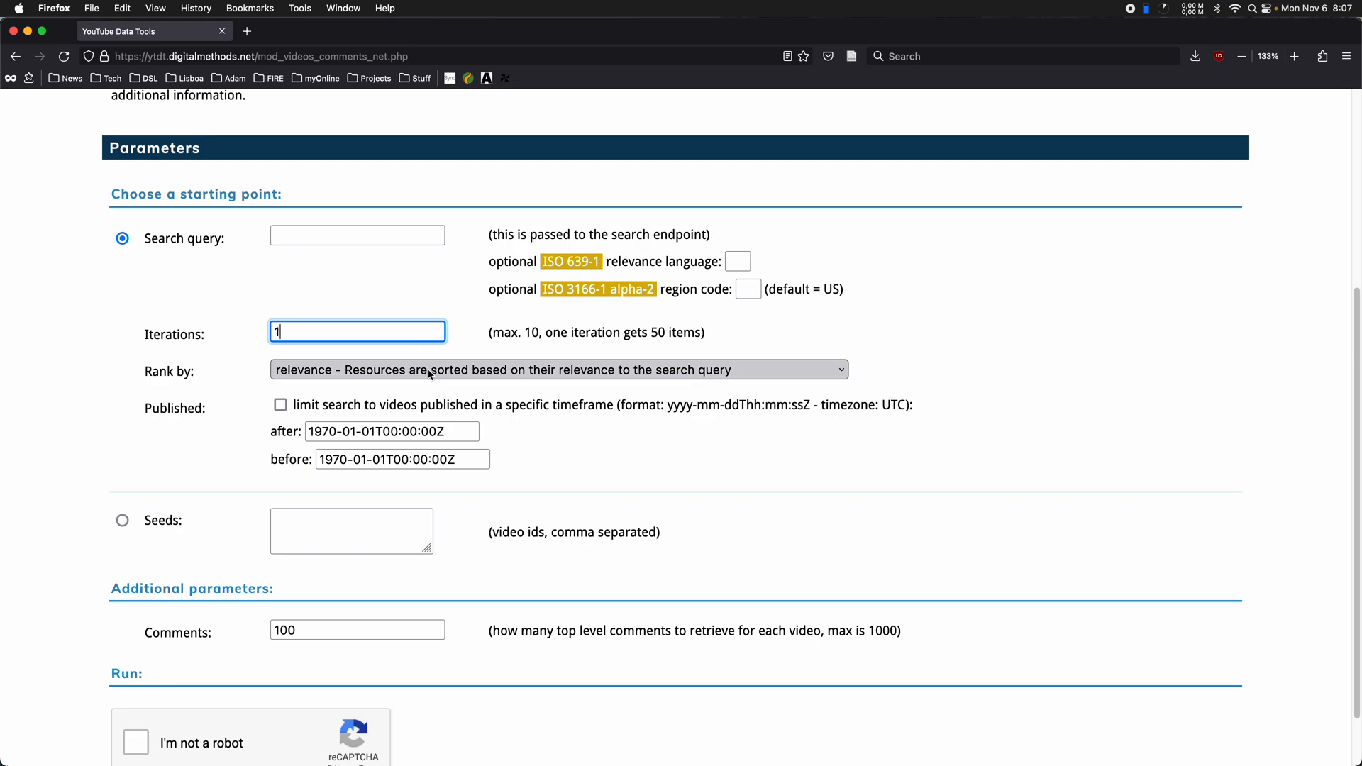
pyautogui.moveTo(562, 375)
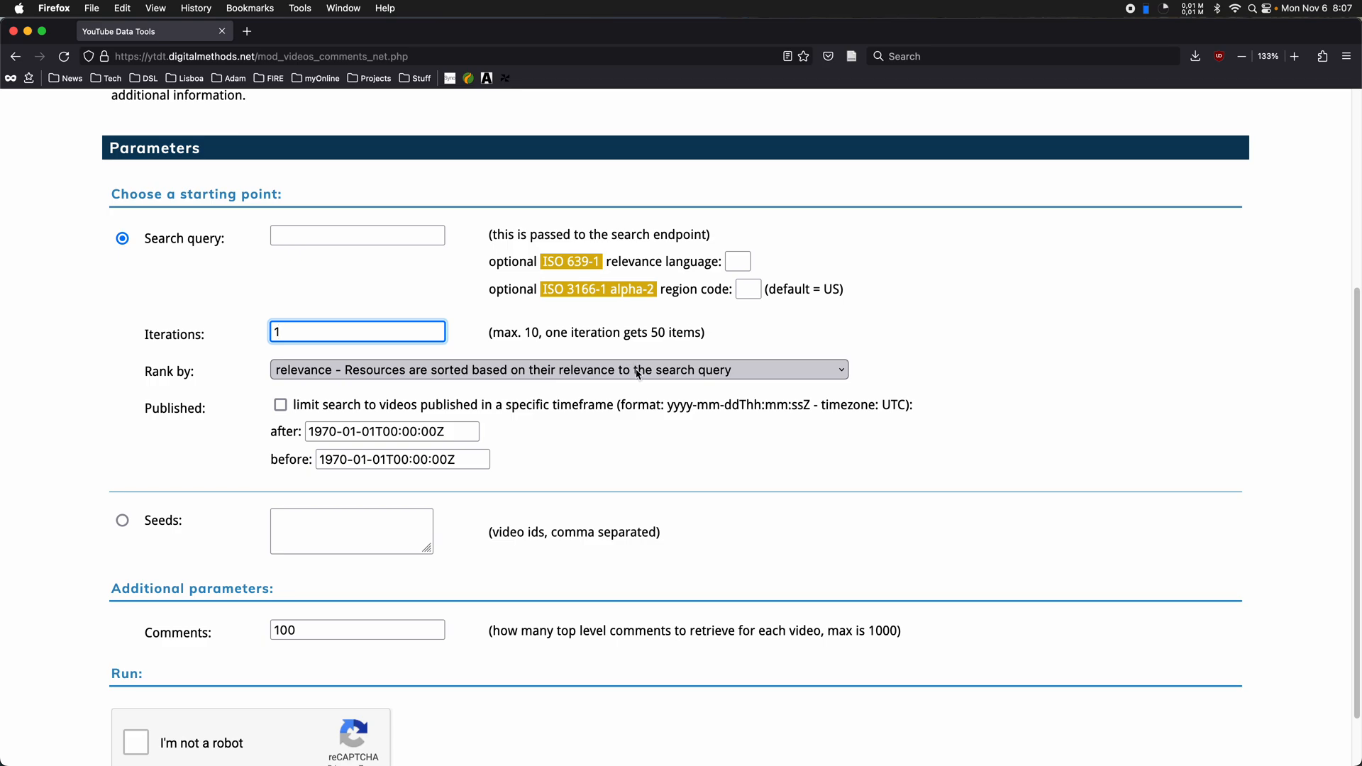
pyautogui.click(559, 369)
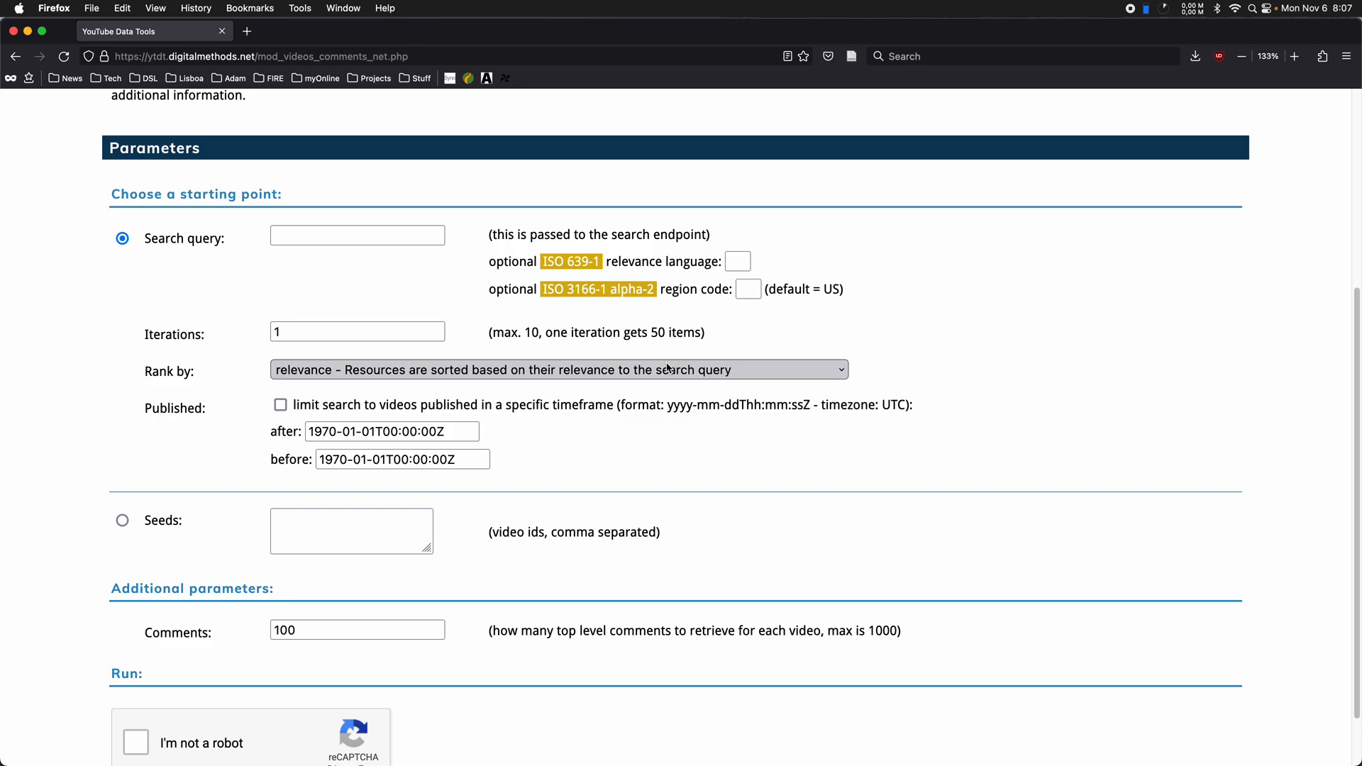
pyautogui.moveTo(669, 371)
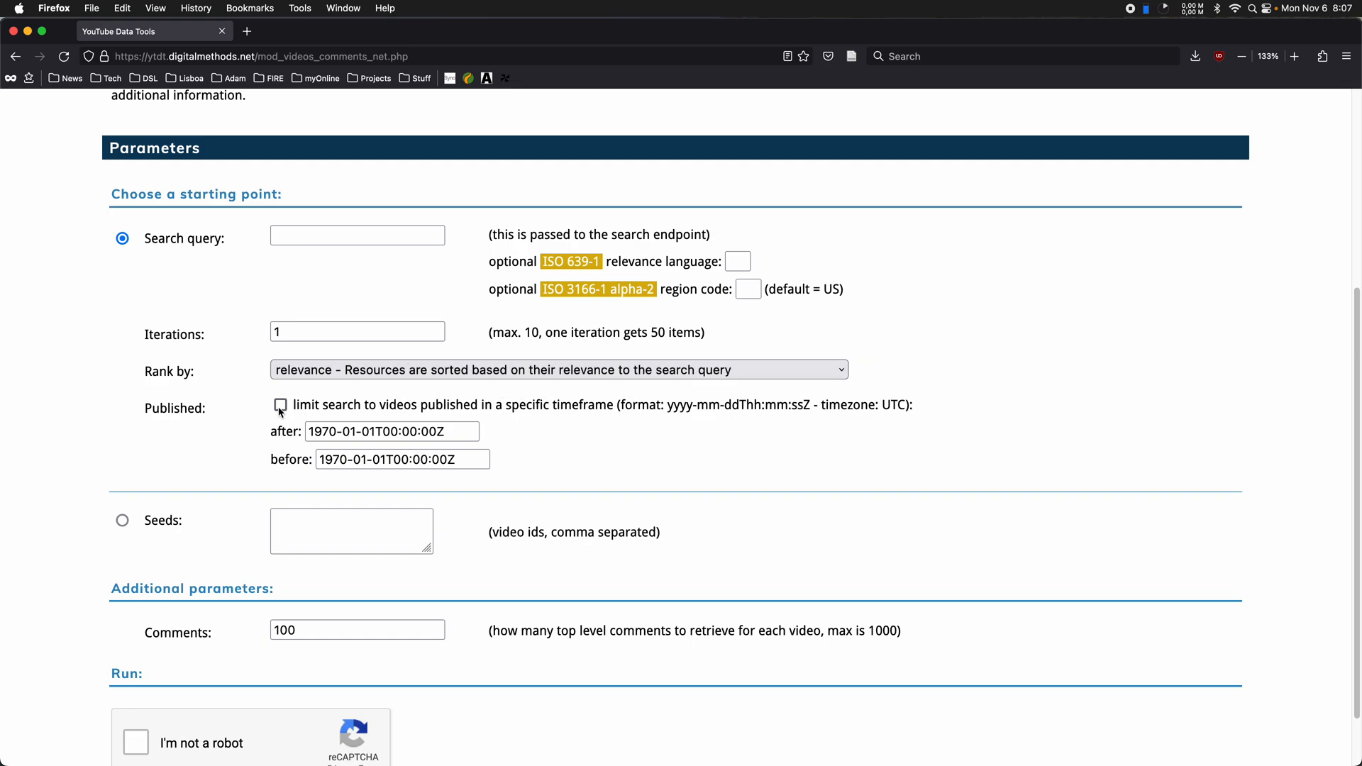
pyautogui.moveTo(543, 400)
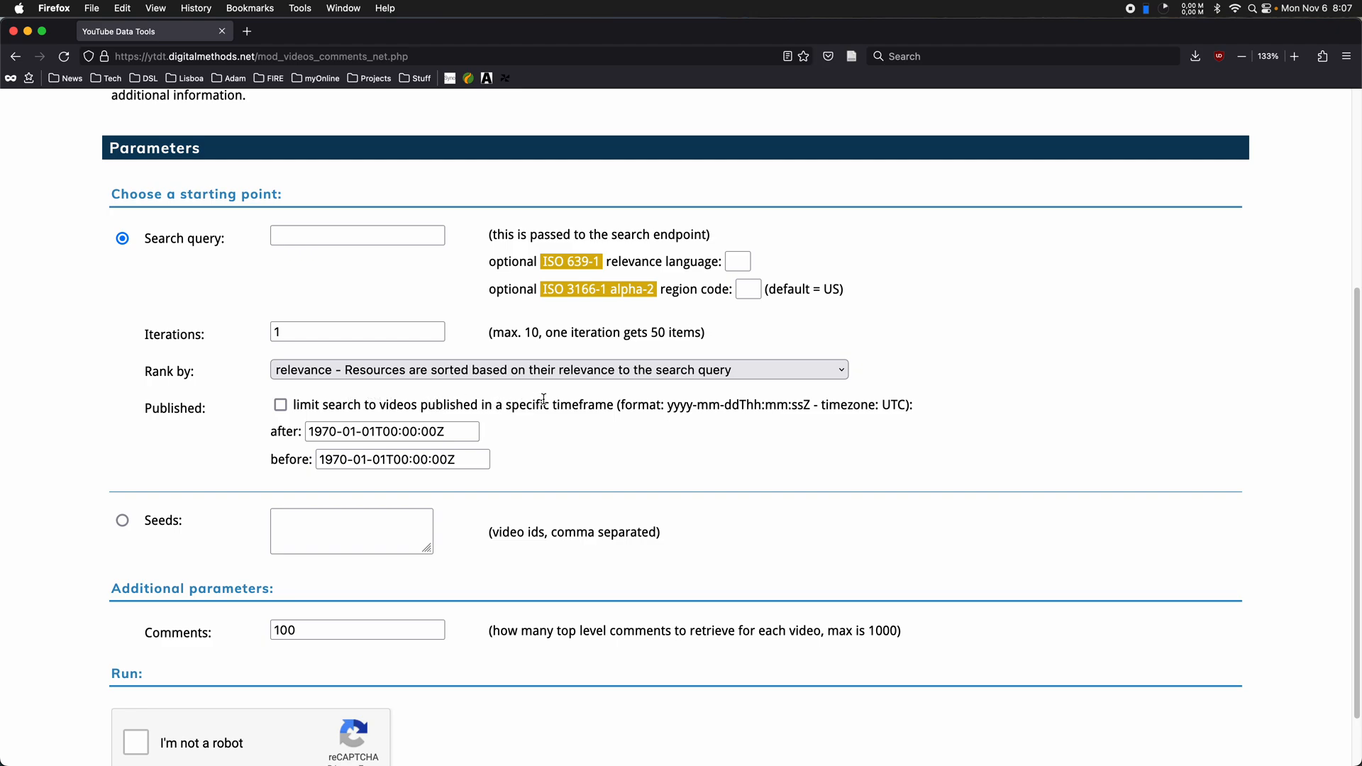
pyautogui.scroll(-3)
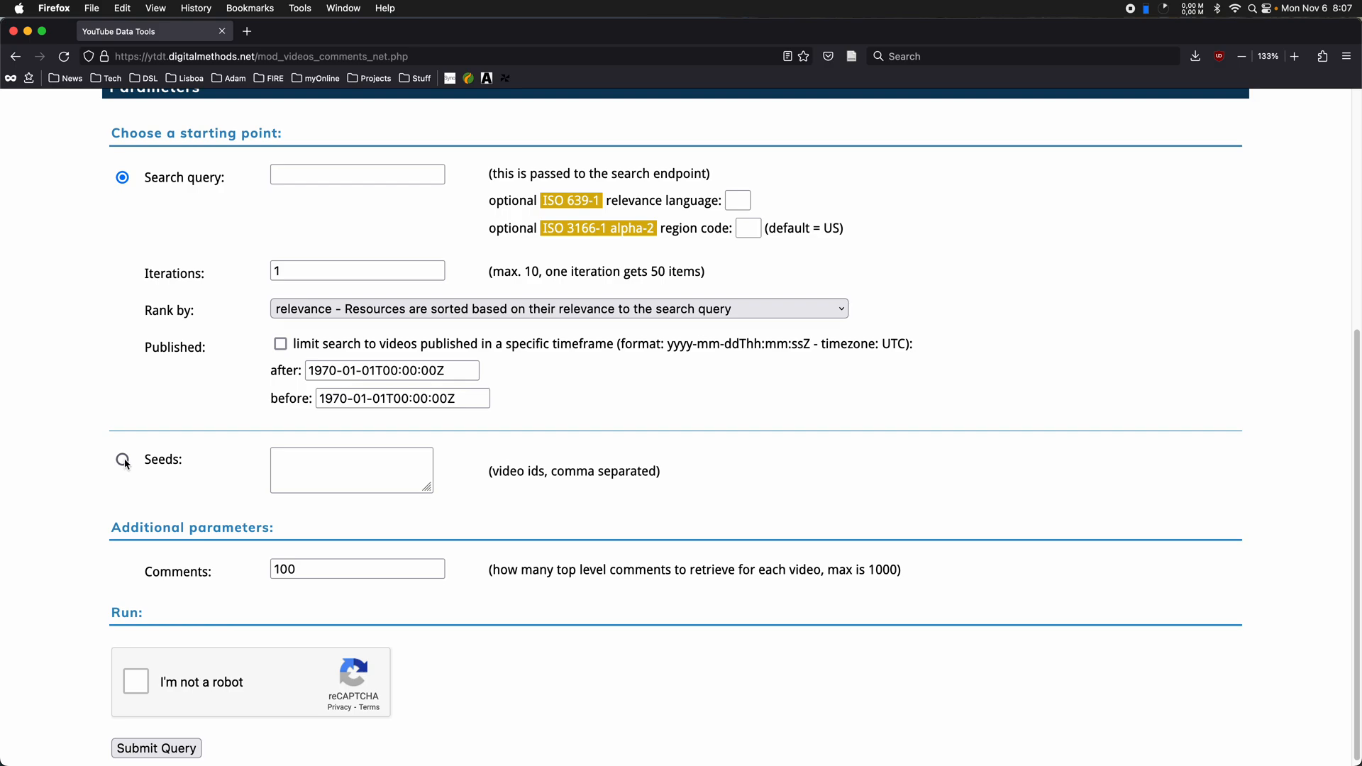
# - Choose seed video ids as the starting point, then visit the seeds and Comments fields
pyautogui.click(122, 459)
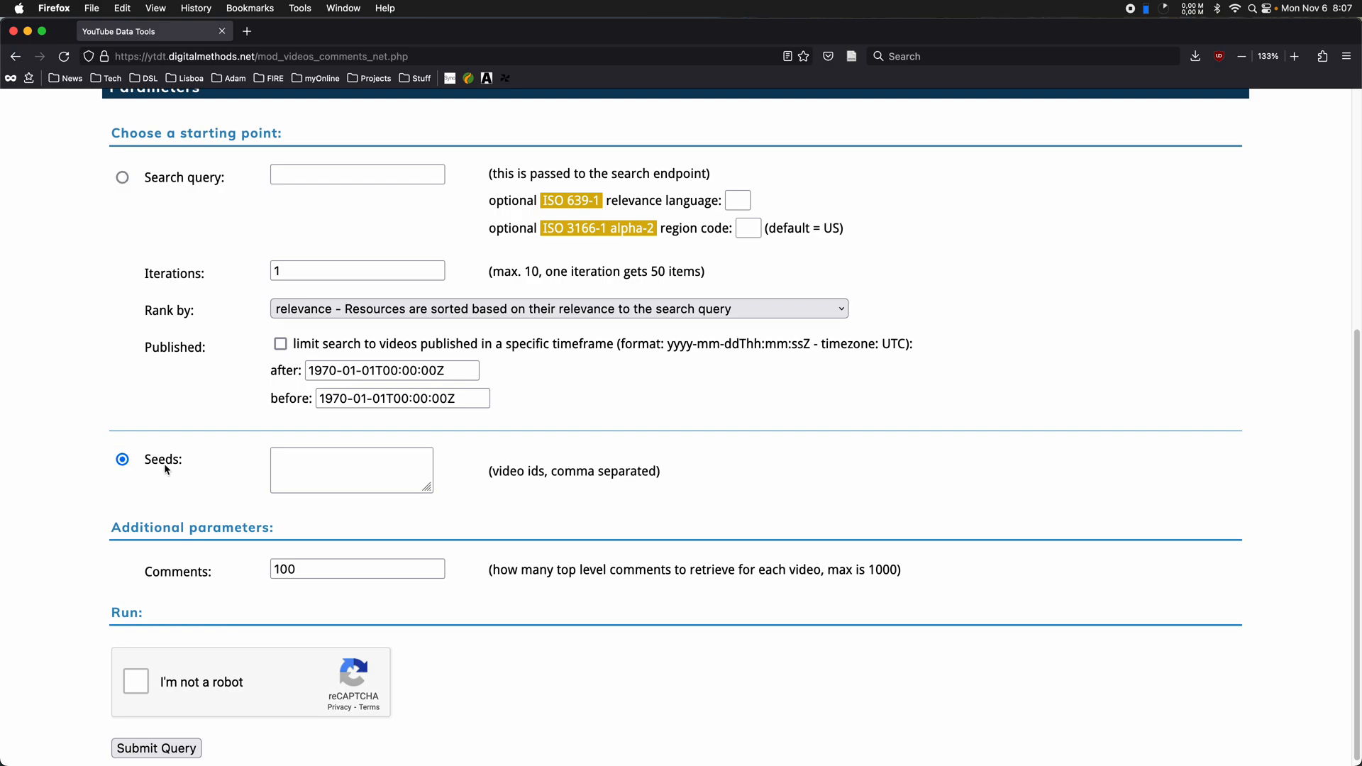
pyautogui.click(351, 469)
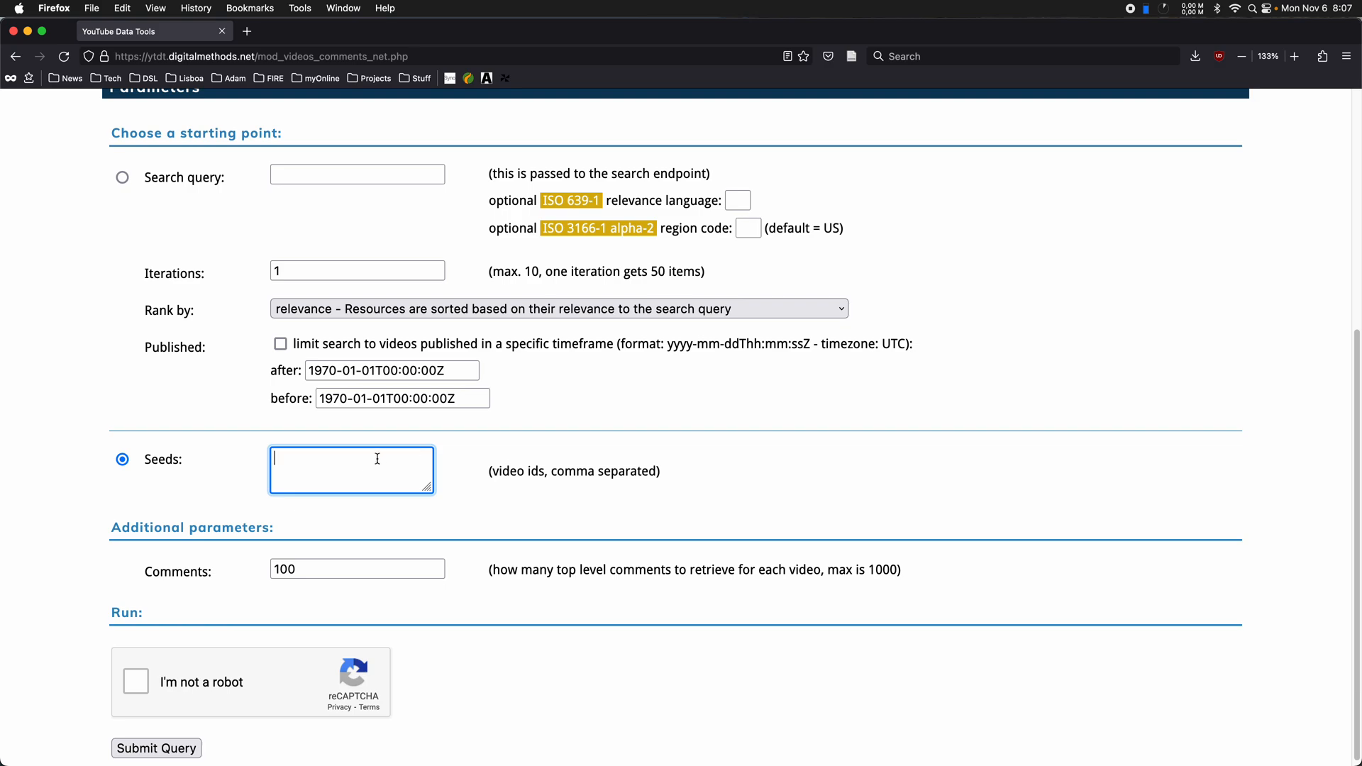
pyautogui.moveTo(390, 456)
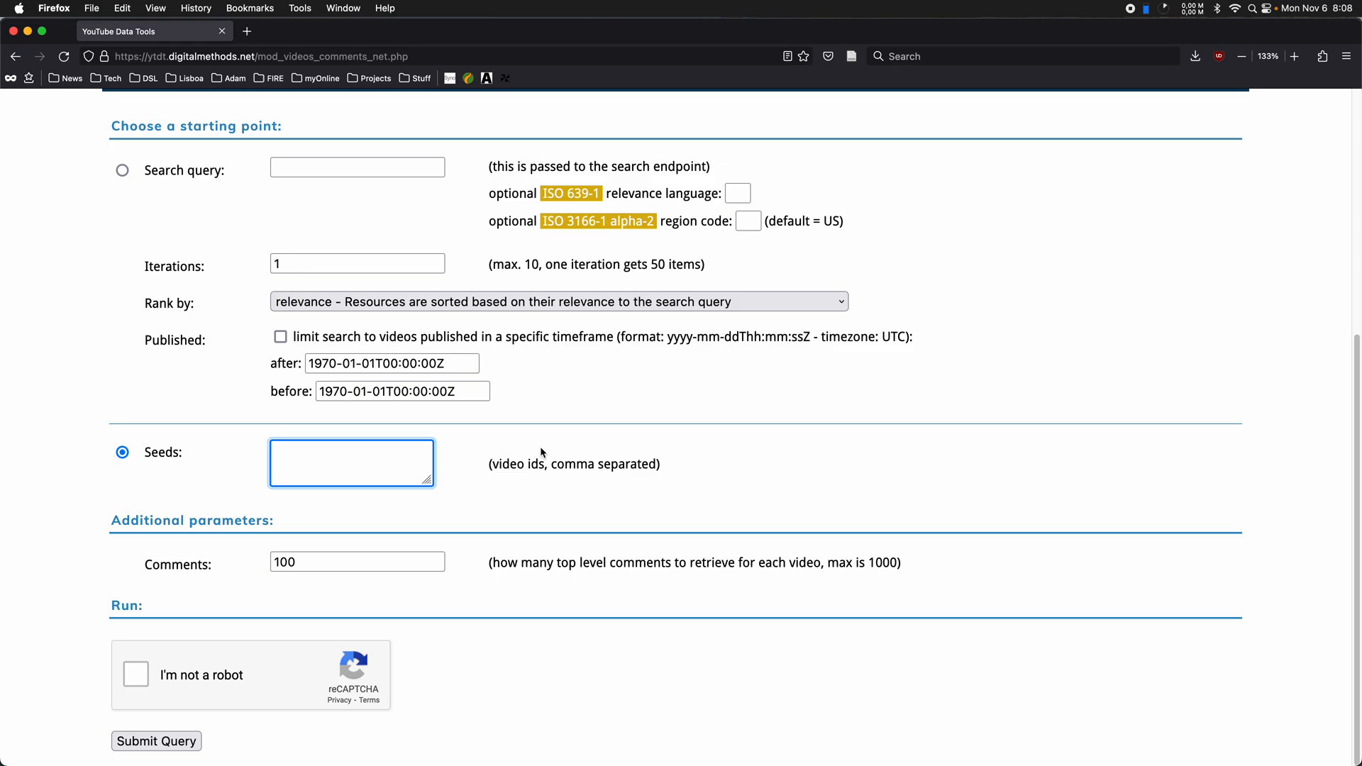
pyautogui.moveTo(582, 424)
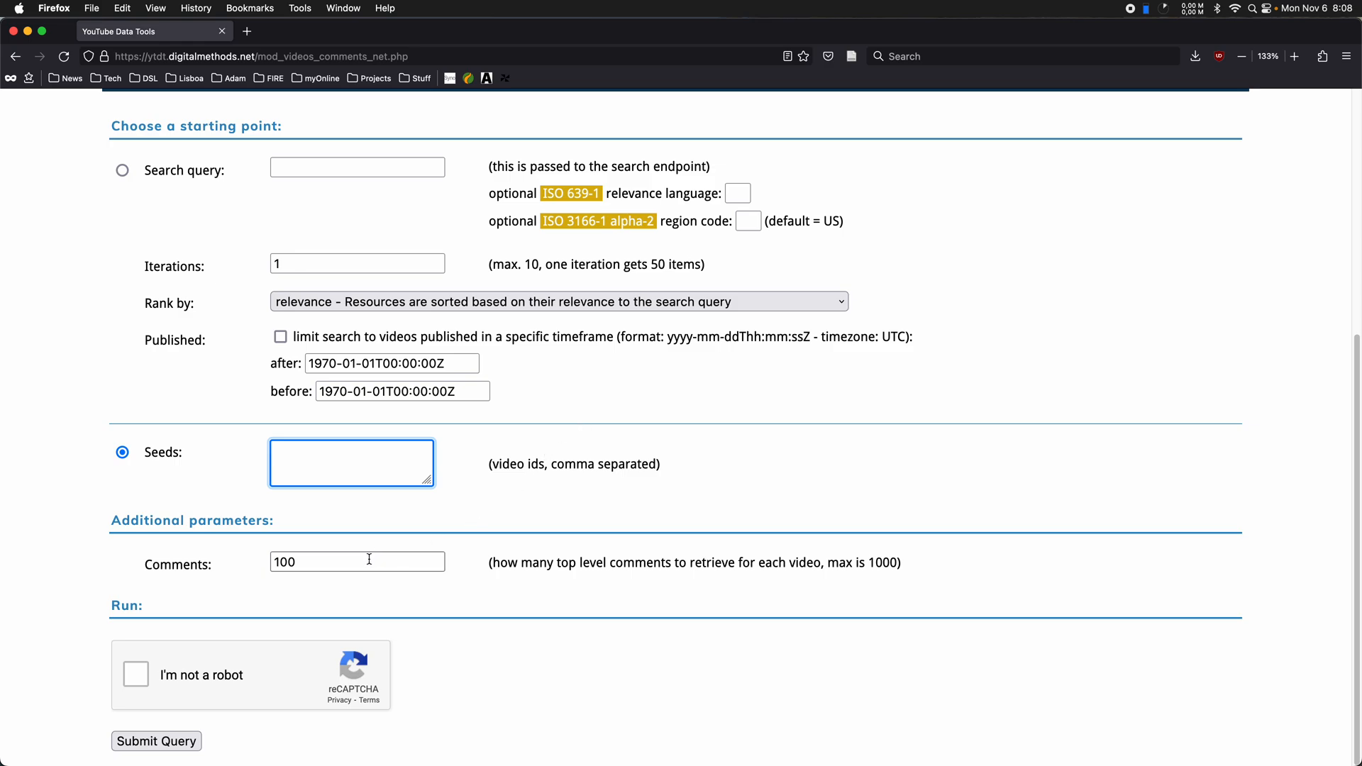
pyautogui.click(356, 562)
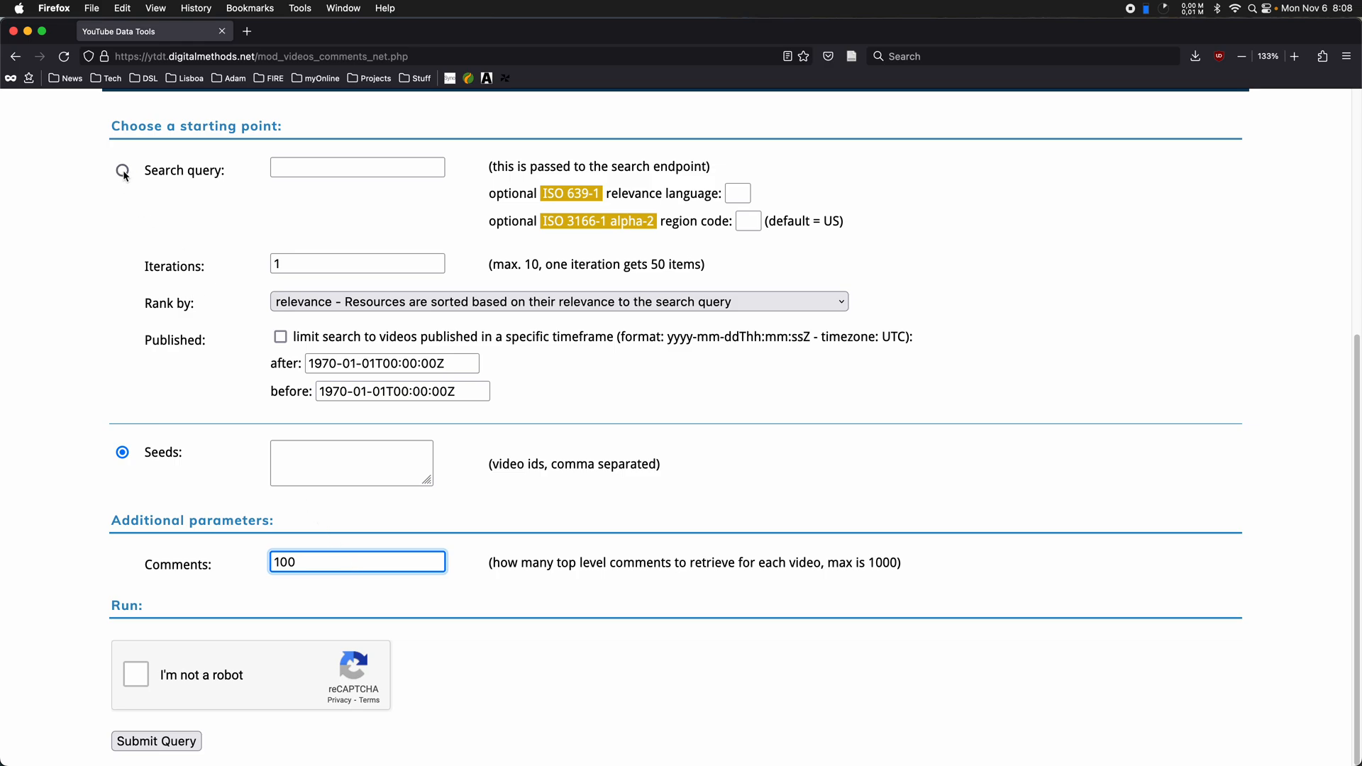
# - Search for 'ukraine', tick 'I'm not a robot', and submit the query
pyautogui.click(122, 170)
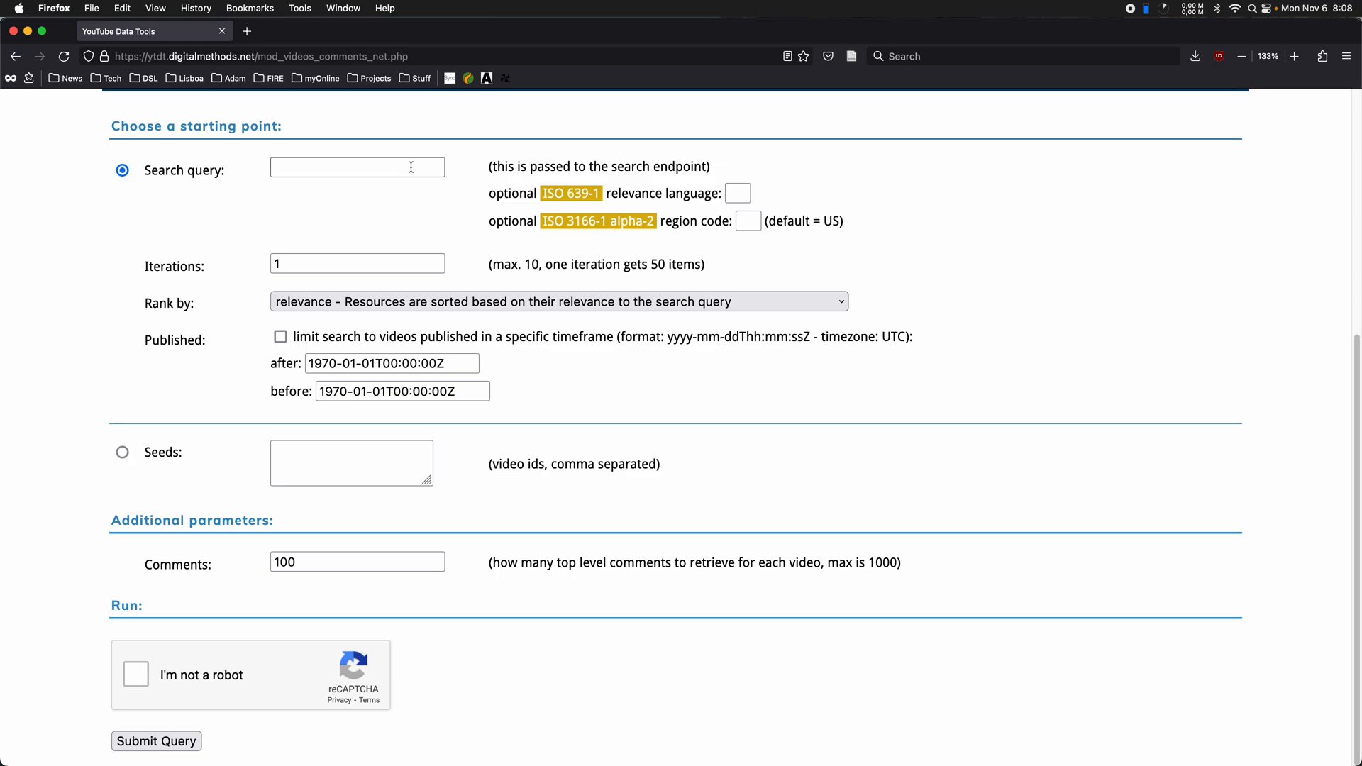
pyautogui.write('ukraine')
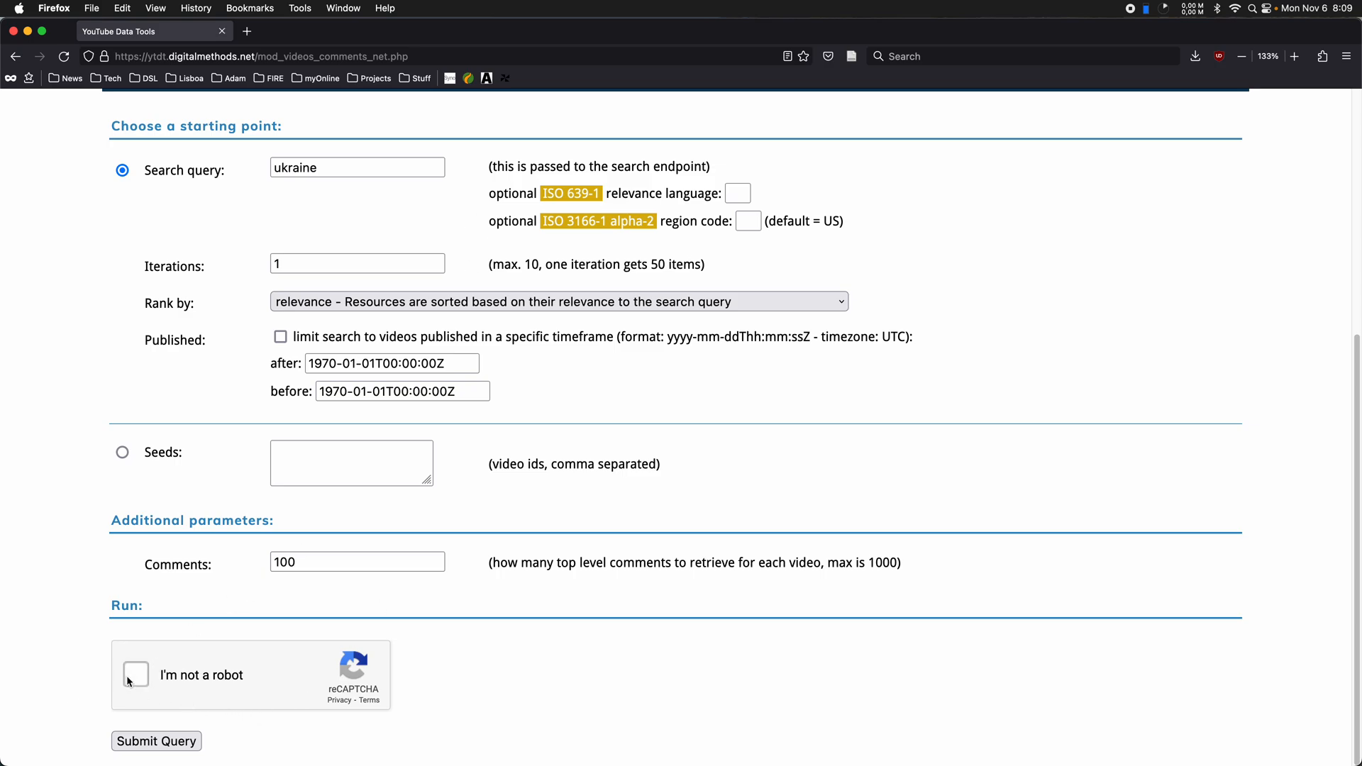
pyautogui.click(135, 674)
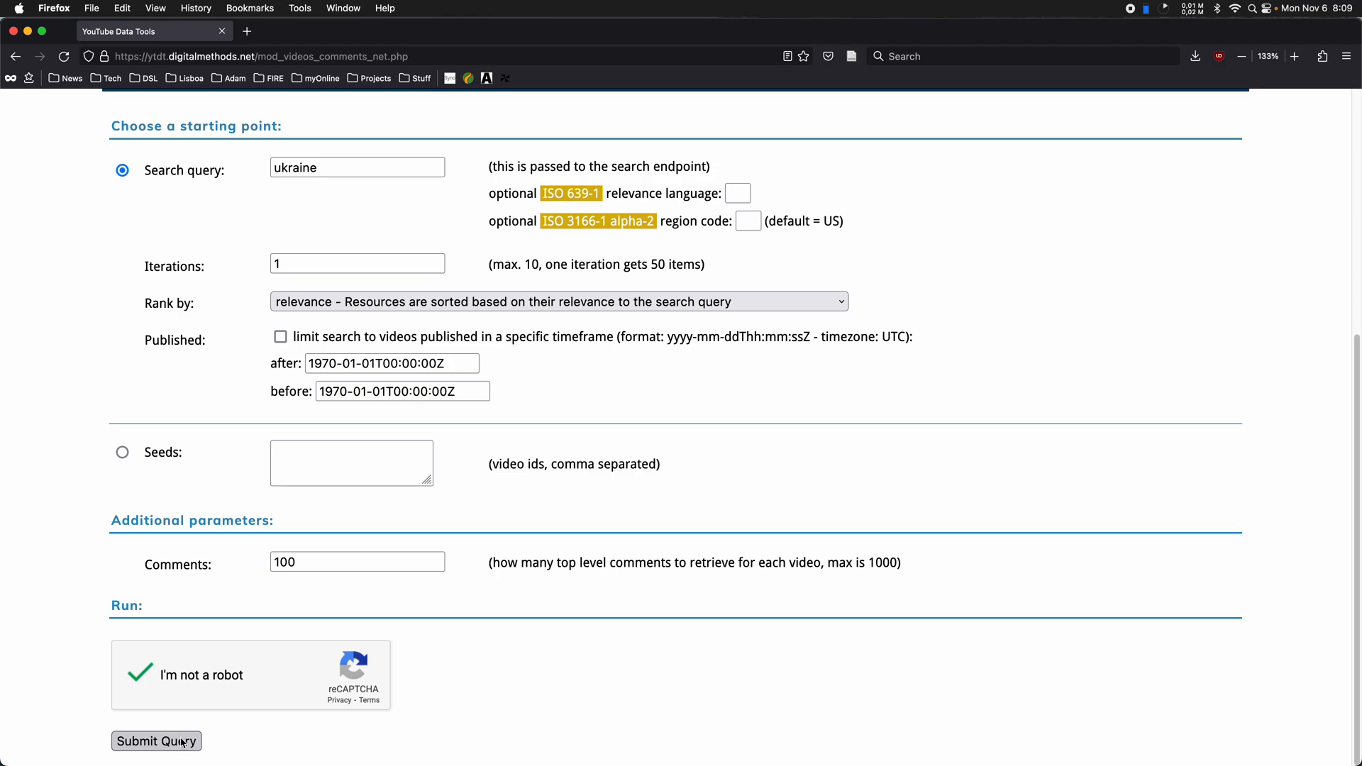
pyautogui.click(156, 740)
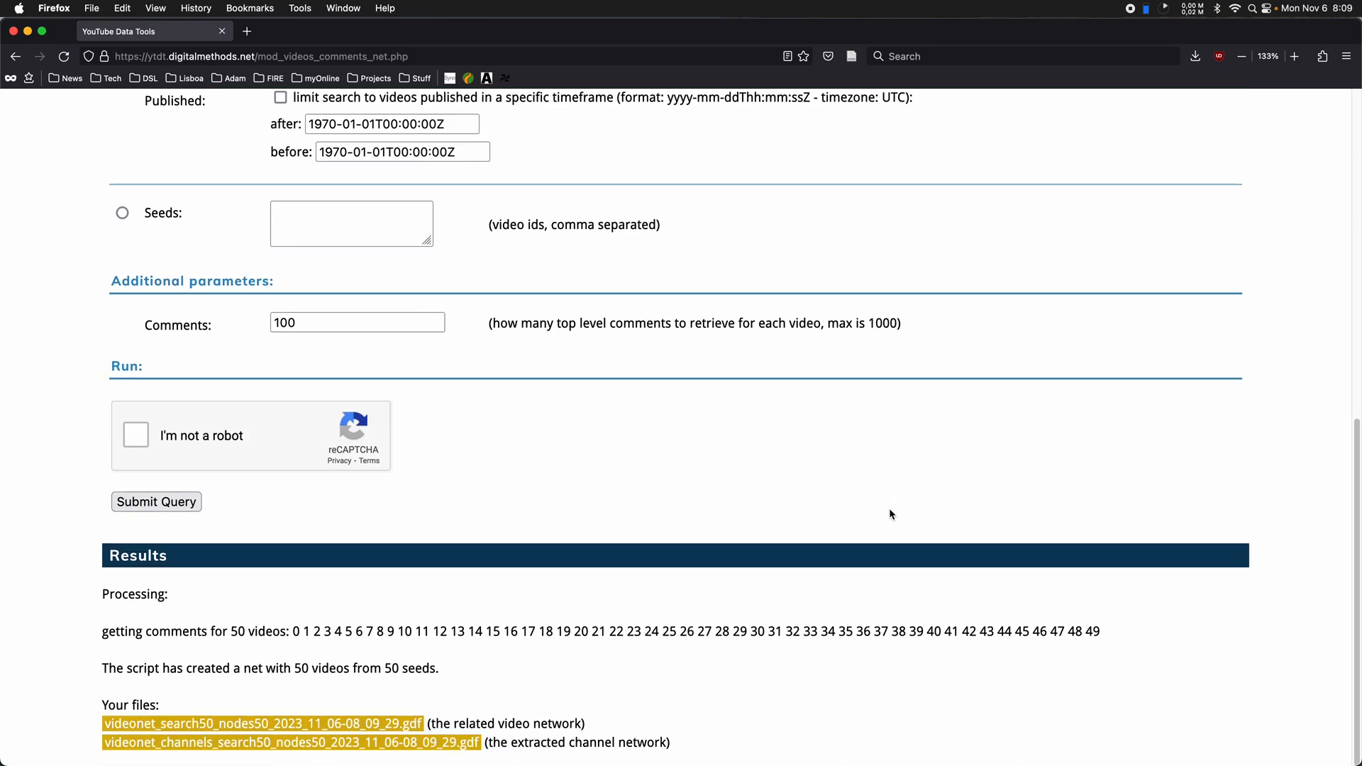
pyautogui.moveTo(681, 528)
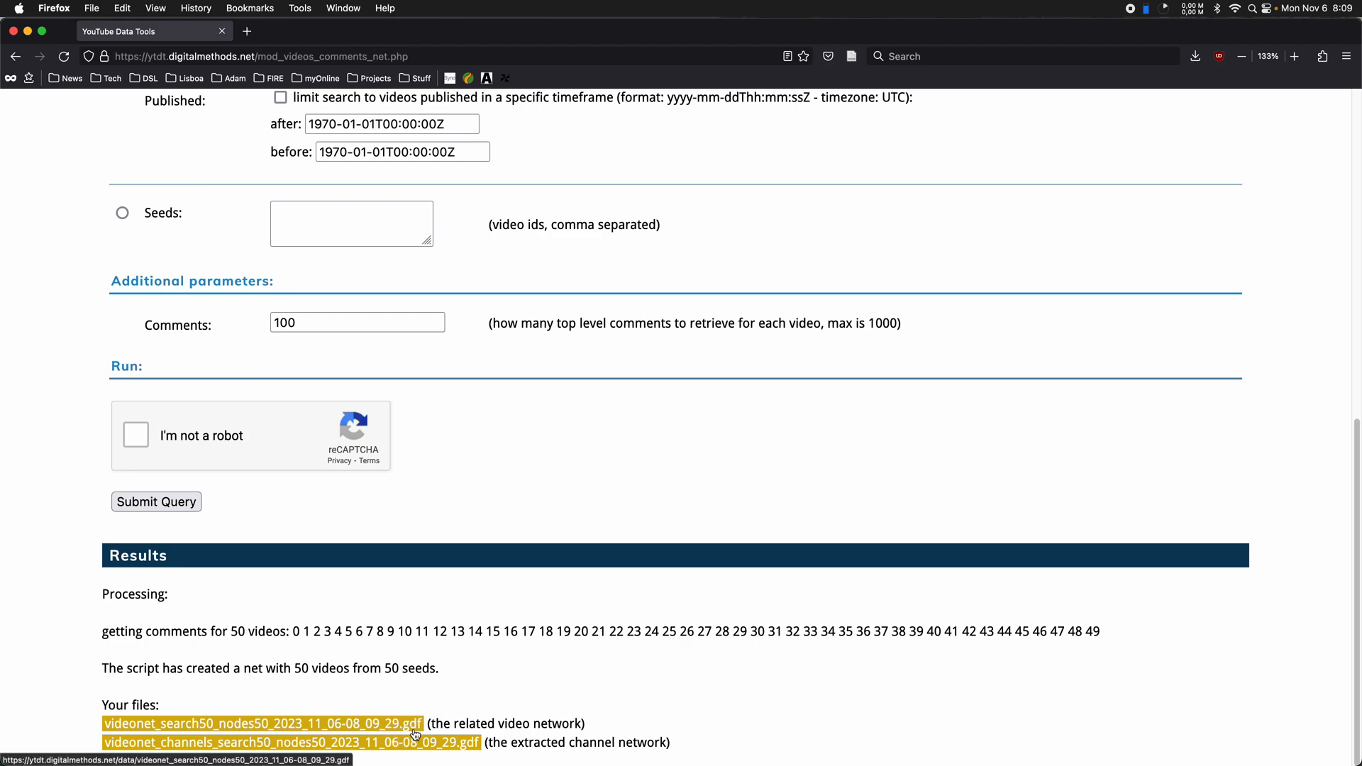
pyautogui.moveTo(430, 709)
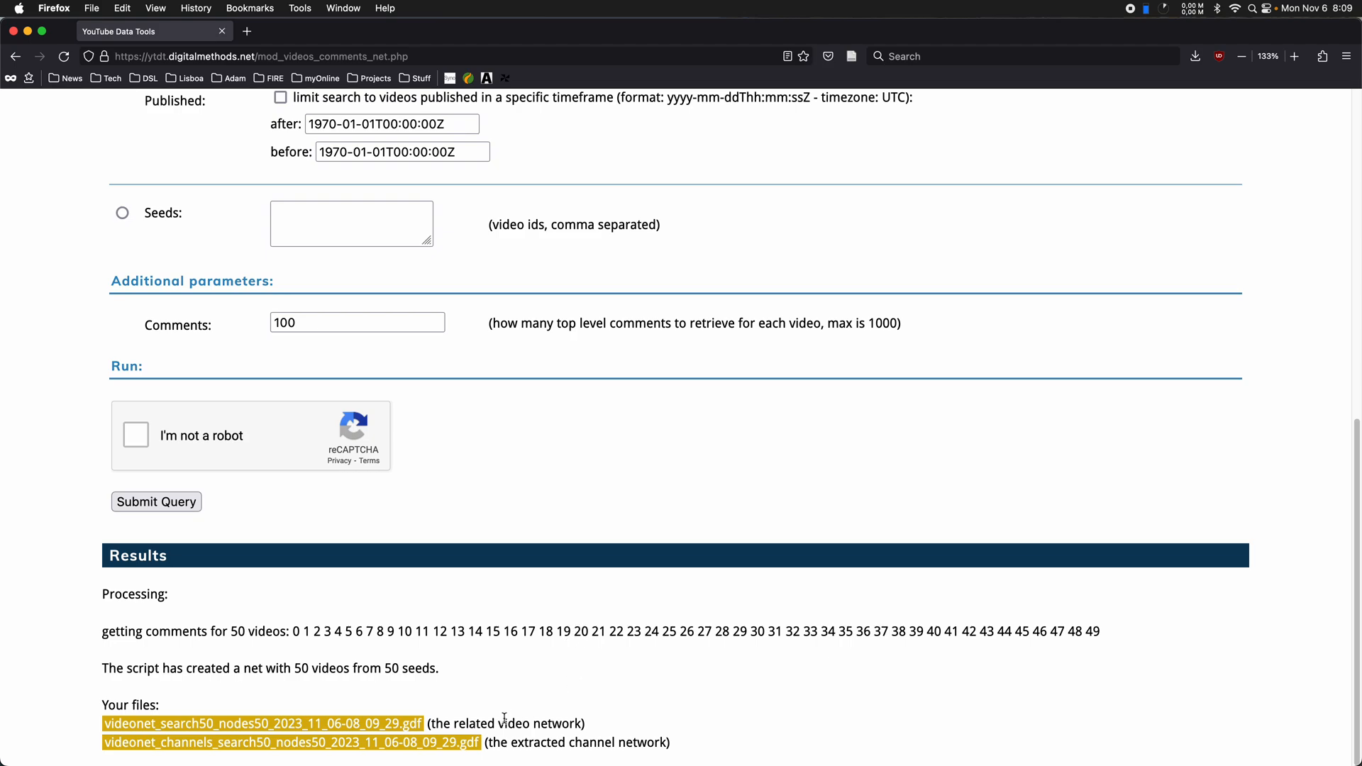
pyautogui.moveTo(615, 676)
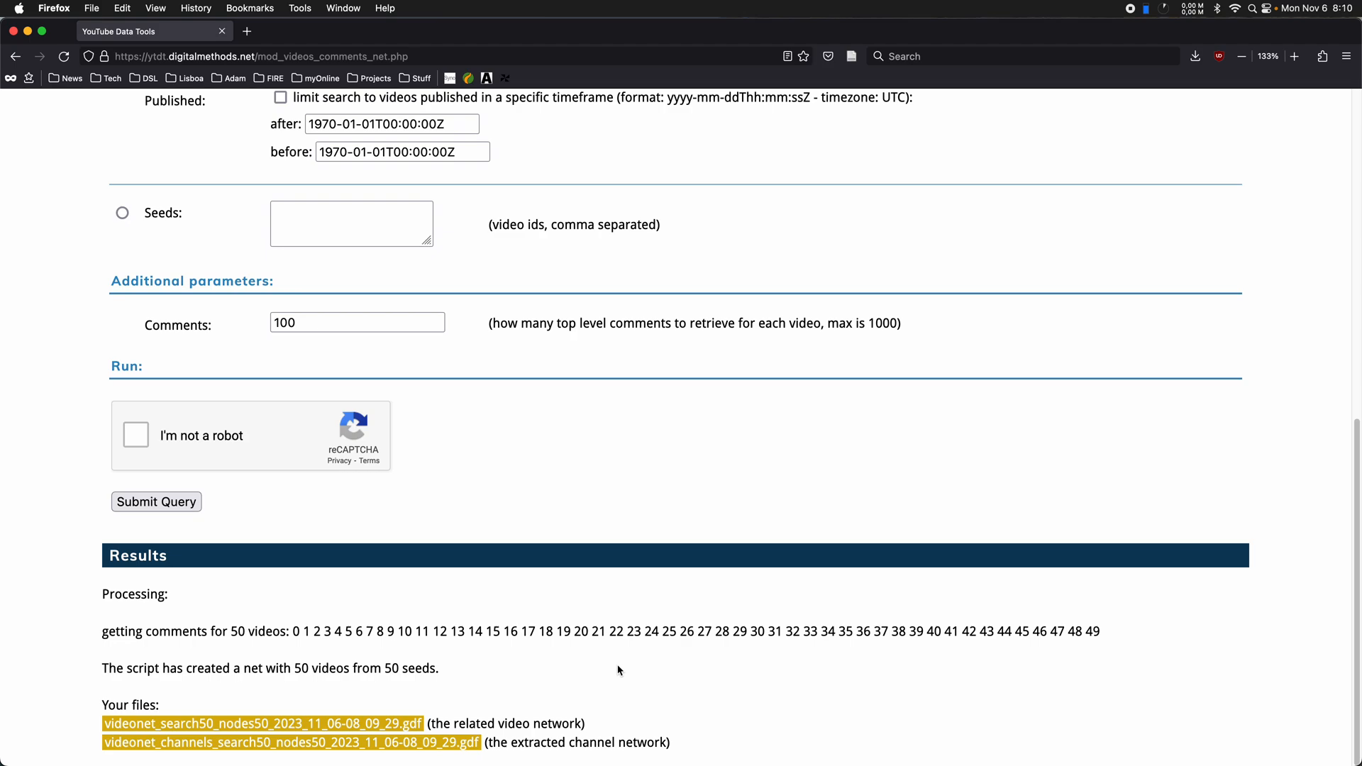
pyautogui.moveTo(620, 661)
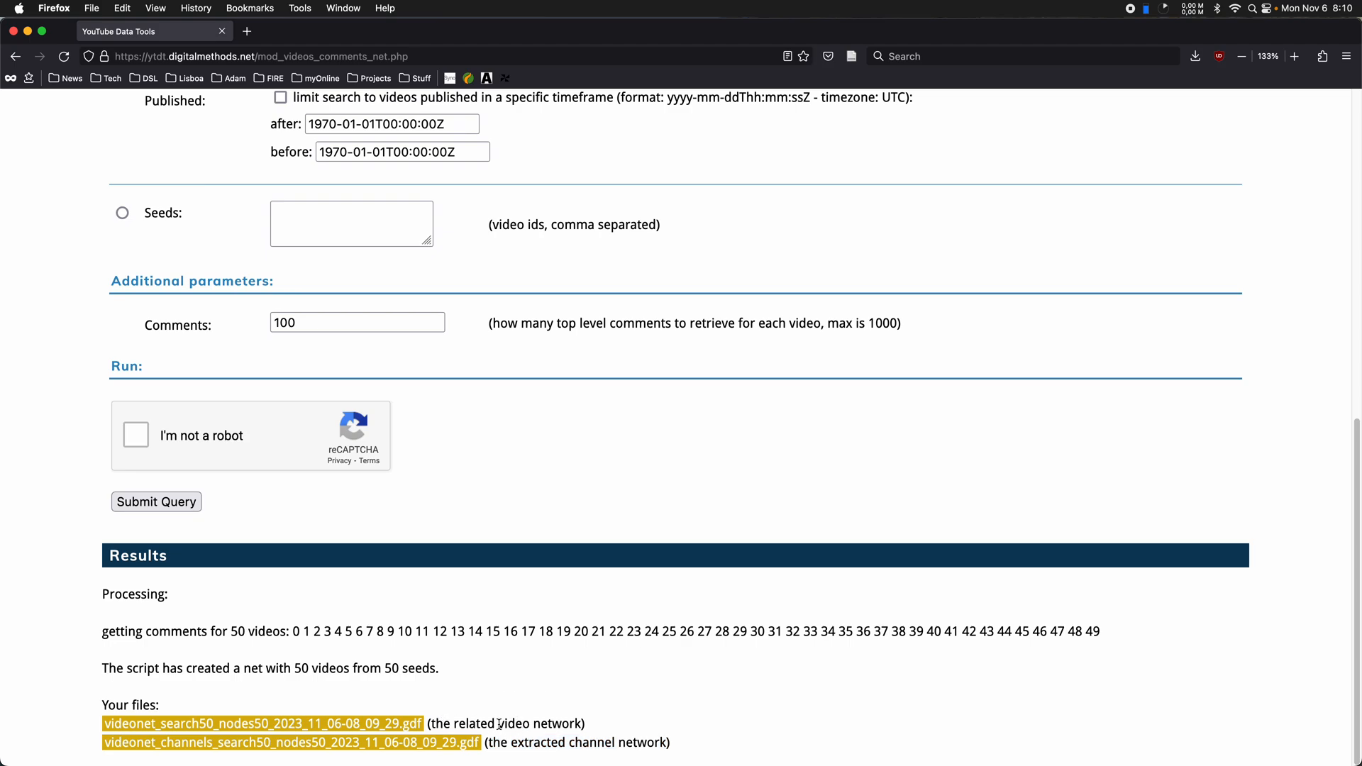
# - Download the videonet_search50 .gdf related video network file
pyautogui.click(1195, 55)
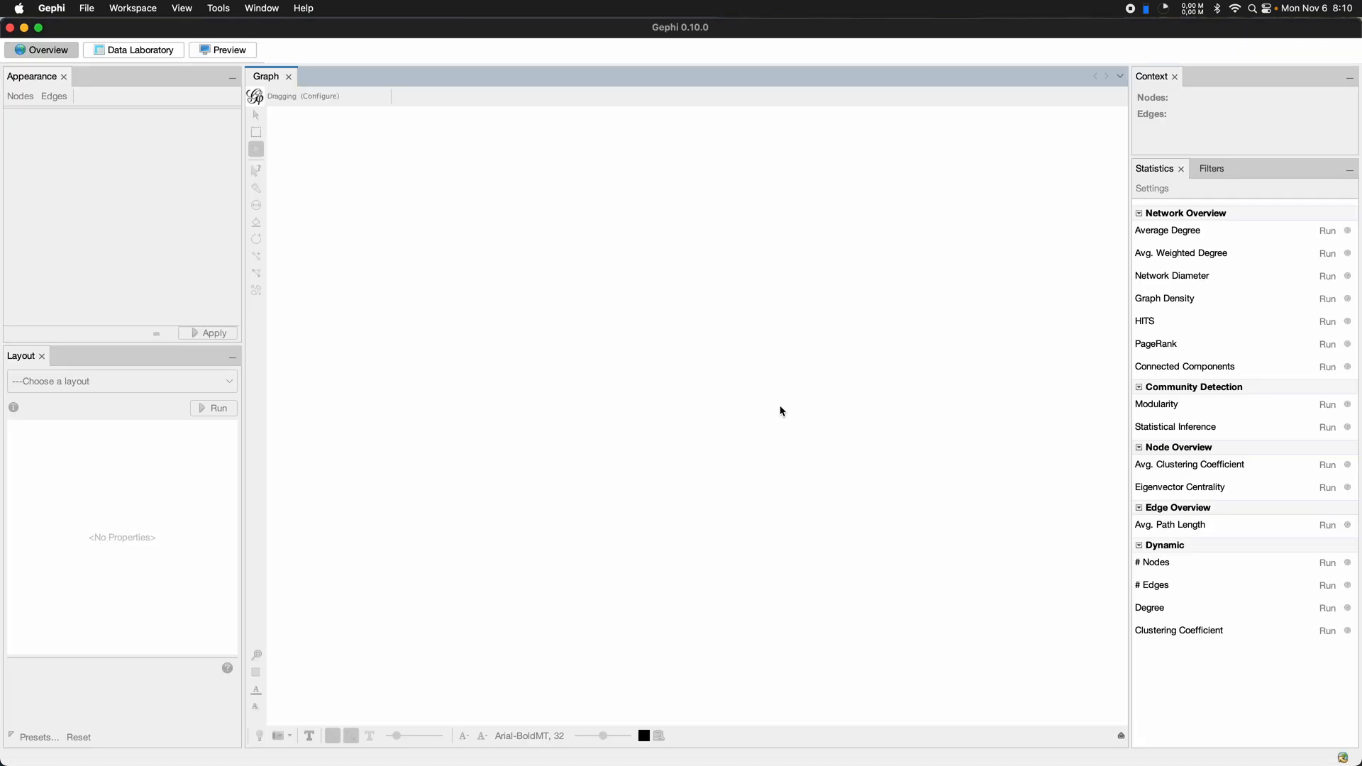
# - Import videonet_search50_nodes50_2023_11_06-08_01_17.gdf into a new Gephi workspace
pyautogui.click(86, 7)
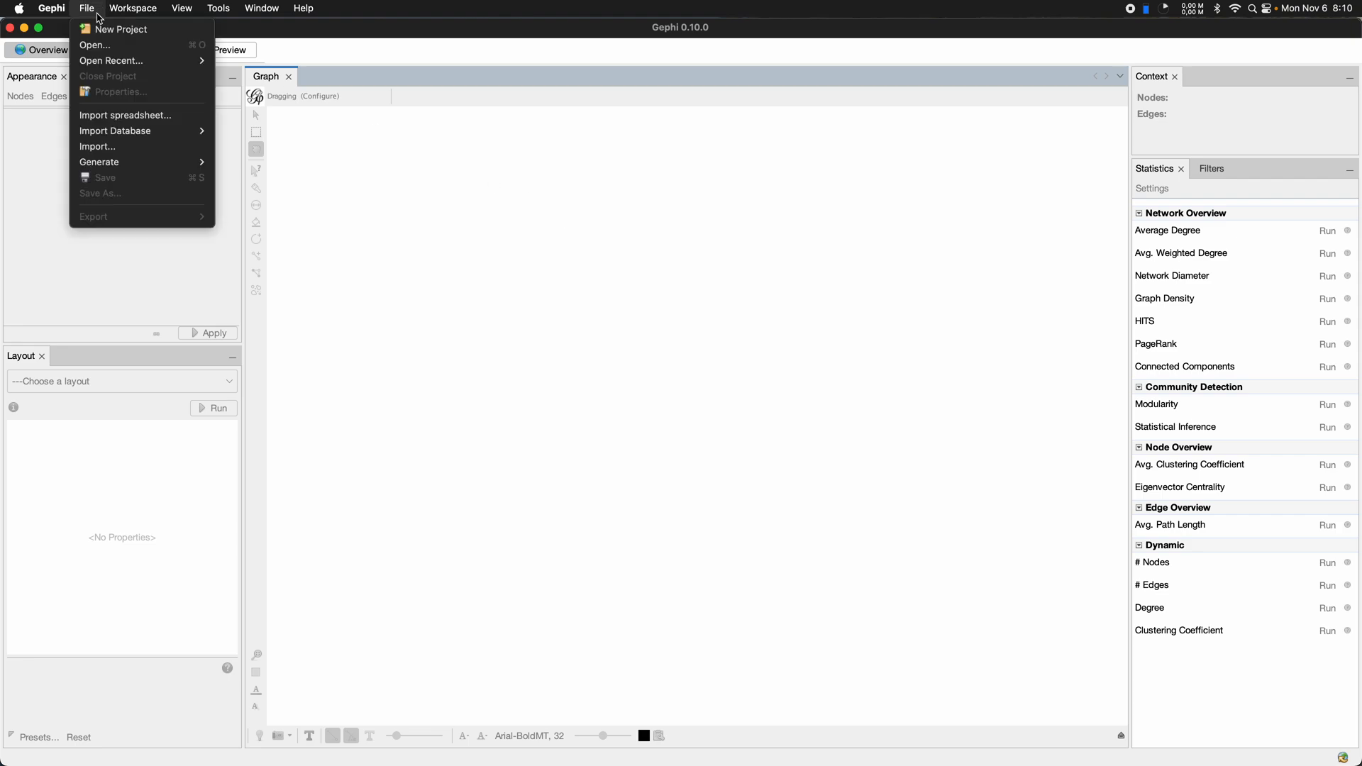
pyautogui.click(93, 44)
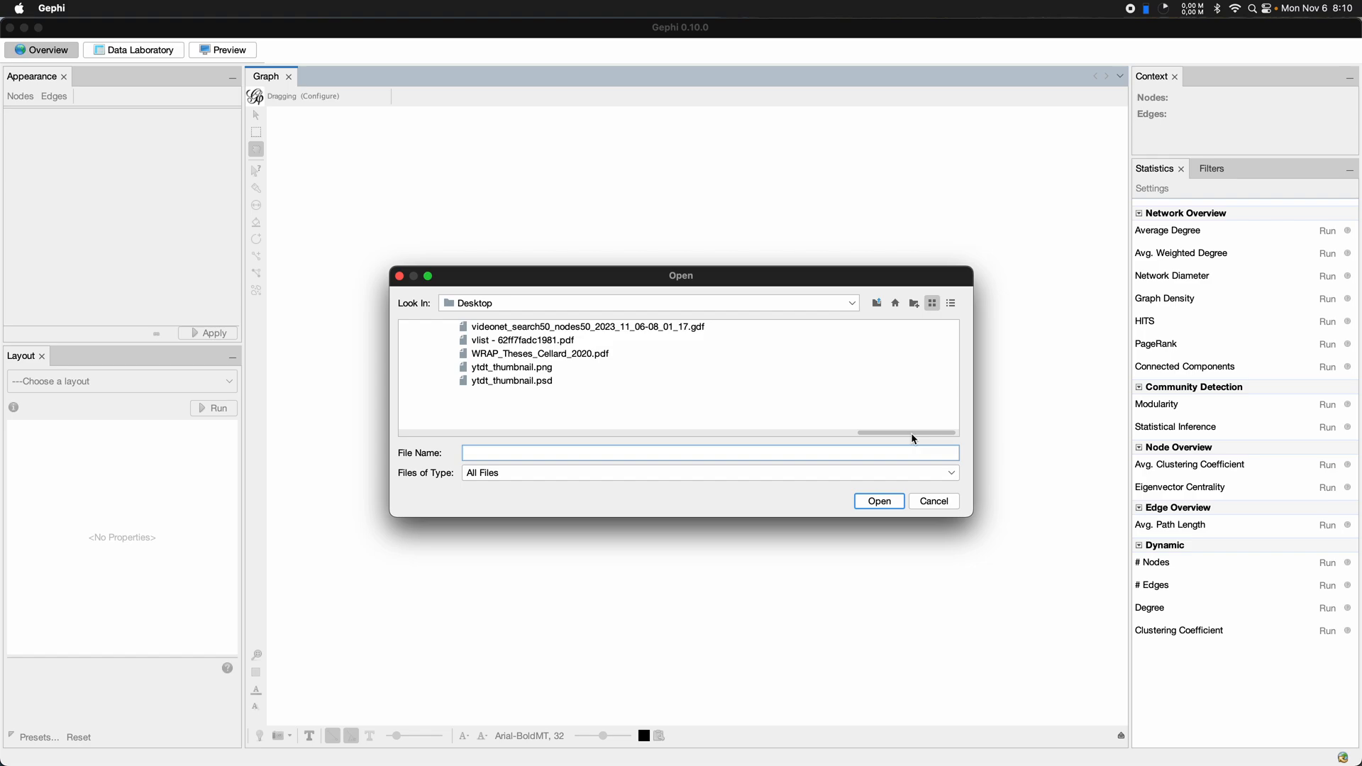
pyautogui.click(580, 327)
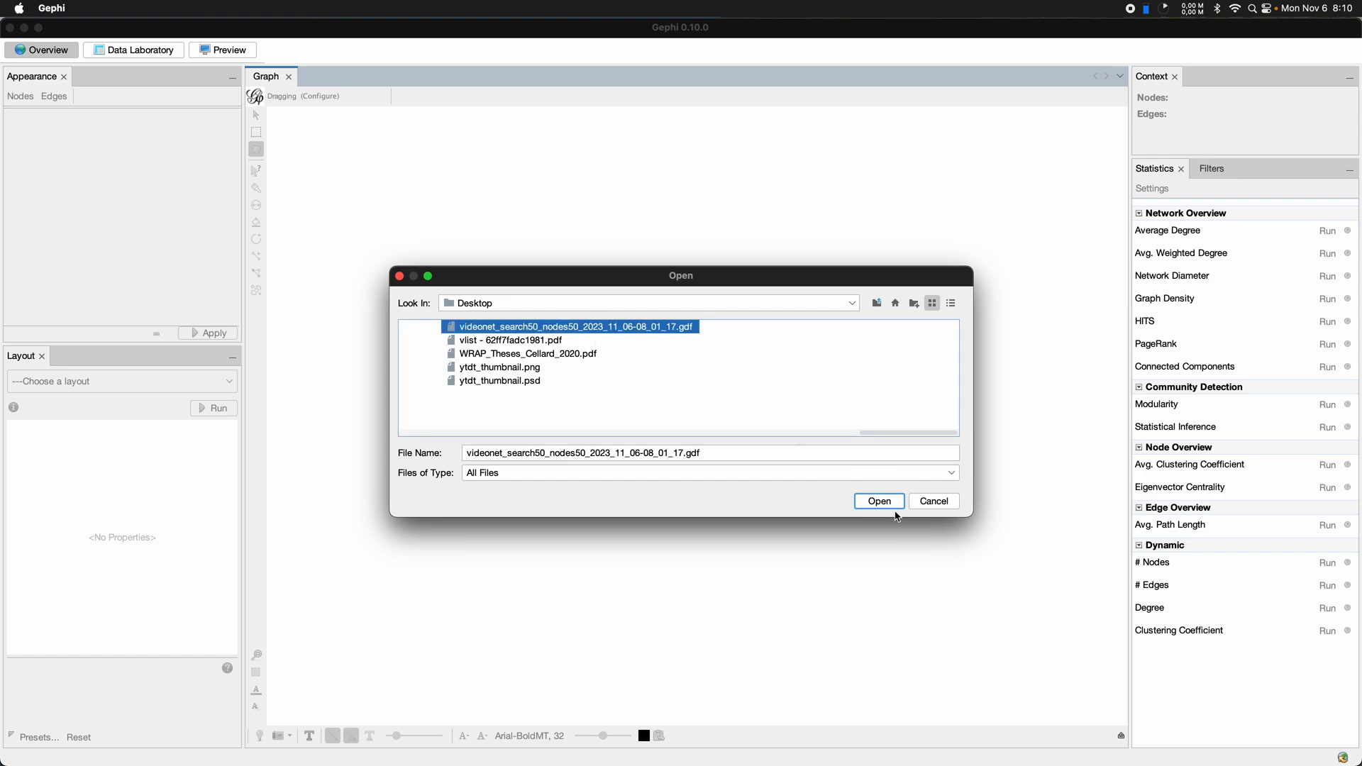
pyautogui.click(878, 501)
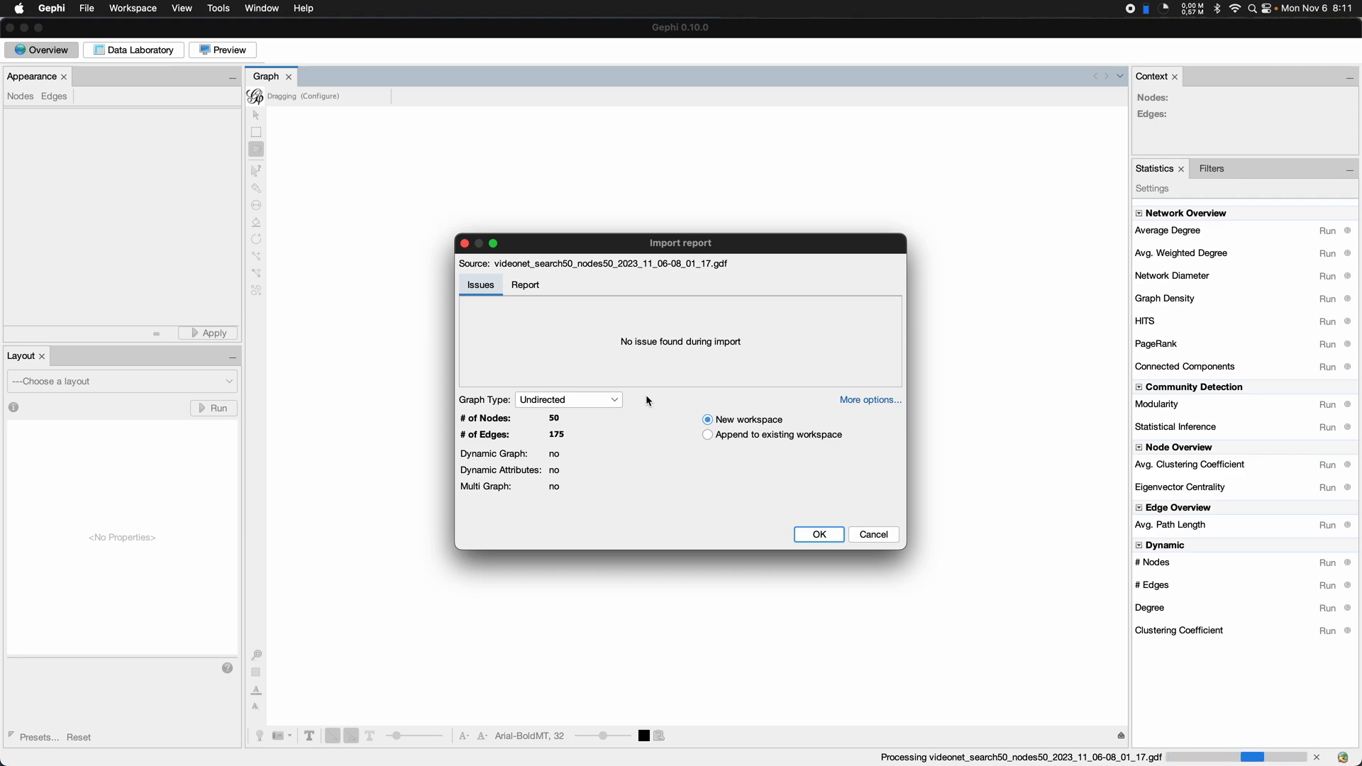
pyautogui.moveTo(813, 528)
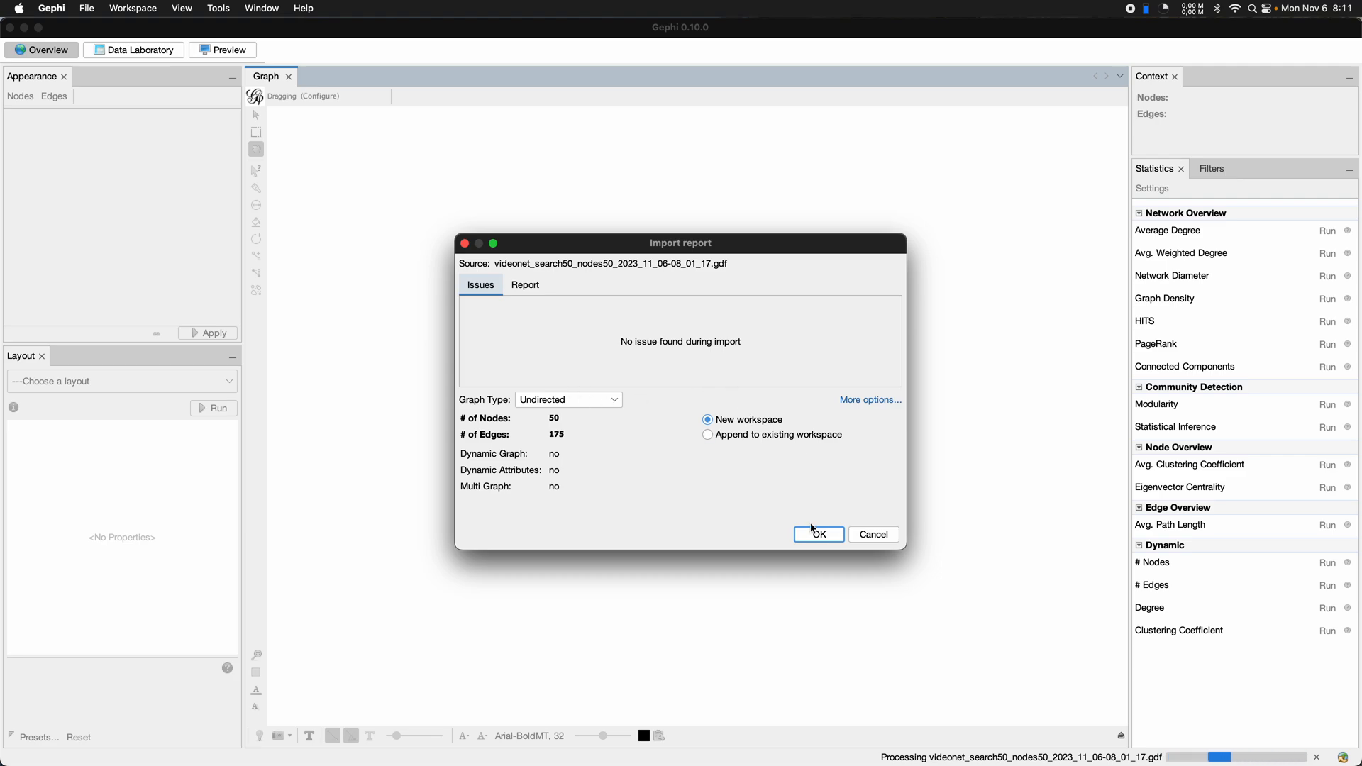
pyautogui.click(817, 534)
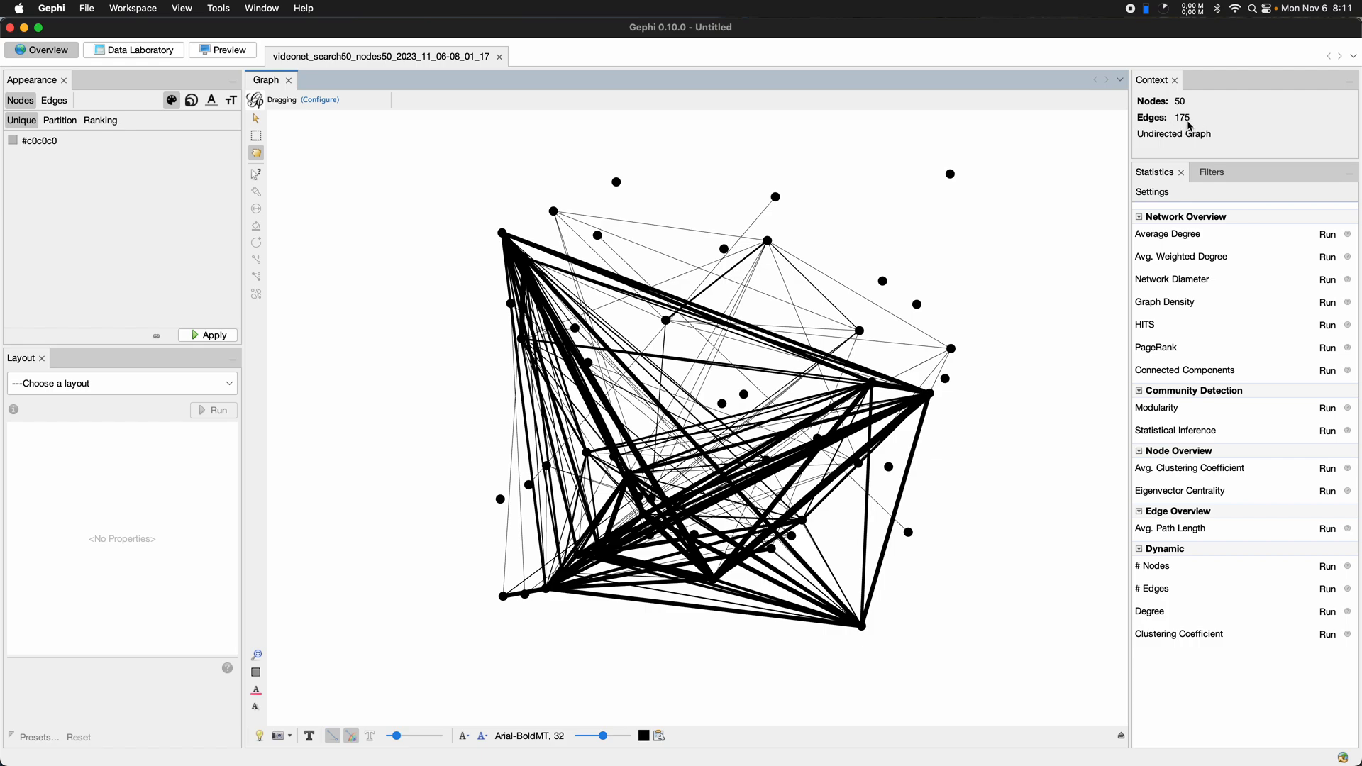
pyautogui.moveTo(825, 473)
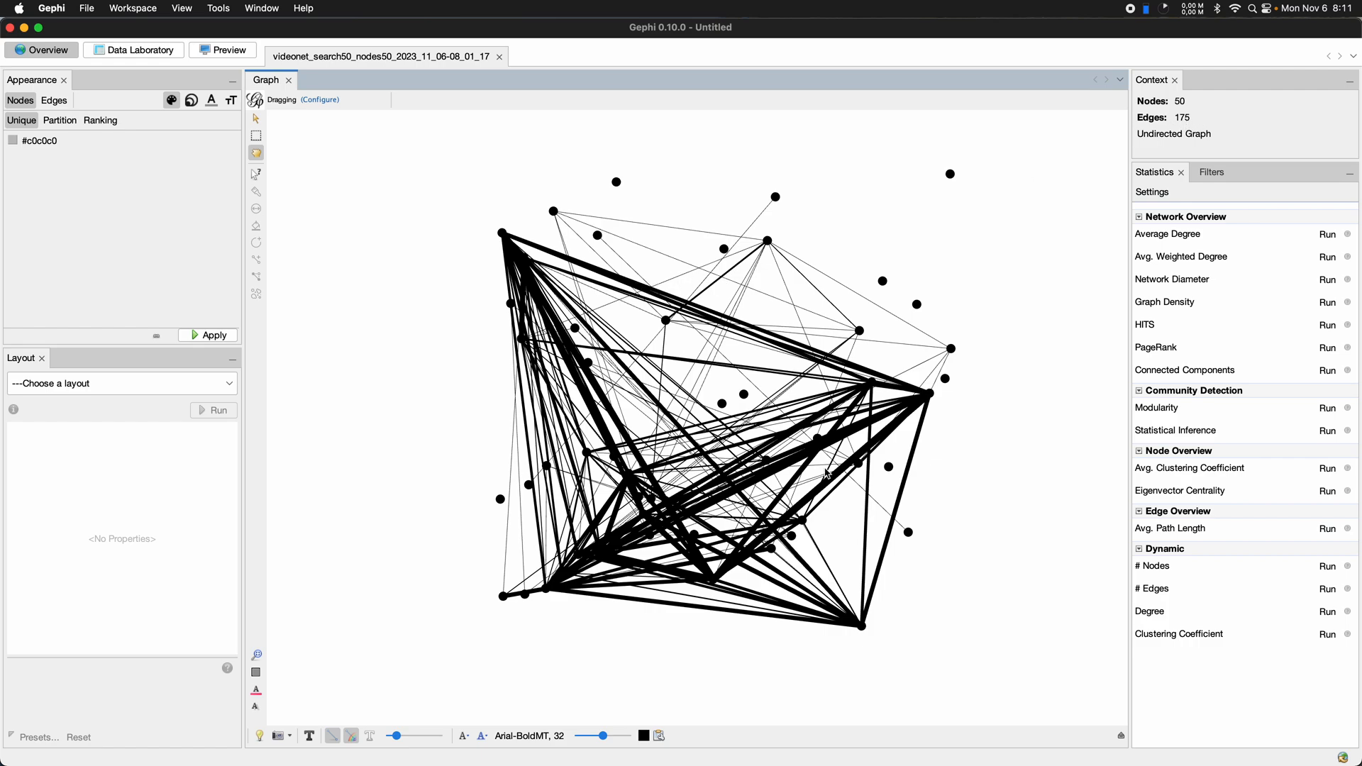
pyautogui.moveTo(771, 456)
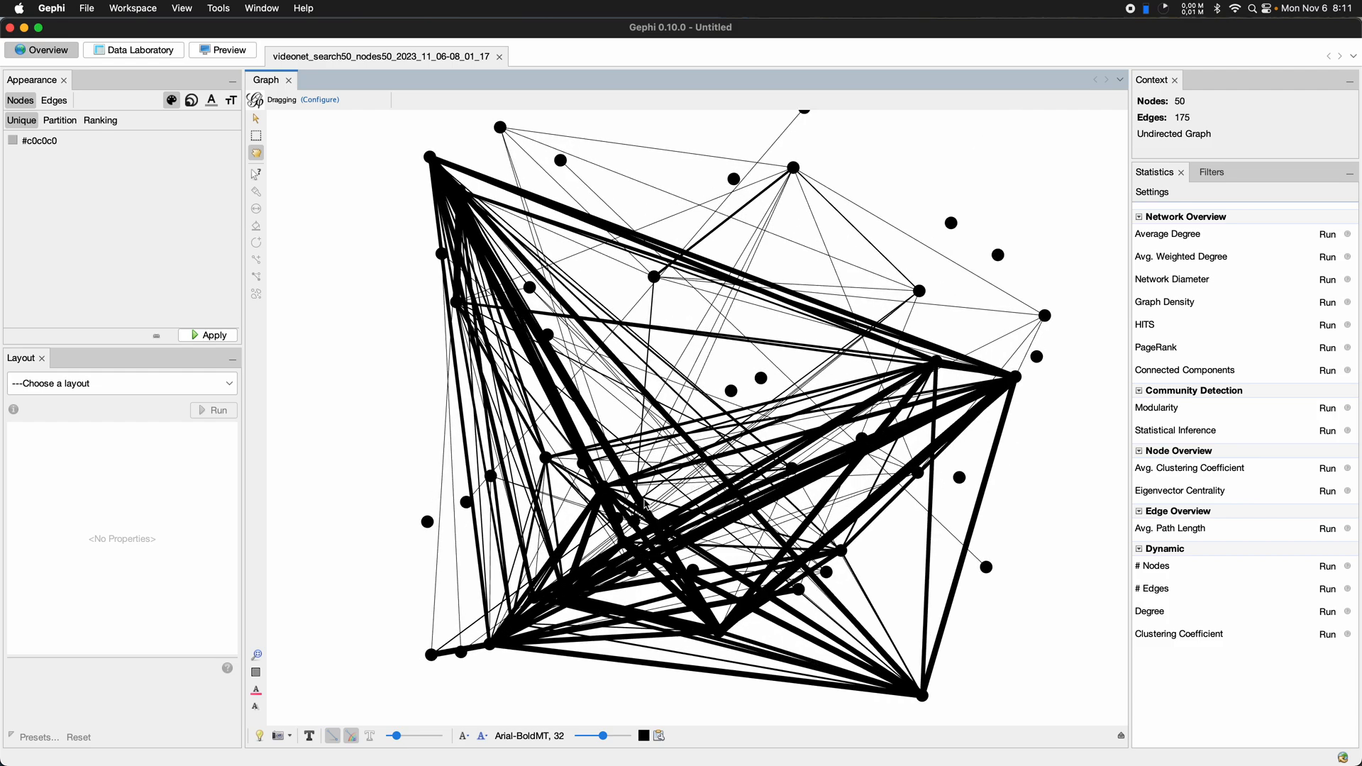
pyautogui.moveTo(826, 445)
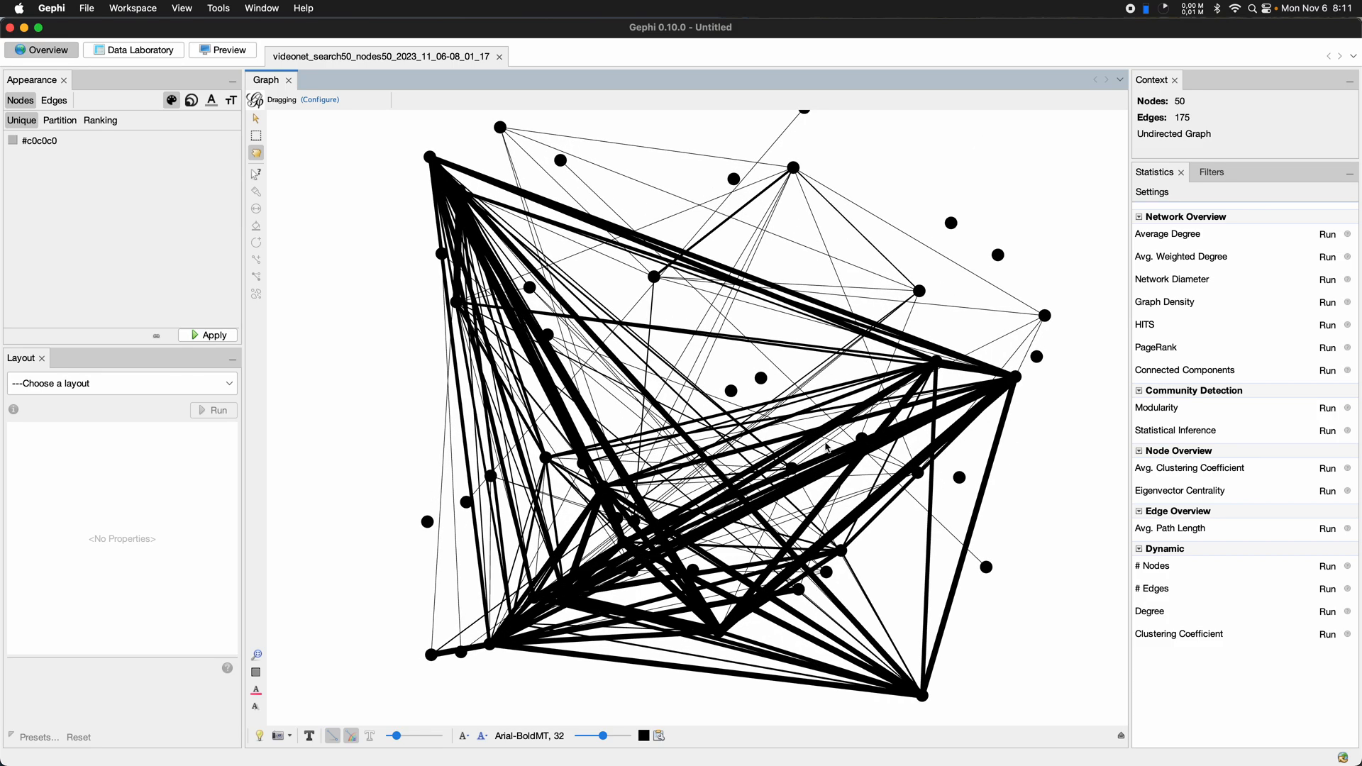
pyautogui.moveTo(705, 313)
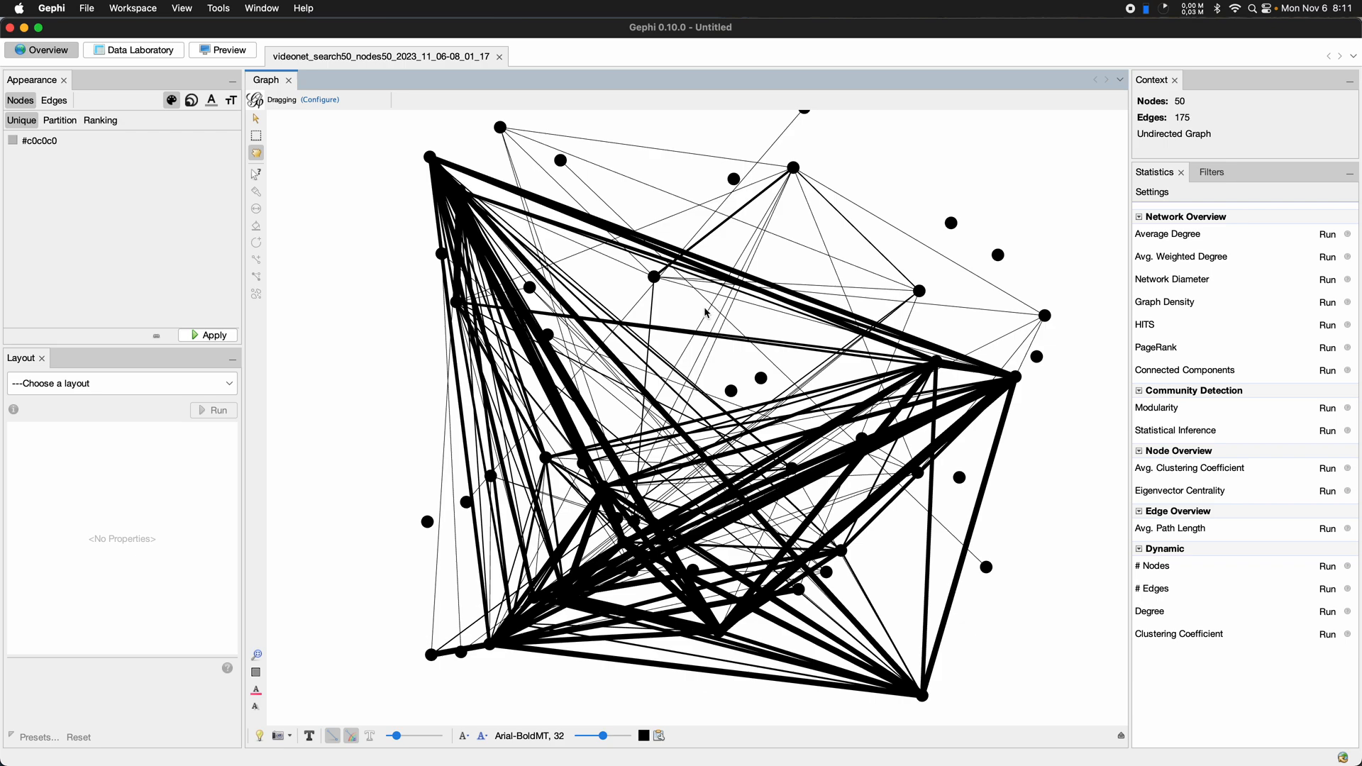
pyautogui.moveTo(716, 309)
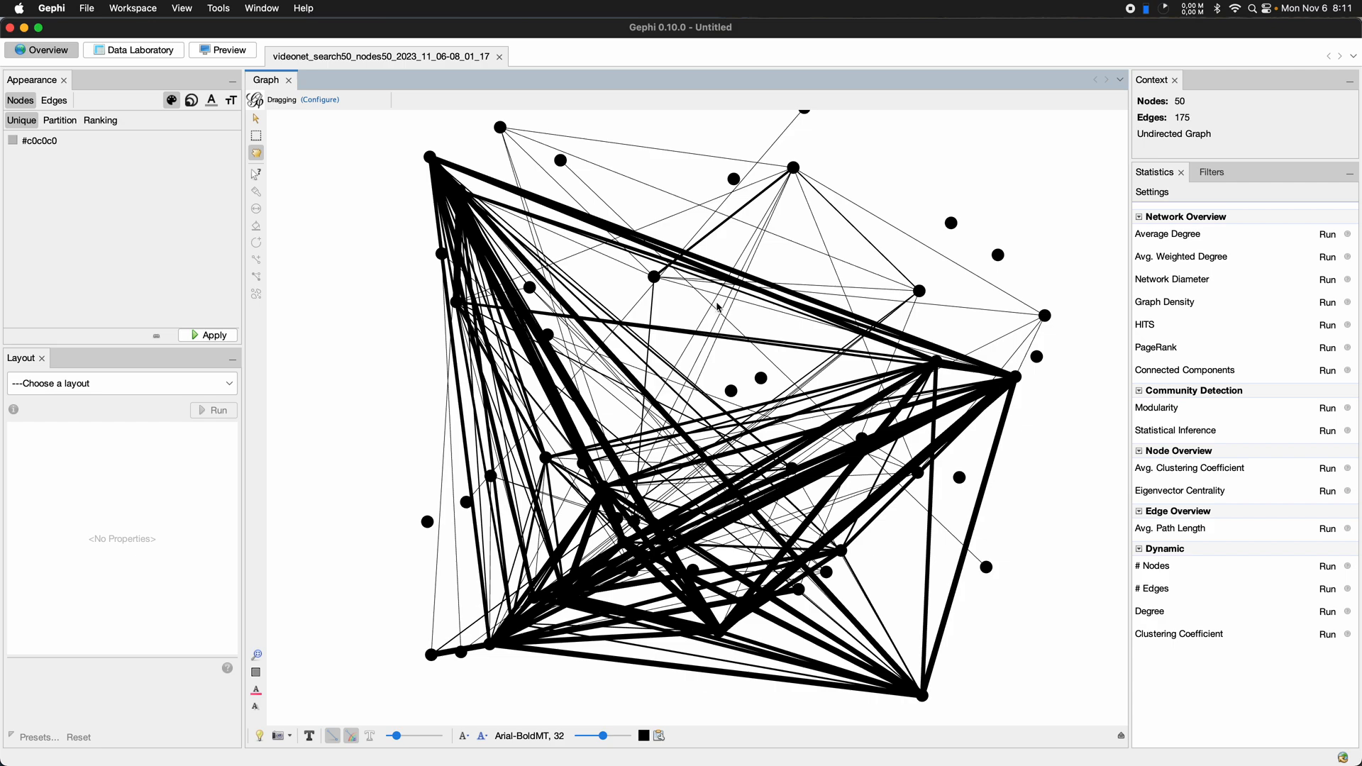
pyautogui.moveTo(584, 240)
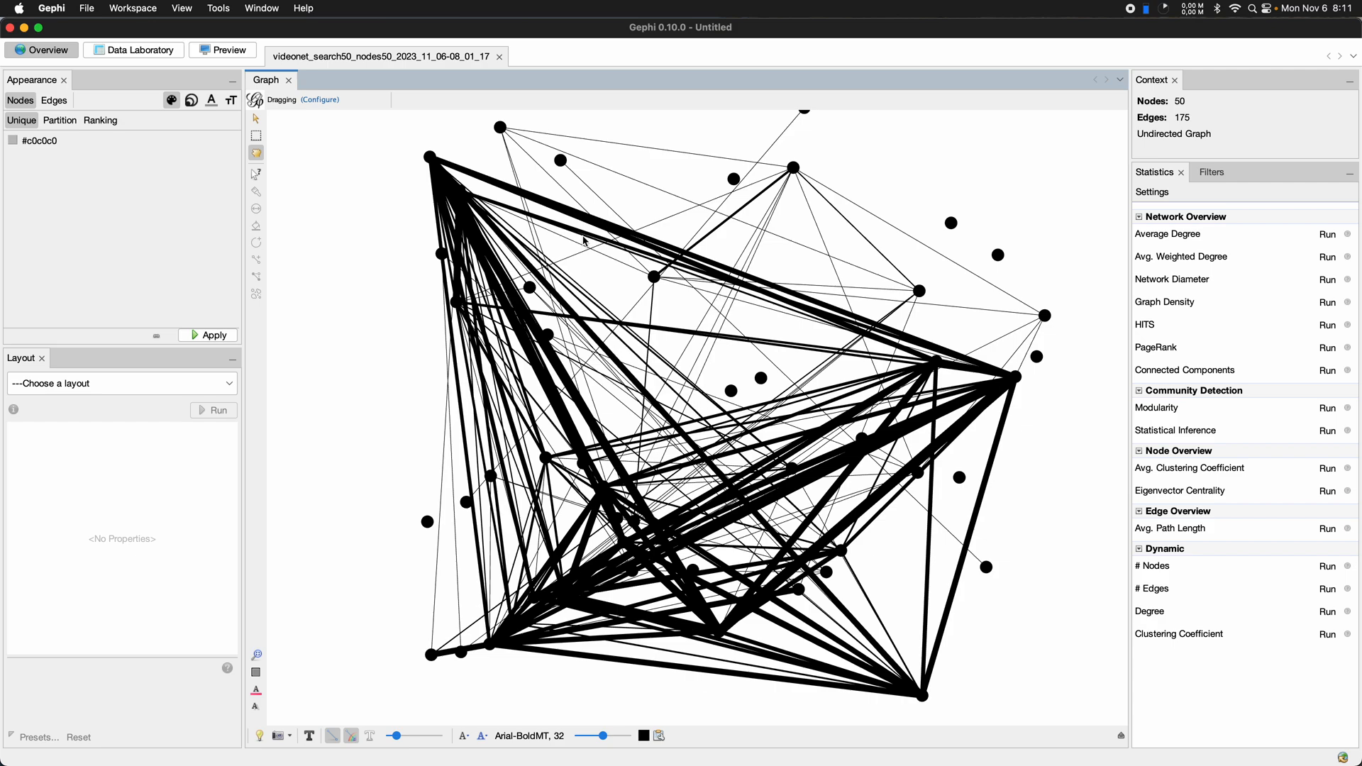
pyautogui.moveTo(635, 252)
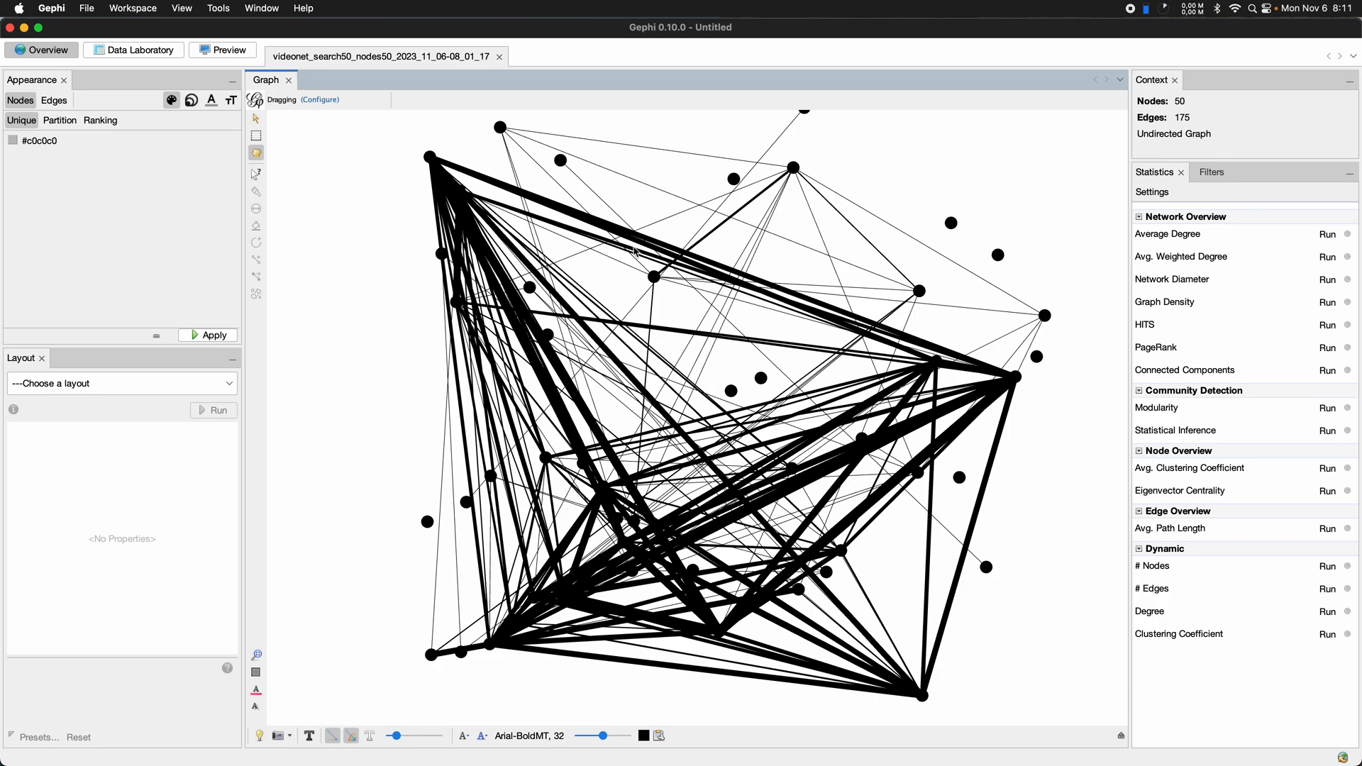
pyautogui.moveTo(750, 389)
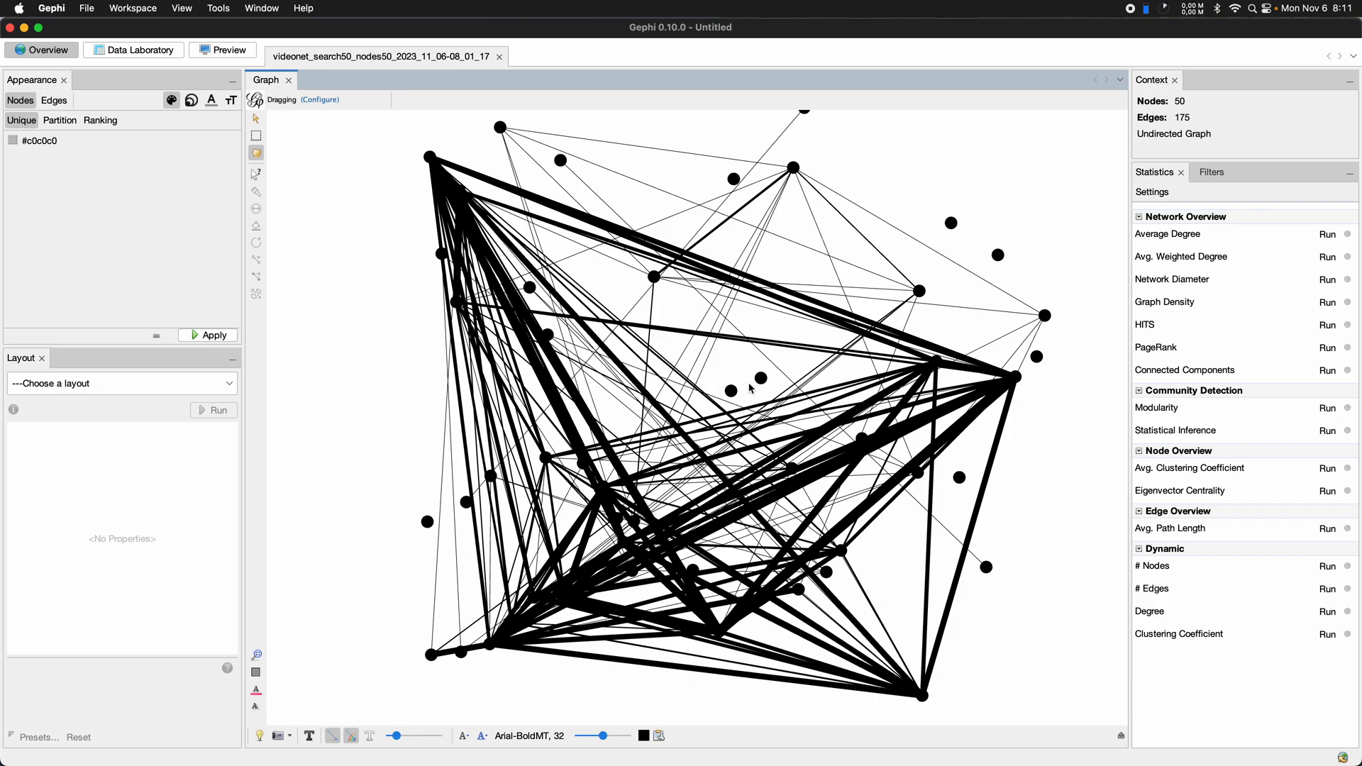
pyautogui.moveTo(754, 381)
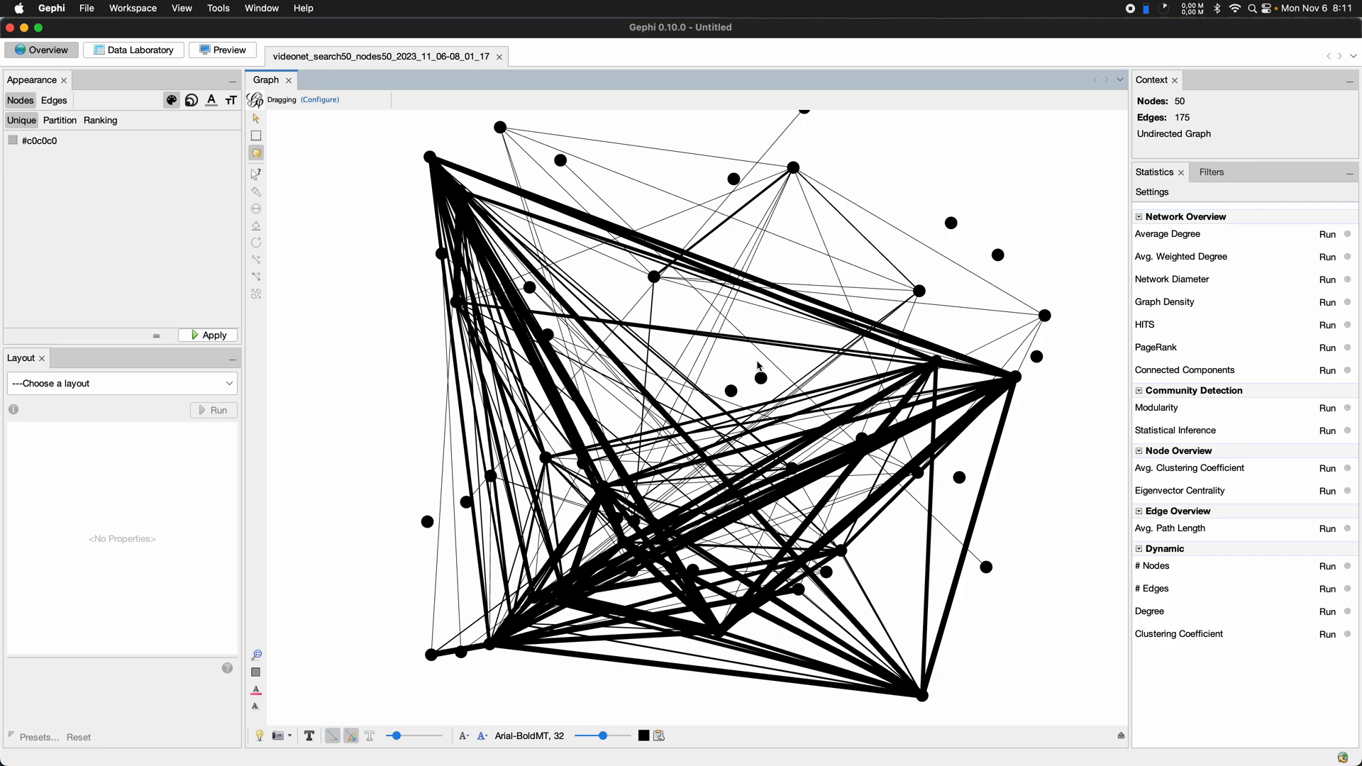
pyautogui.moveTo(728, 364)
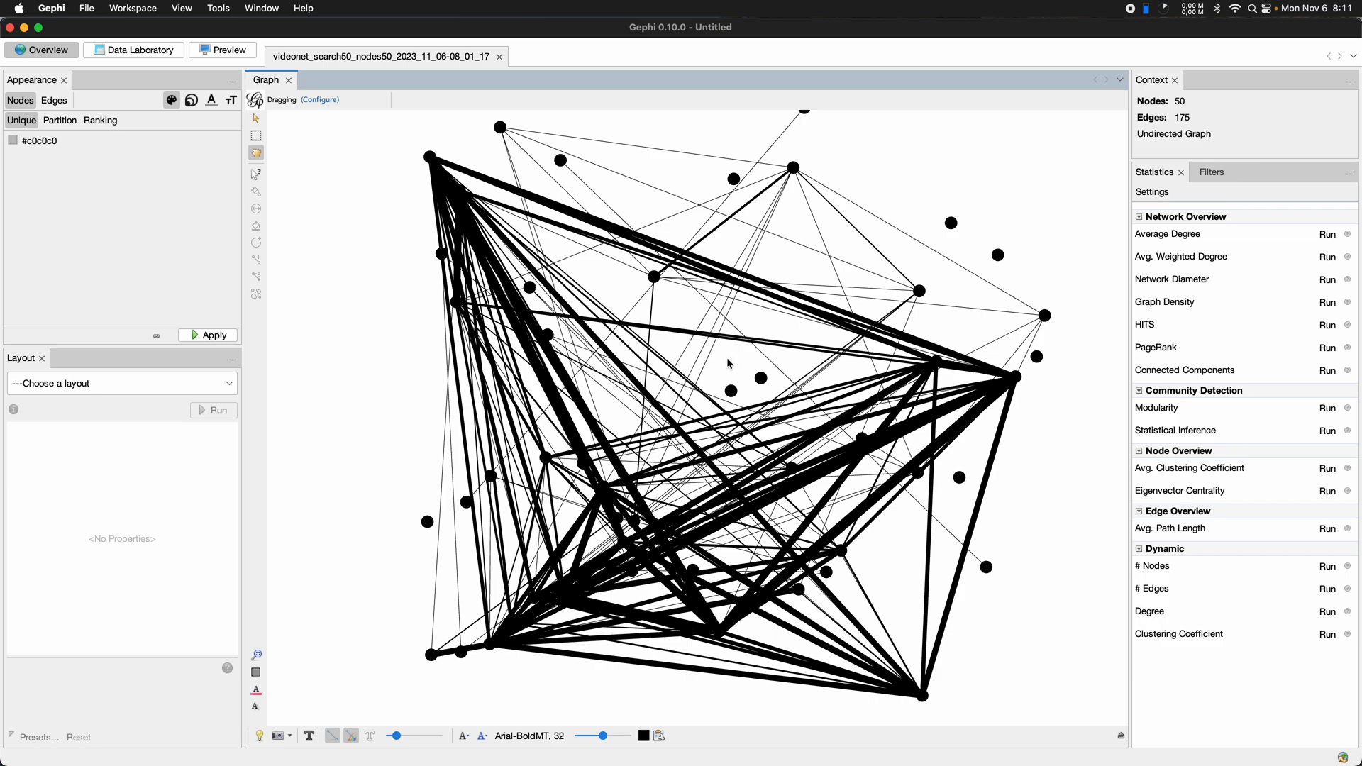
pyautogui.moveTo(712, 345)
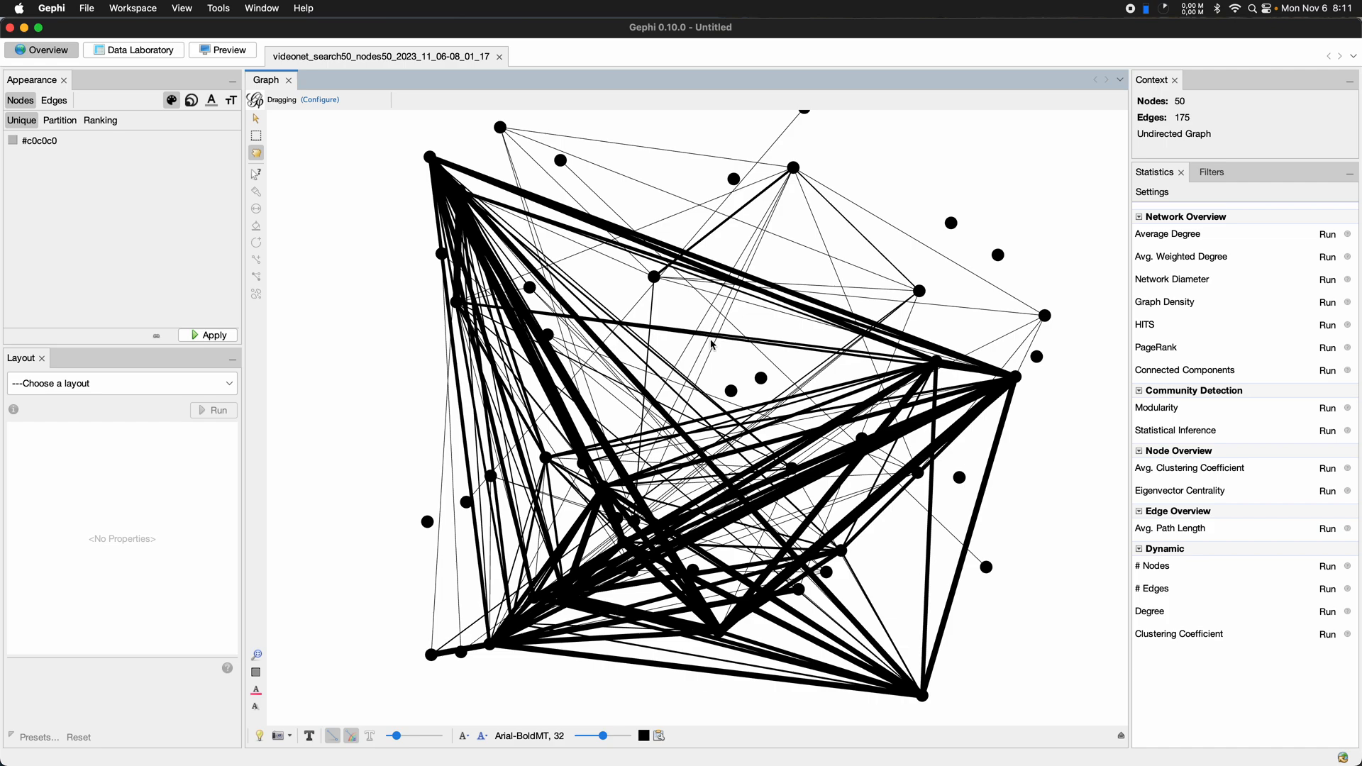
pyautogui.moveTo(721, 404)
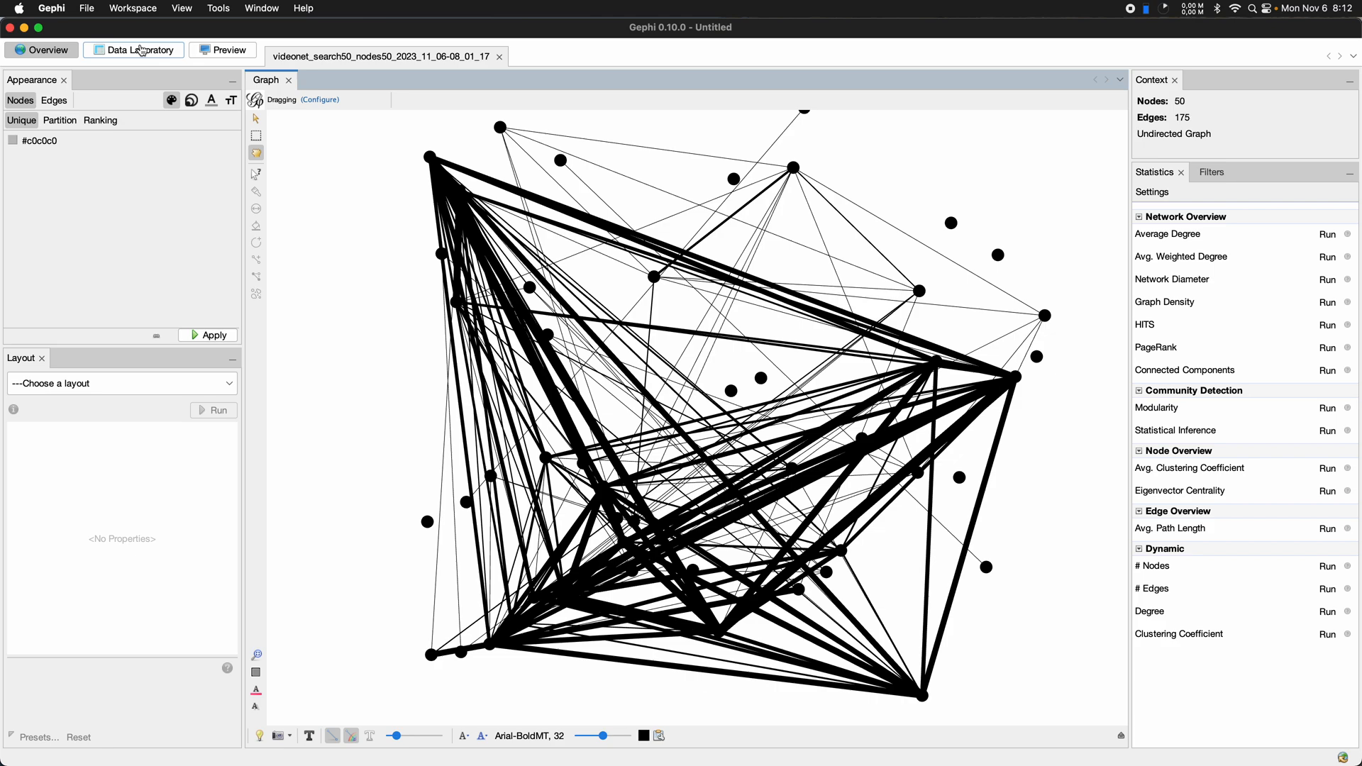
# - Browse the Nodes table in Data Laboratory, then view the Edges table
pyautogui.click(132, 50)
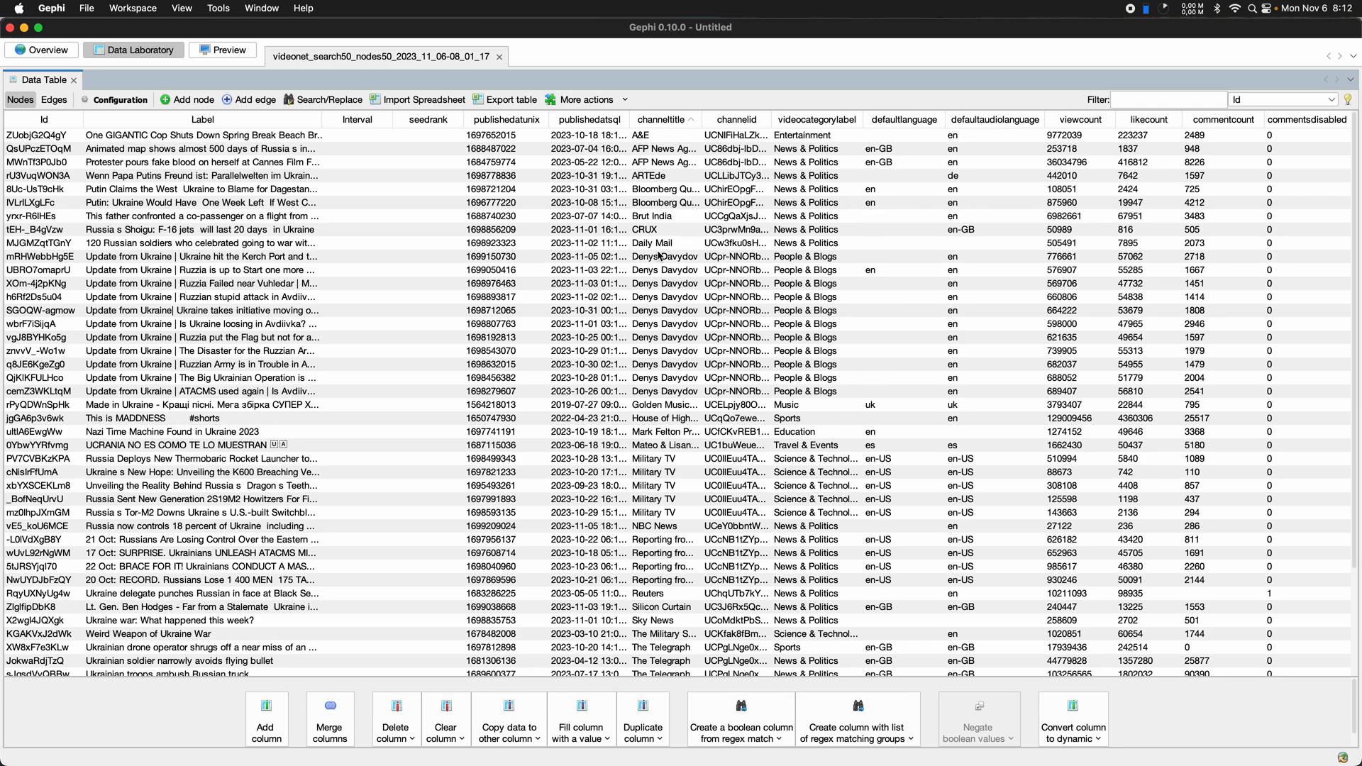
pyautogui.scroll(-3)
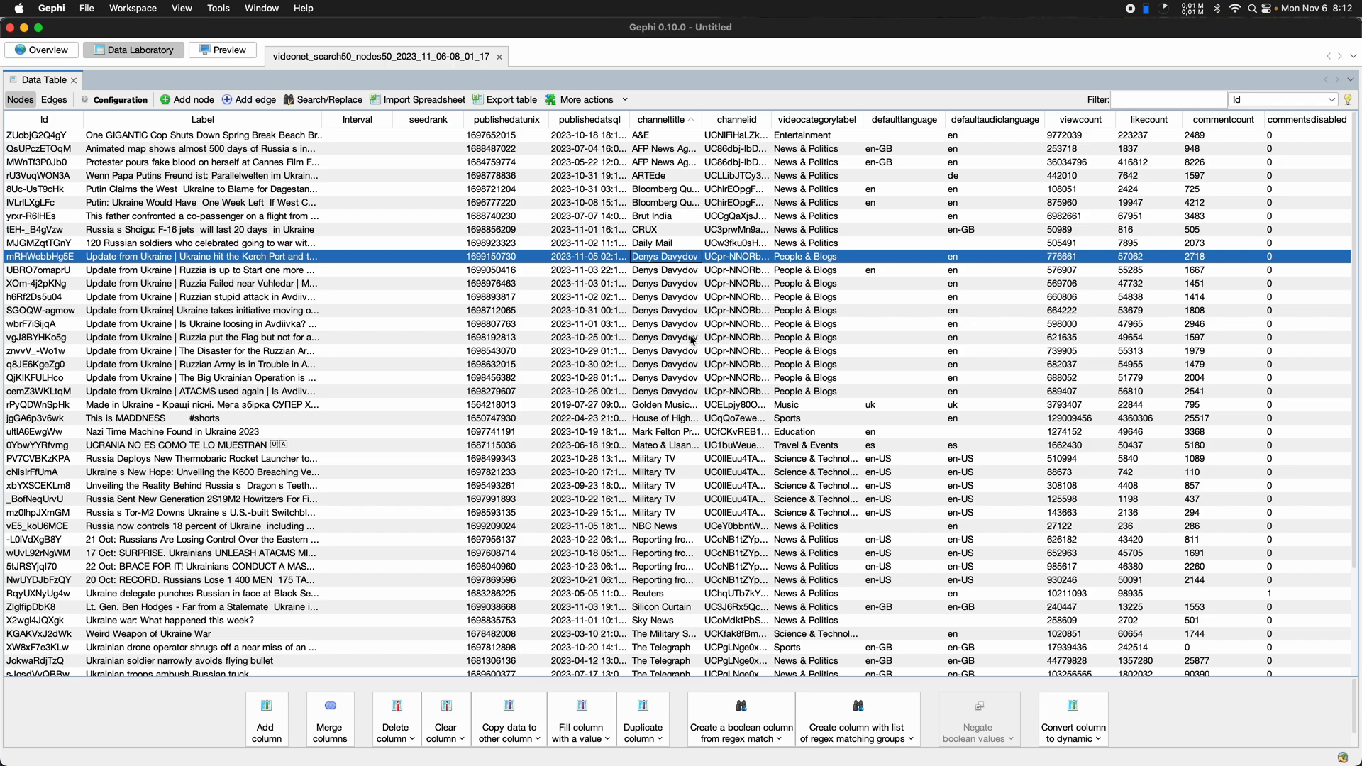
pyautogui.moveTo(854, 274)
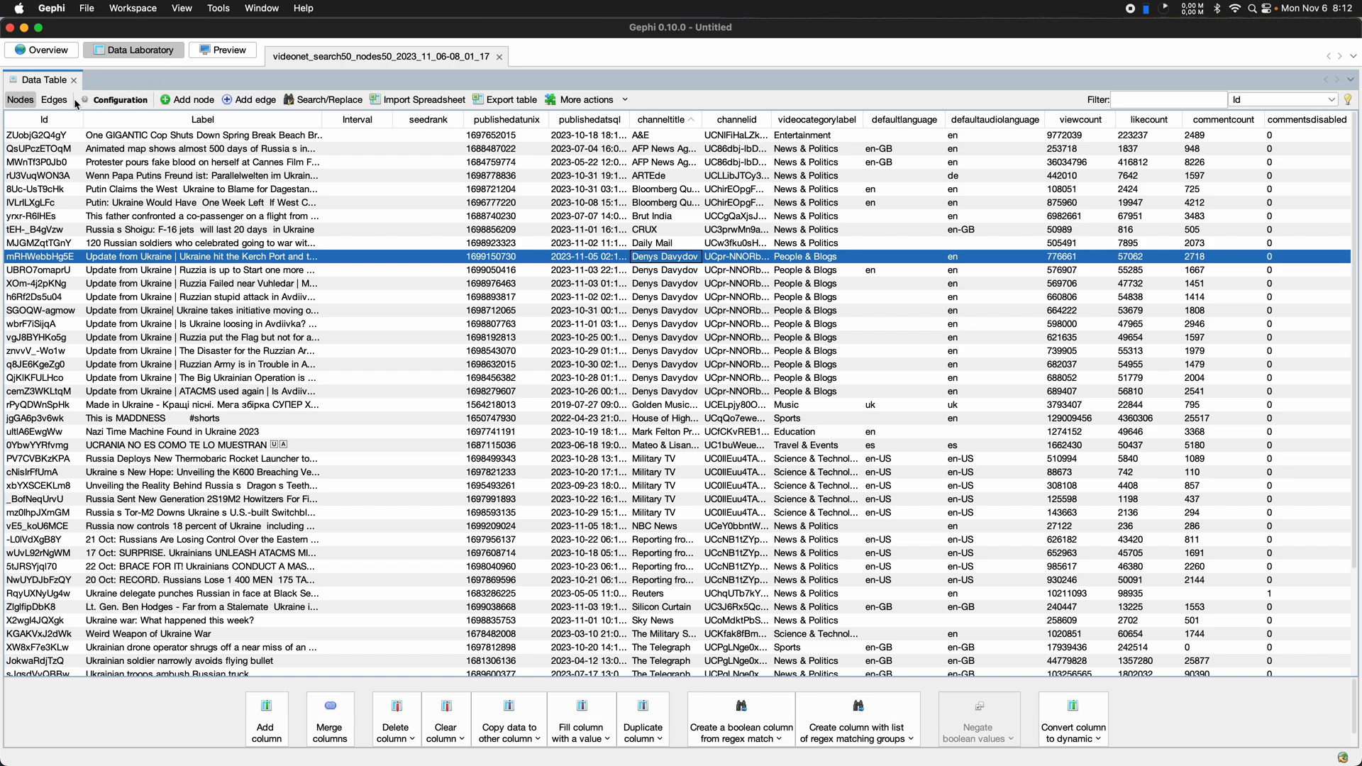
pyautogui.click(54, 99)
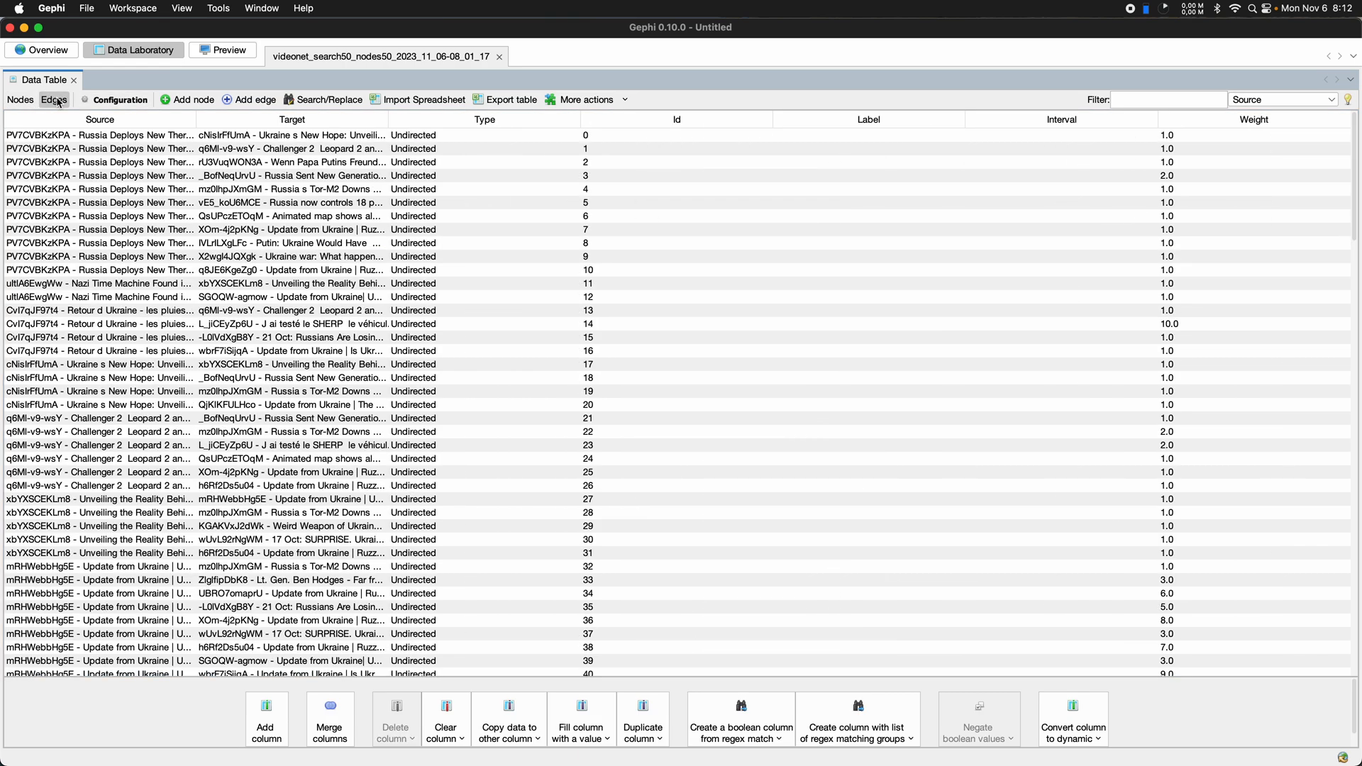
# - Sort the edge table by Weight, heaviest edges first
pyautogui.click(1254, 119)
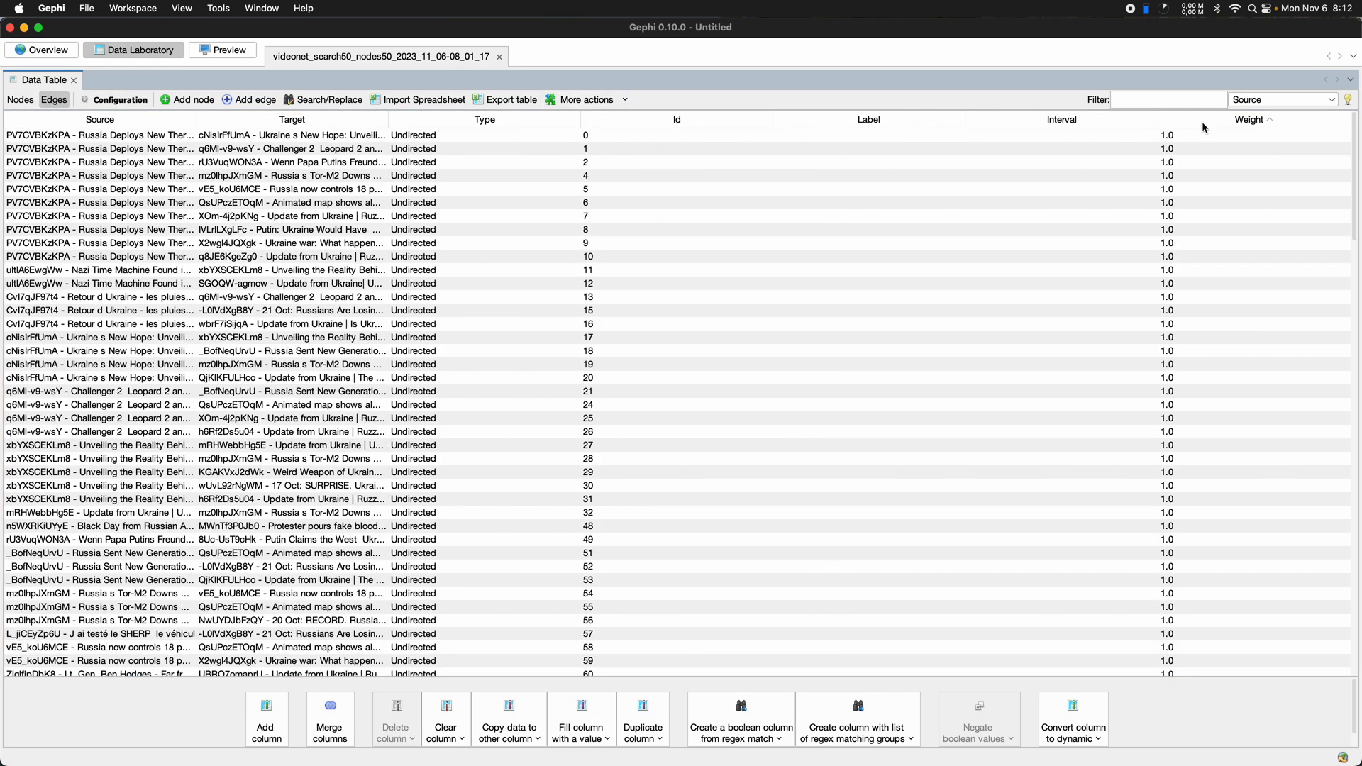
pyautogui.click(1250, 119)
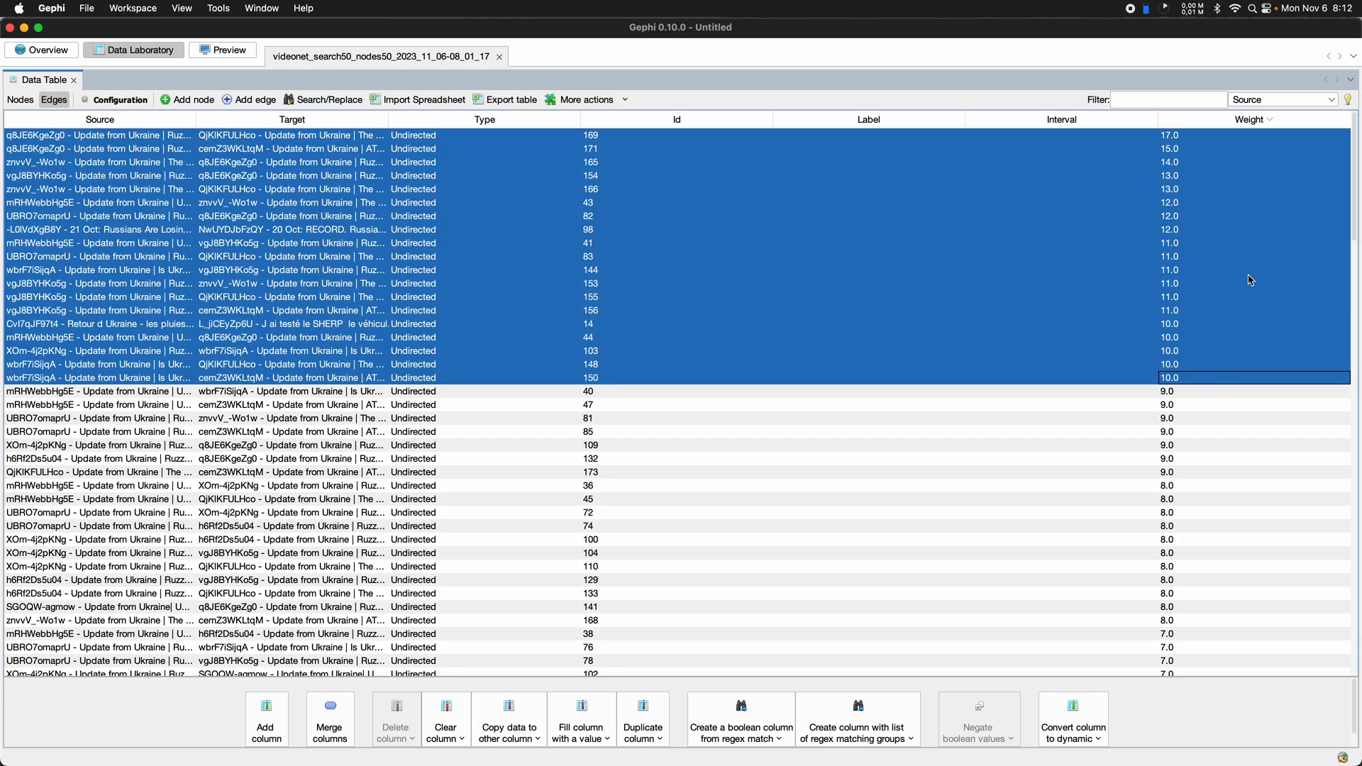
pyautogui.moveTo(1173, 386)
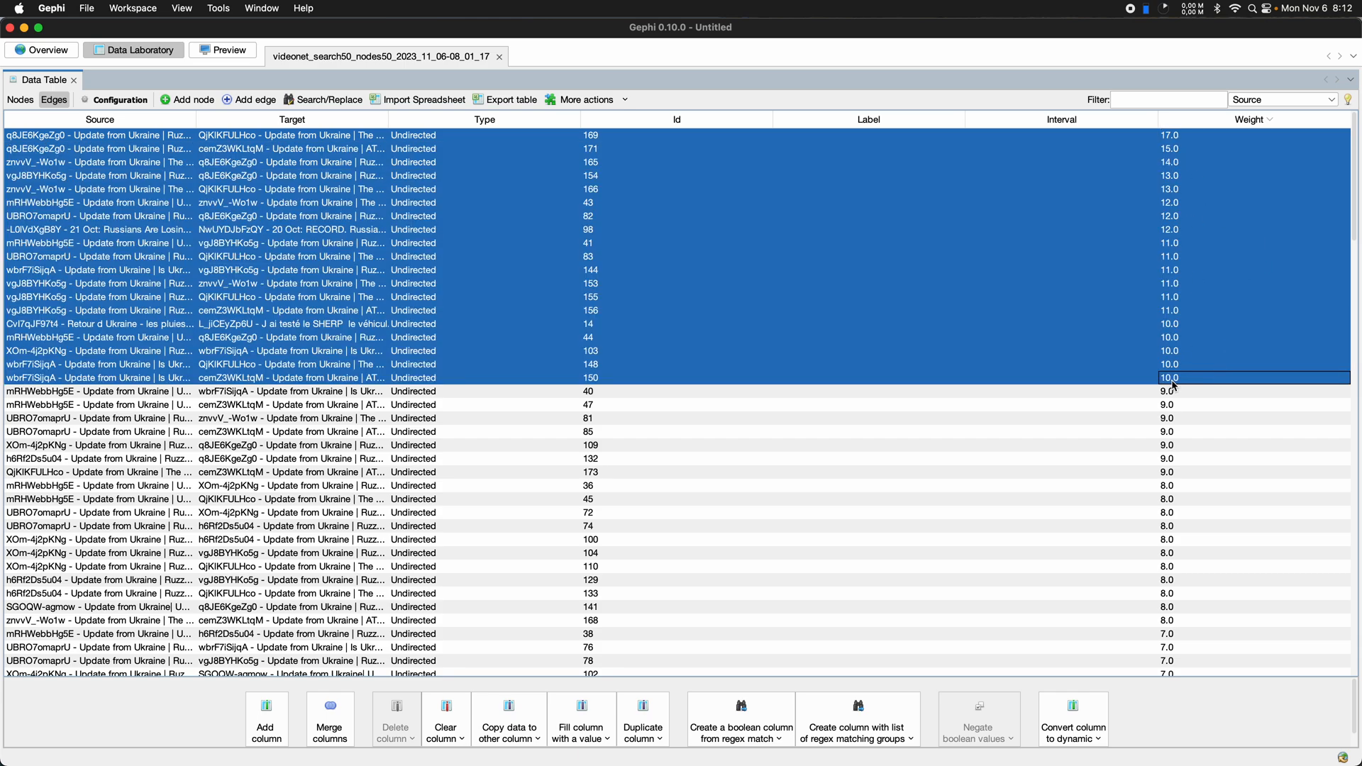
pyautogui.moveTo(1204, 213)
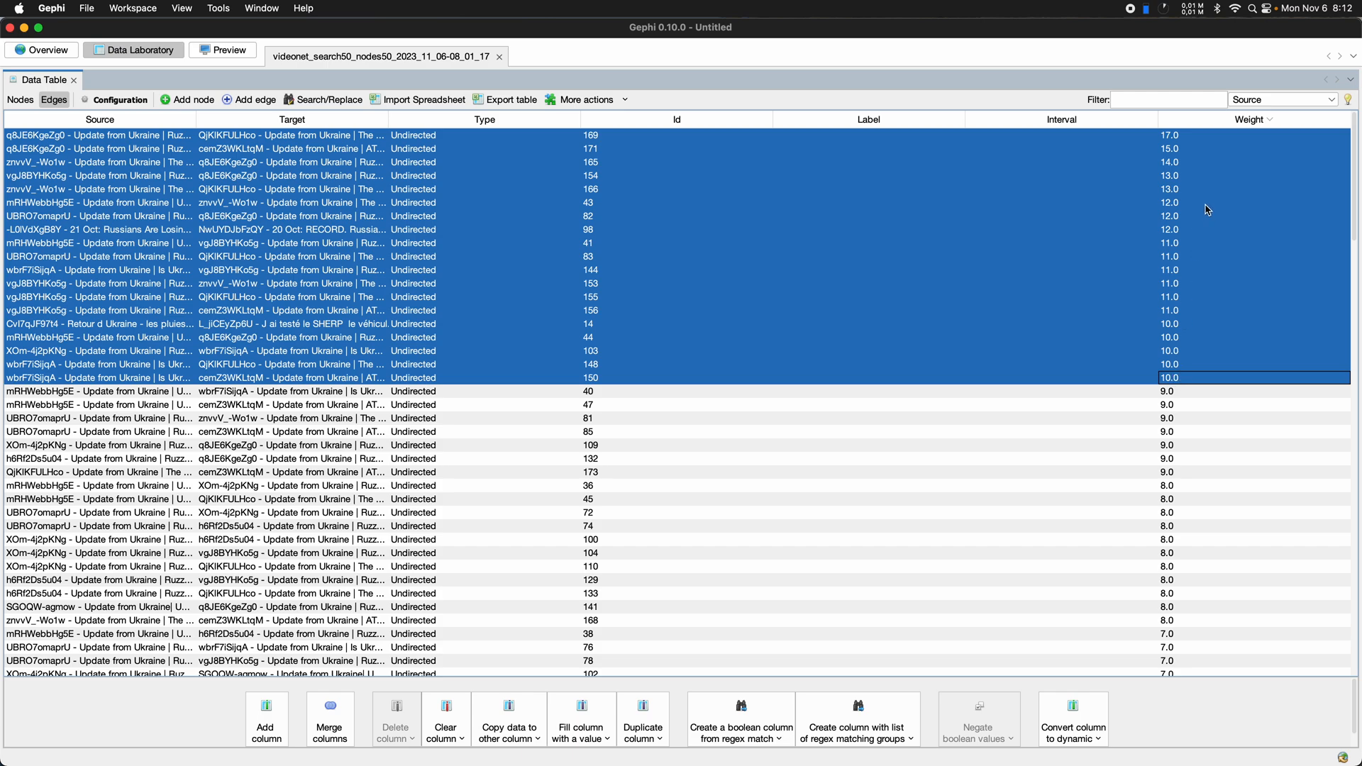
pyautogui.moveTo(1178, 140)
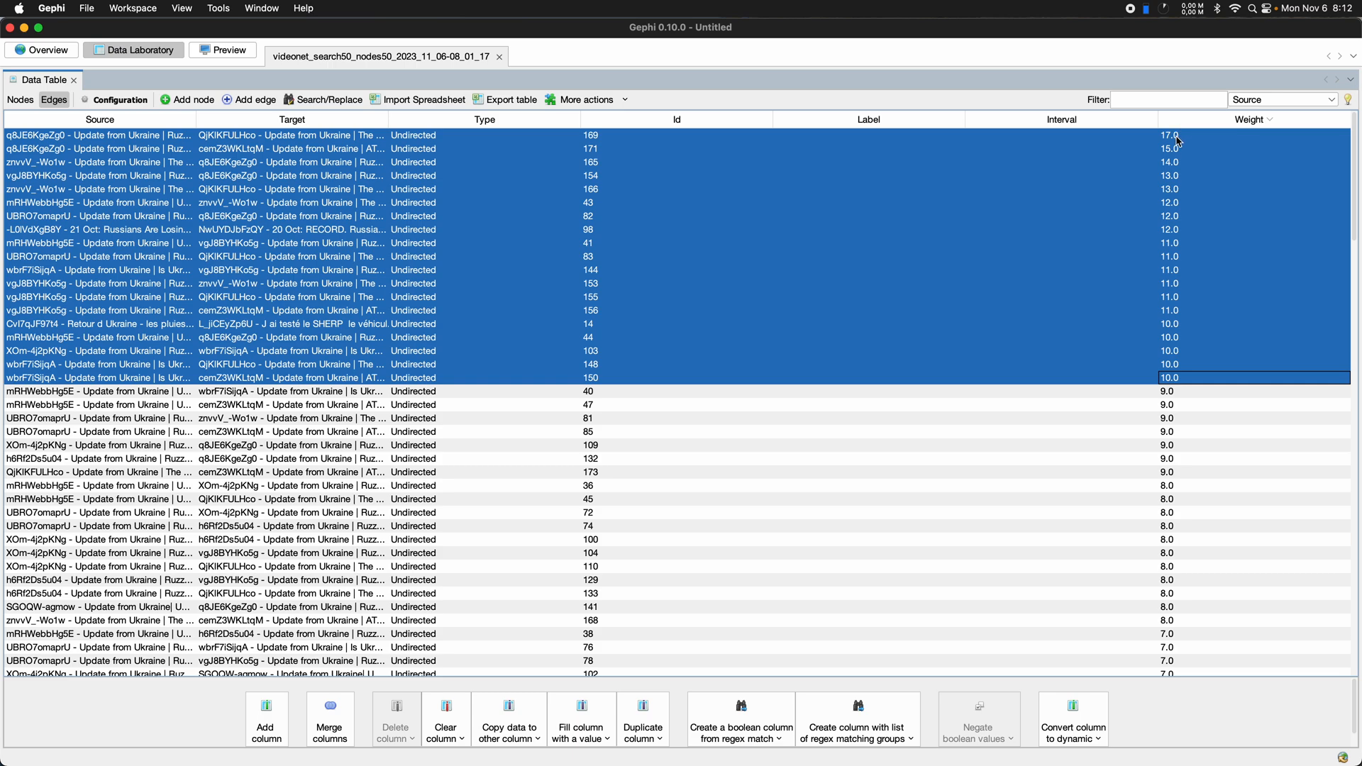
pyautogui.moveTo(713, 196)
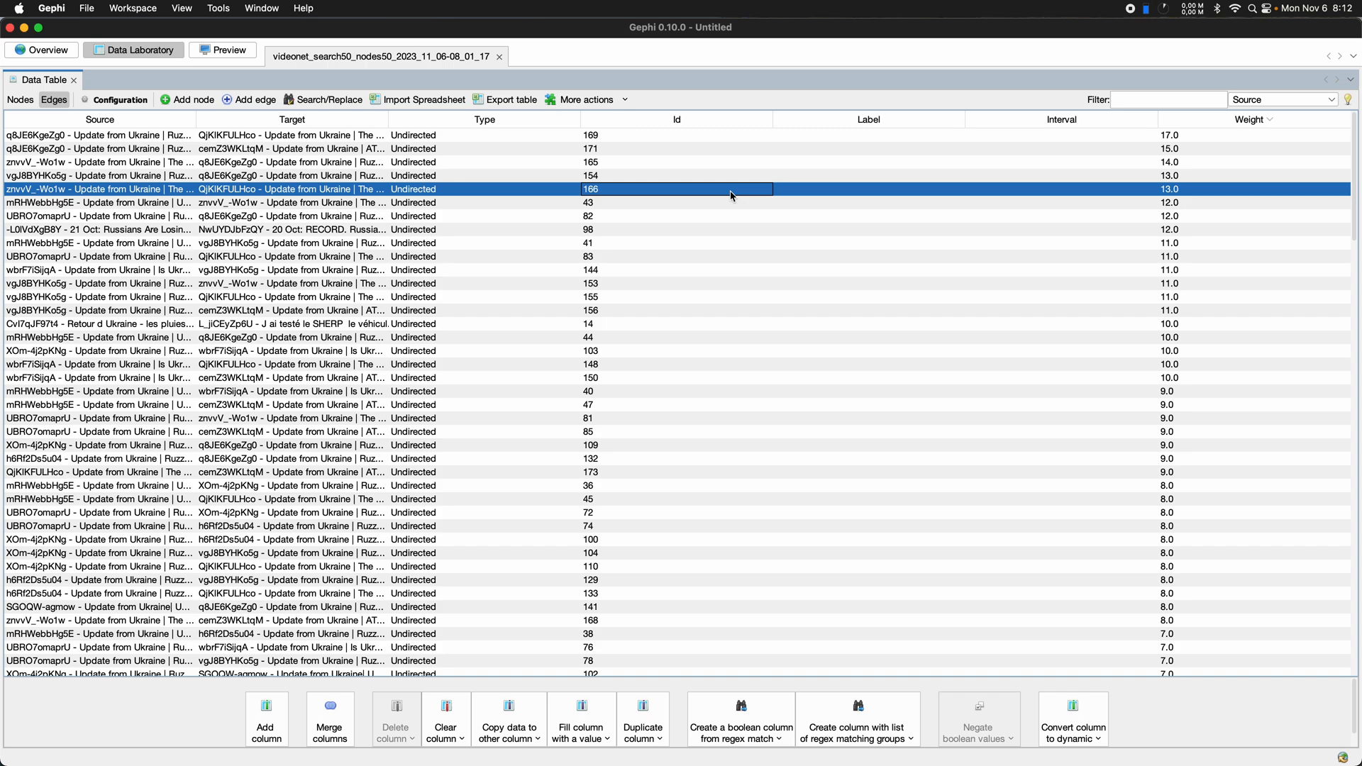
pyautogui.moveTo(666, 142)
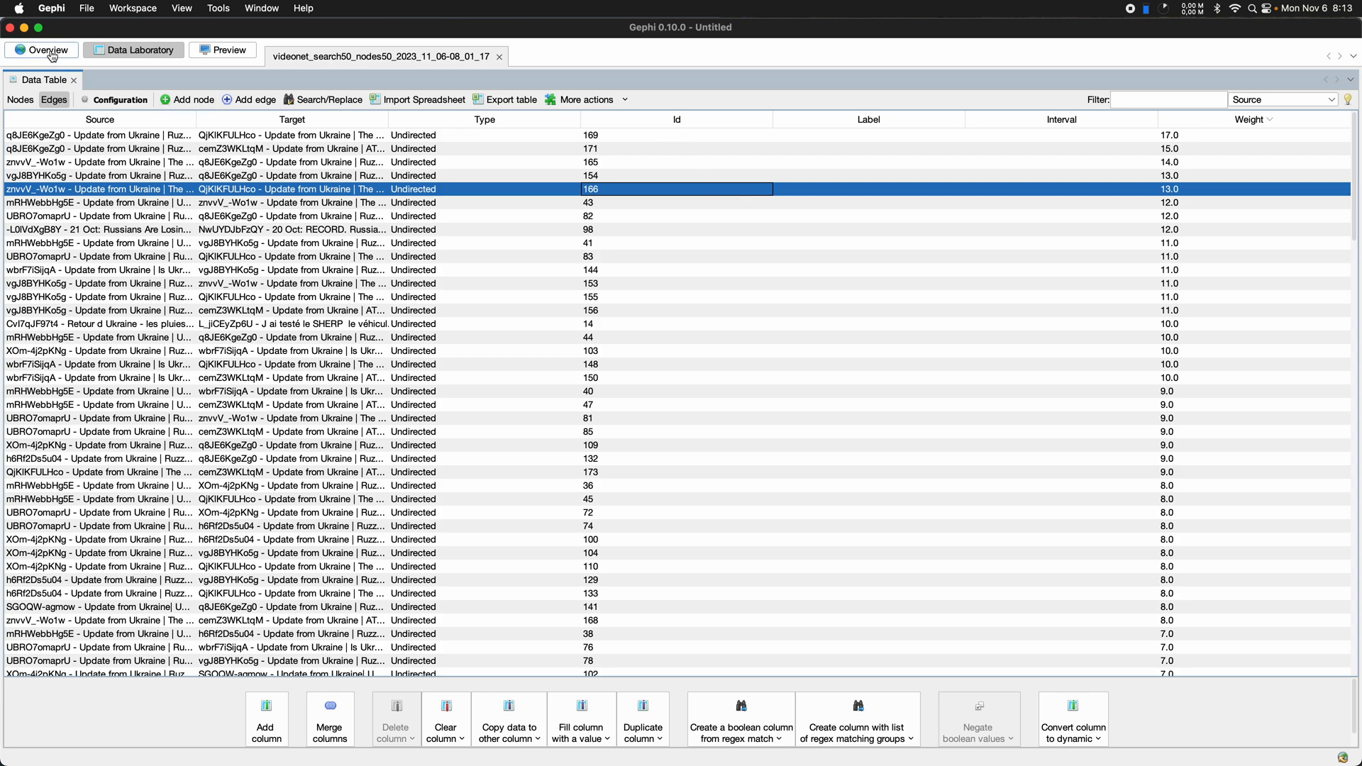
# - Rank node size by viewcount with minimum 5 and maximum 25
pyautogui.click(41, 50)
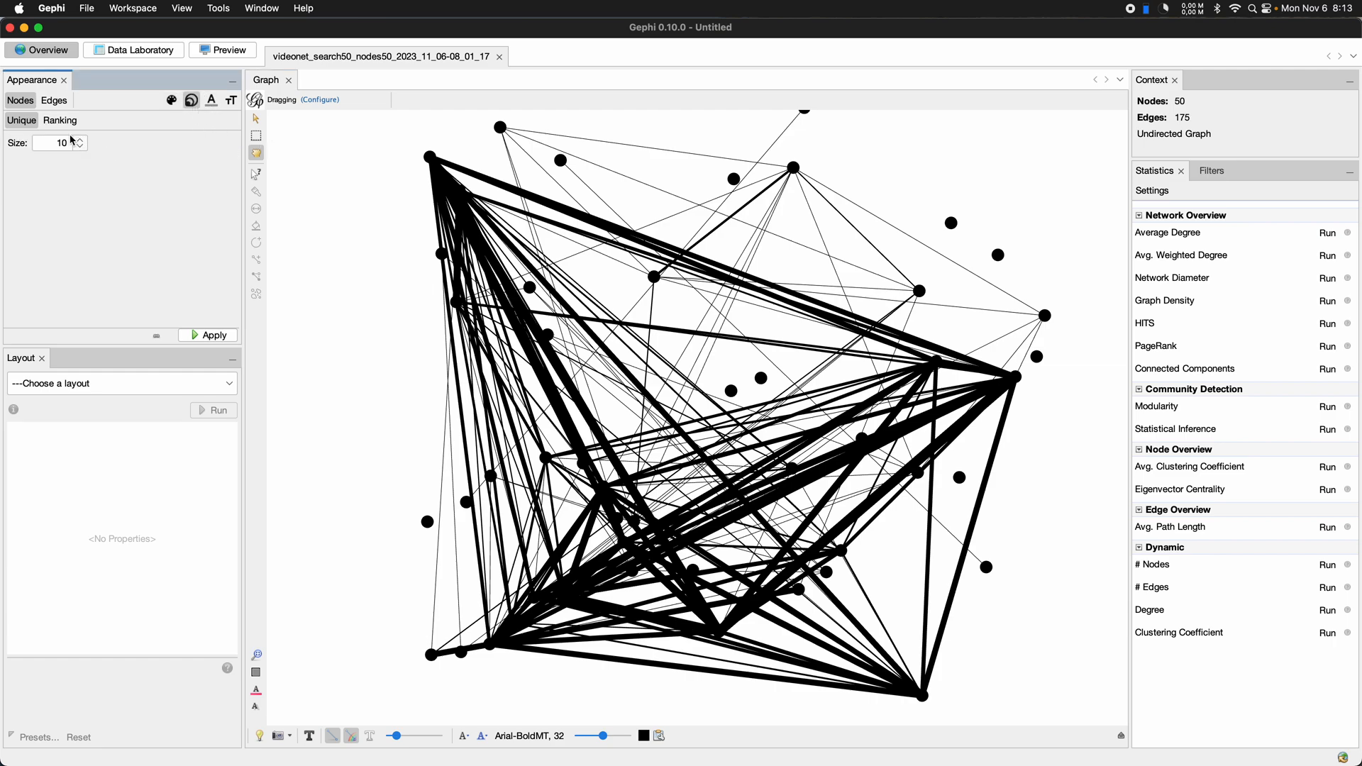
pyautogui.click(59, 120)
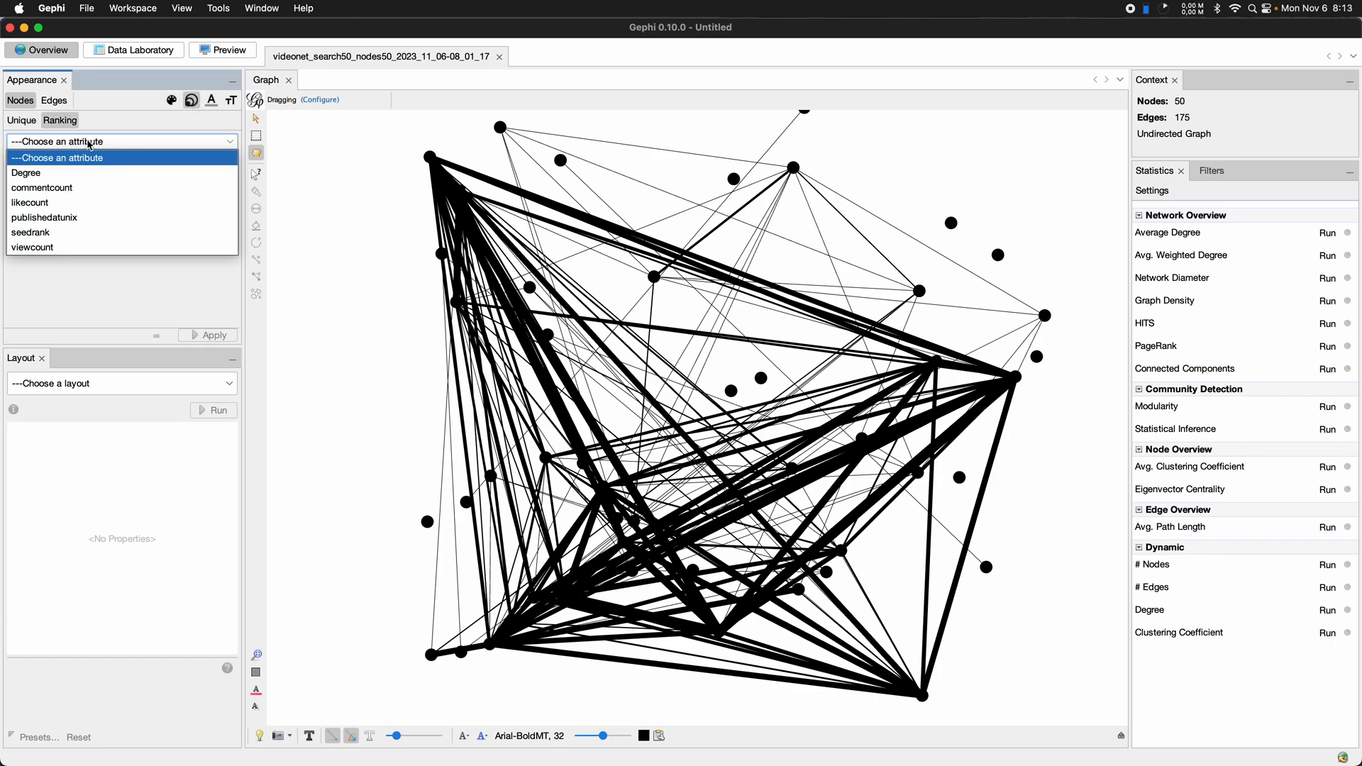
pyautogui.click(31, 247)
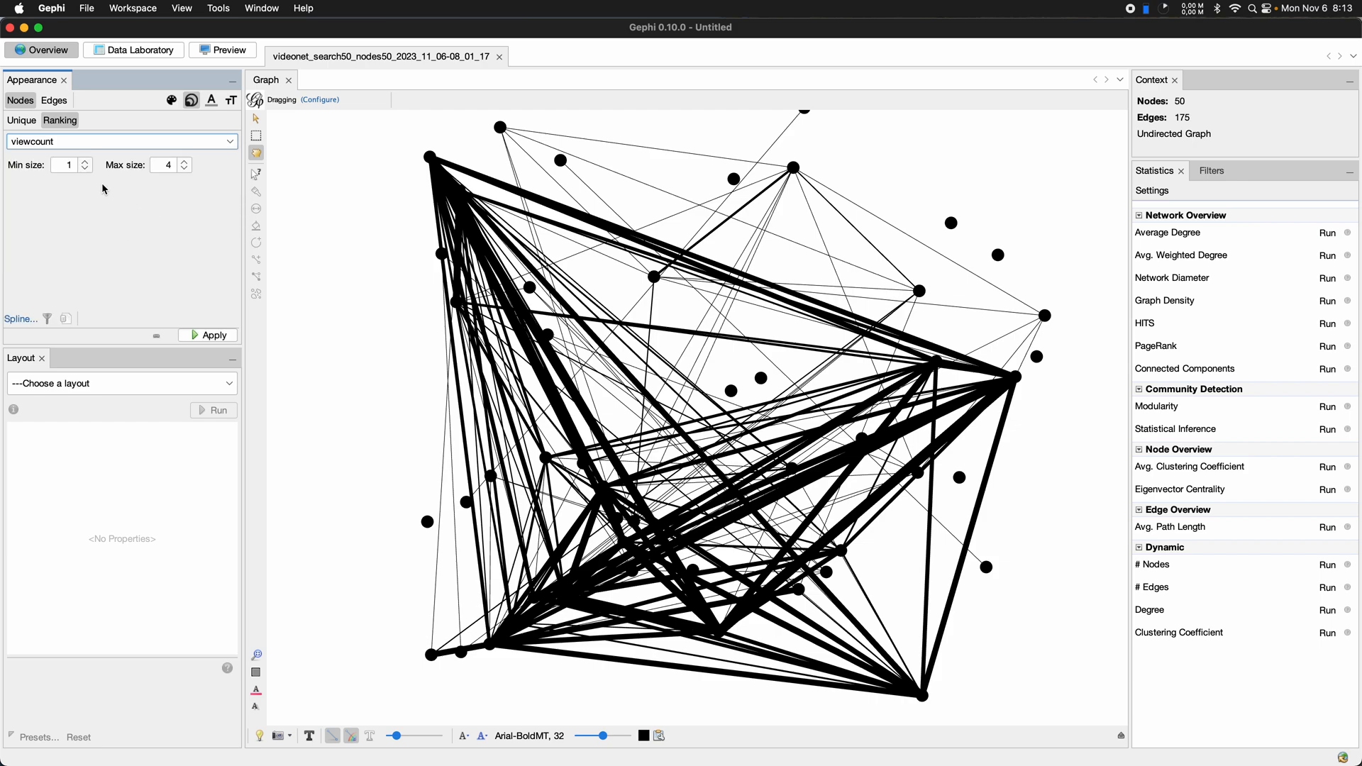
pyautogui.write('5')
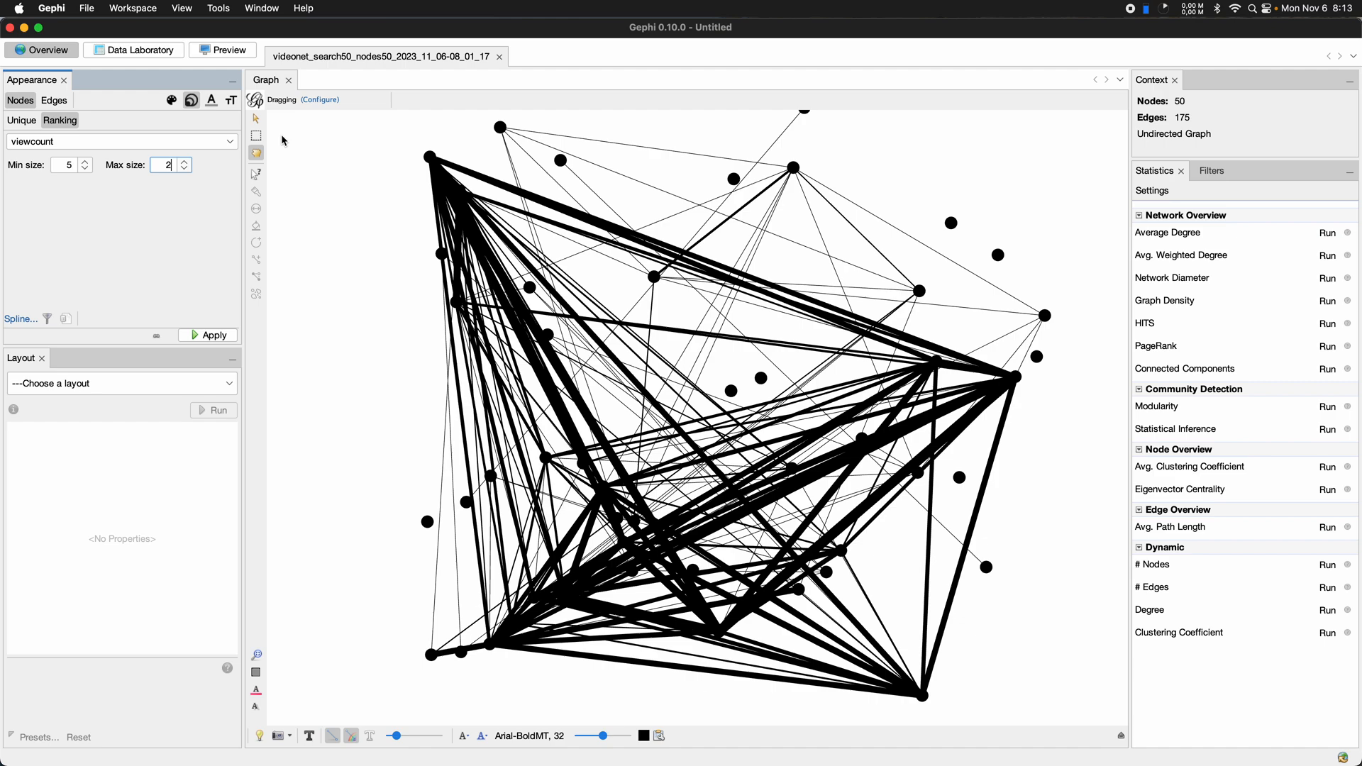
pyautogui.write('25')
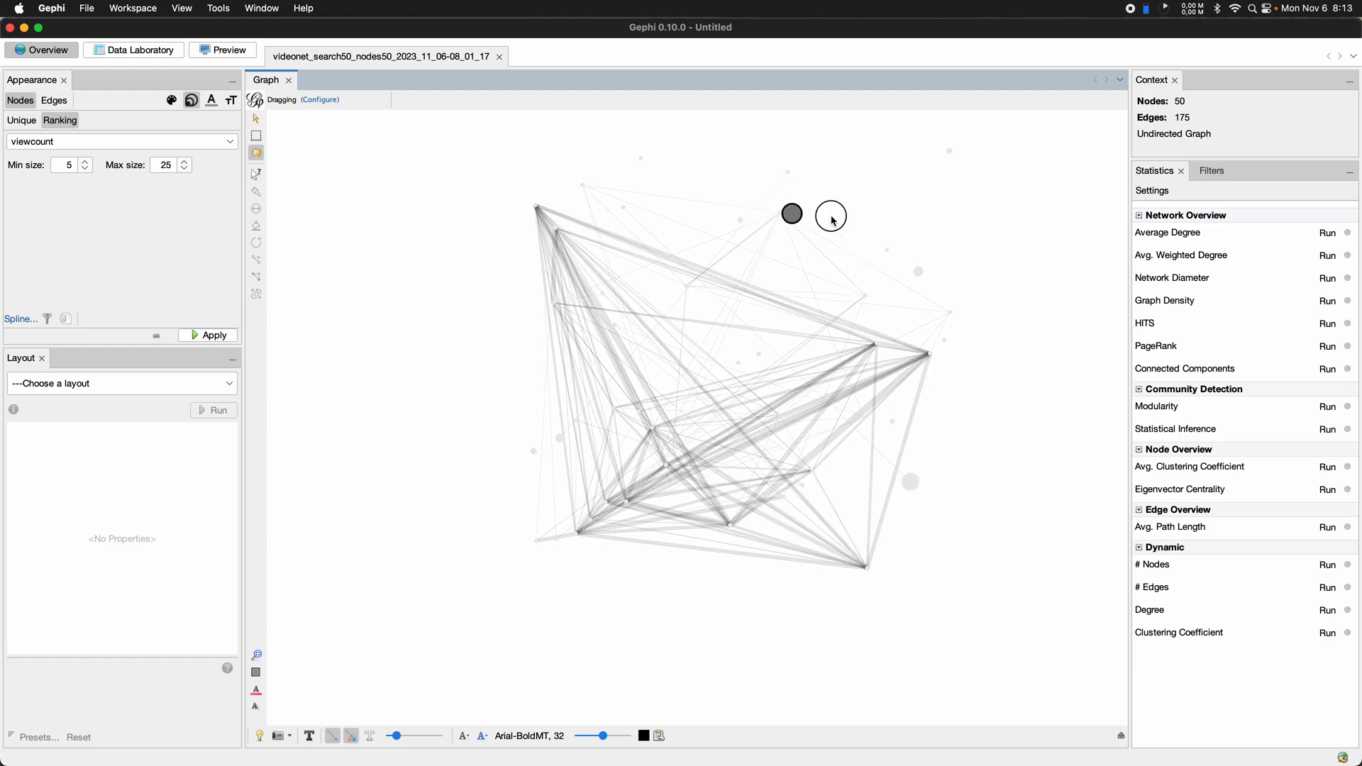
# - Drag a couple of the larger nodes to new positions
pyautogui.moveTo(792, 214); pyautogui.dragTo(980, 262)
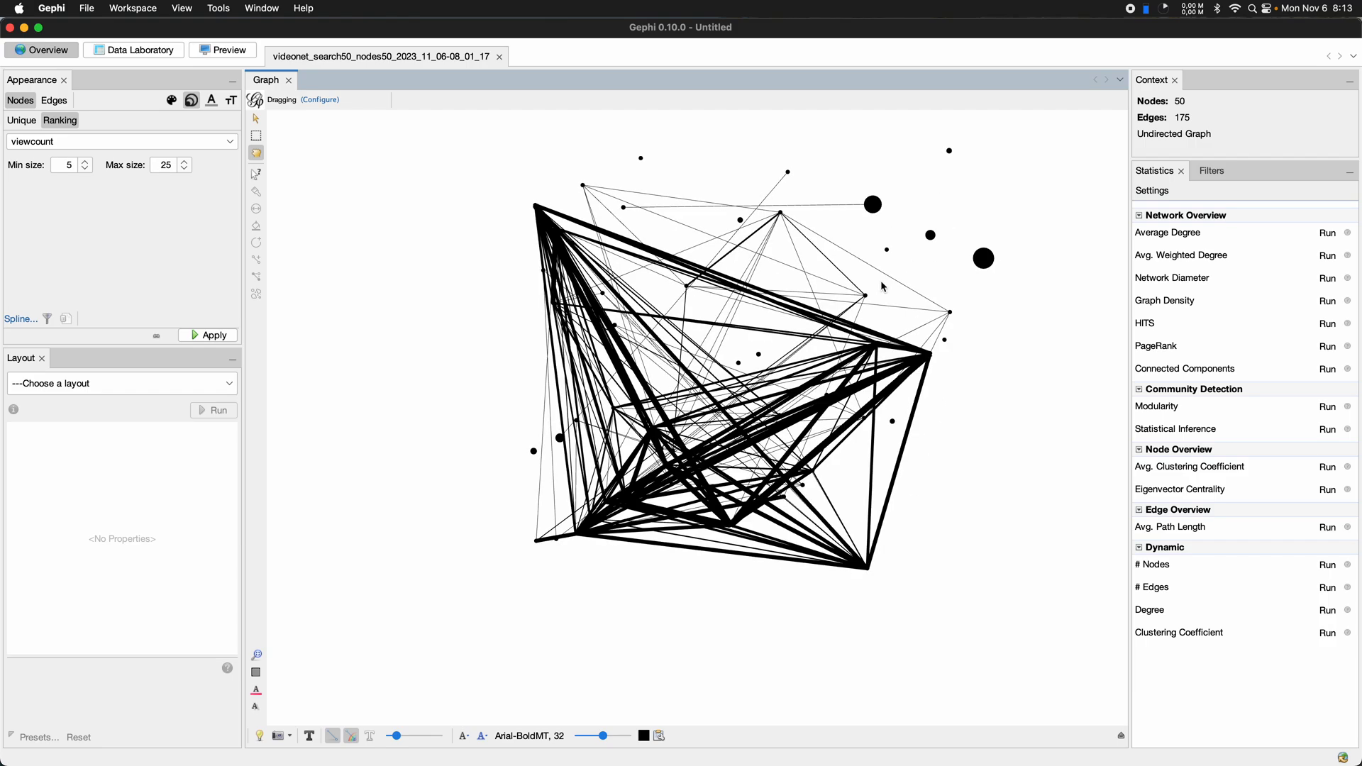
pyautogui.click(982, 259)
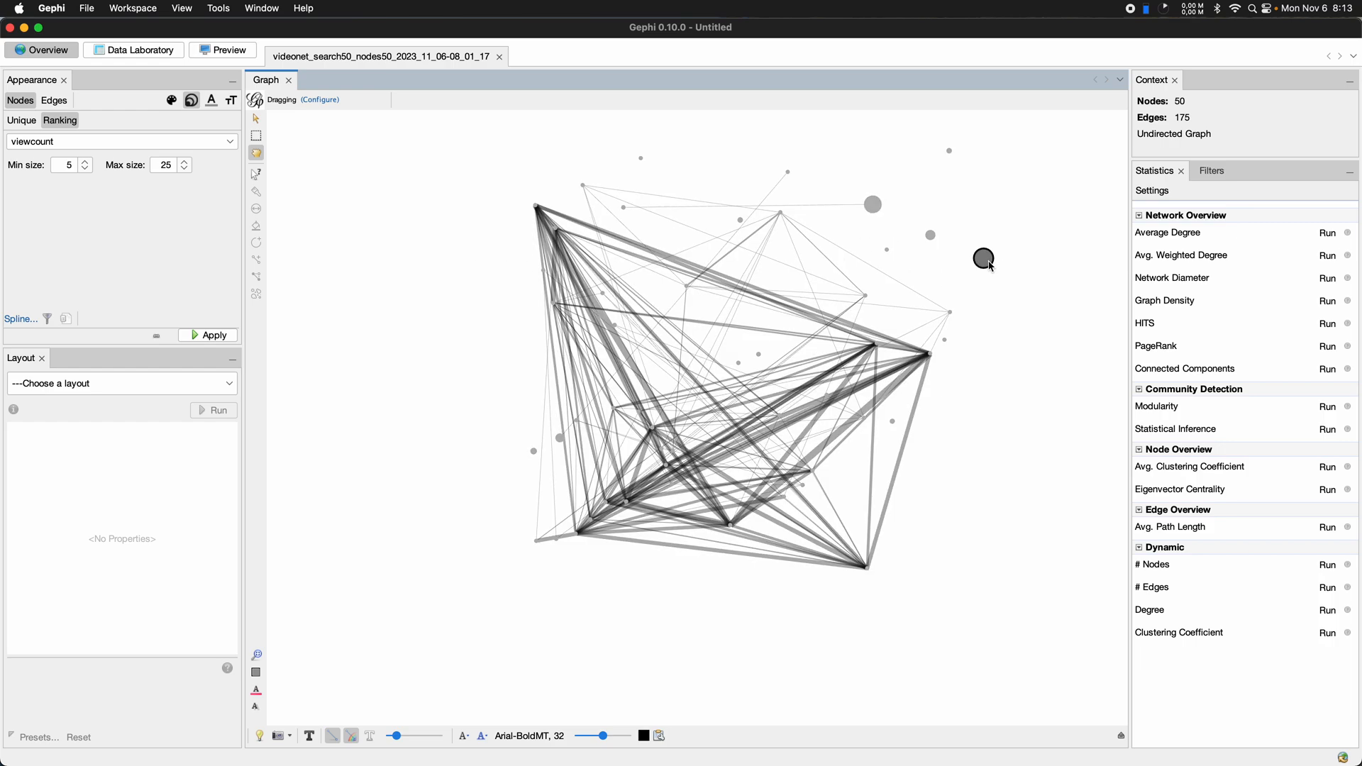
pyautogui.moveTo(983, 259); pyautogui.dragTo(934, 219)
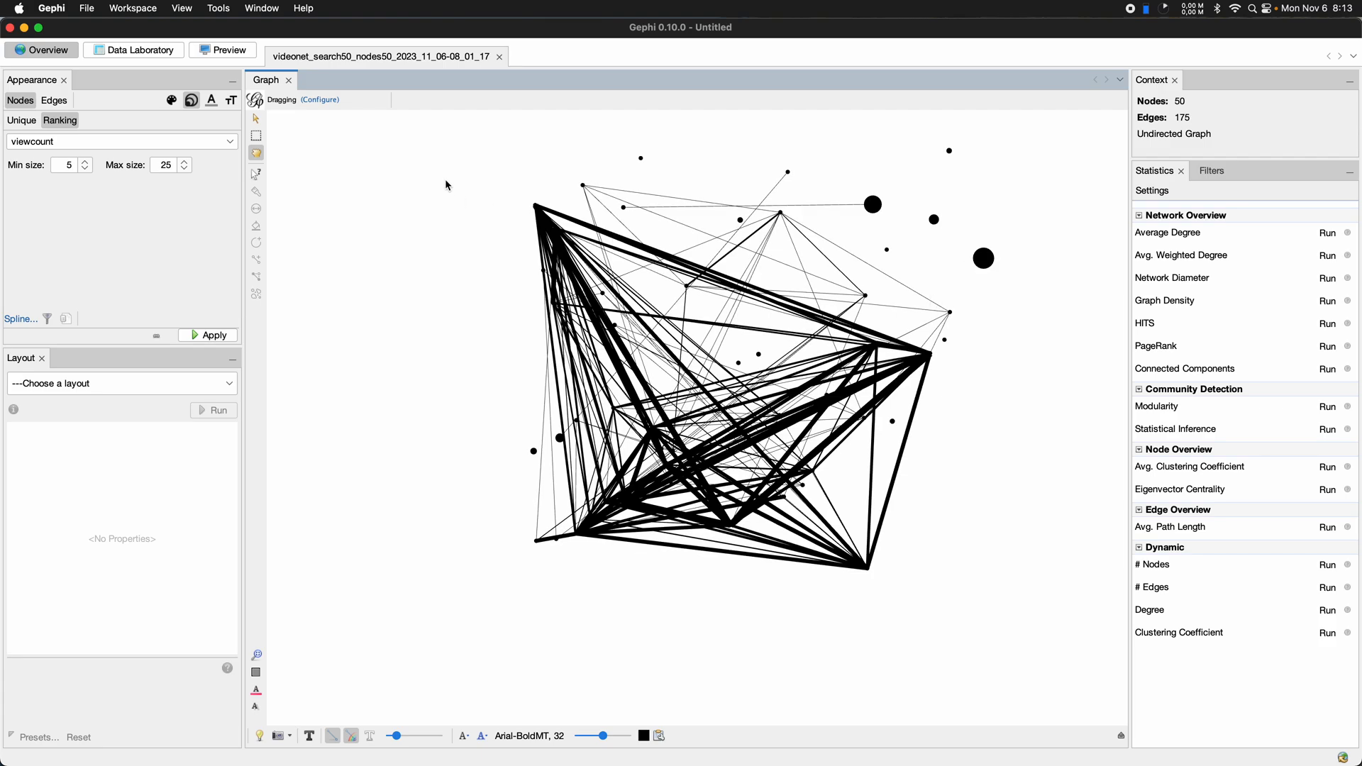
pyautogui.click(172, 100)
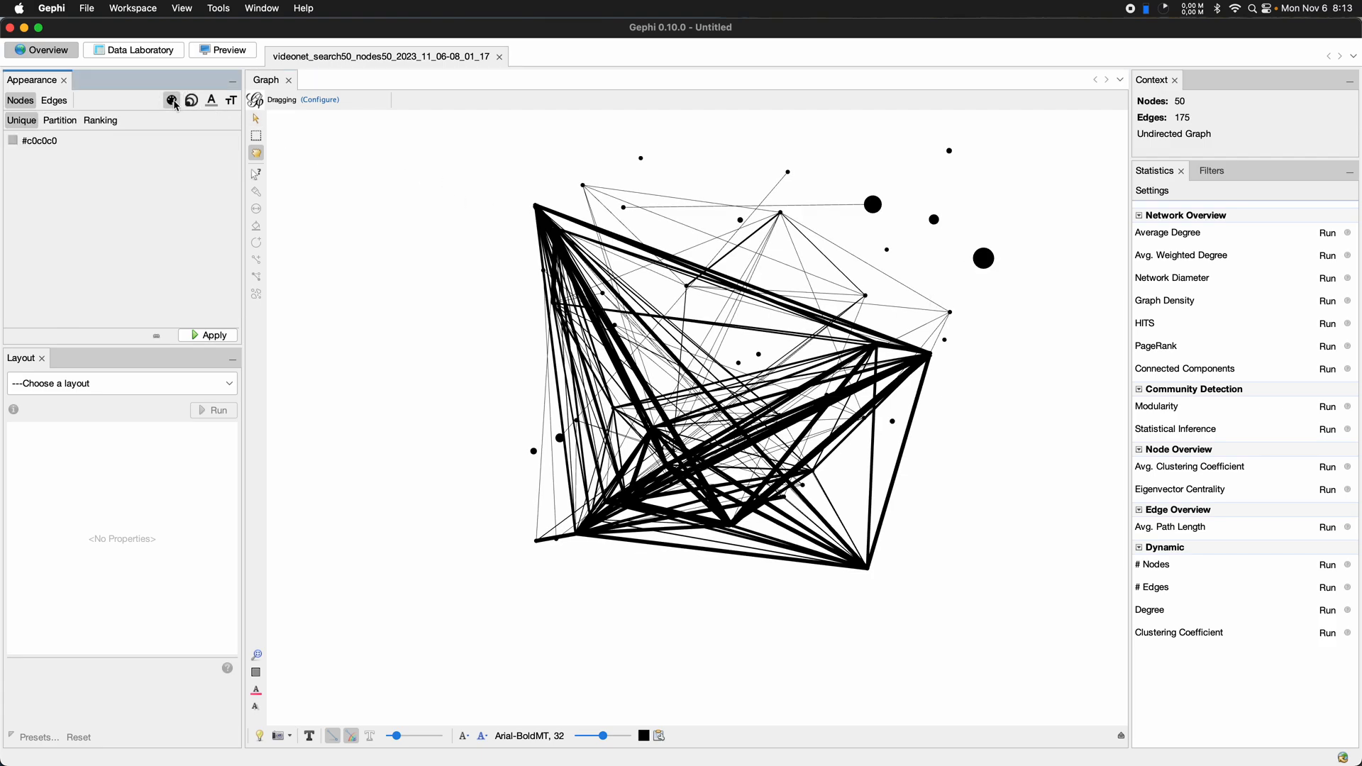
# - Apply a channeltitle partition colouring to the nodes and pan across the result
pyautogui.click(59, 120)
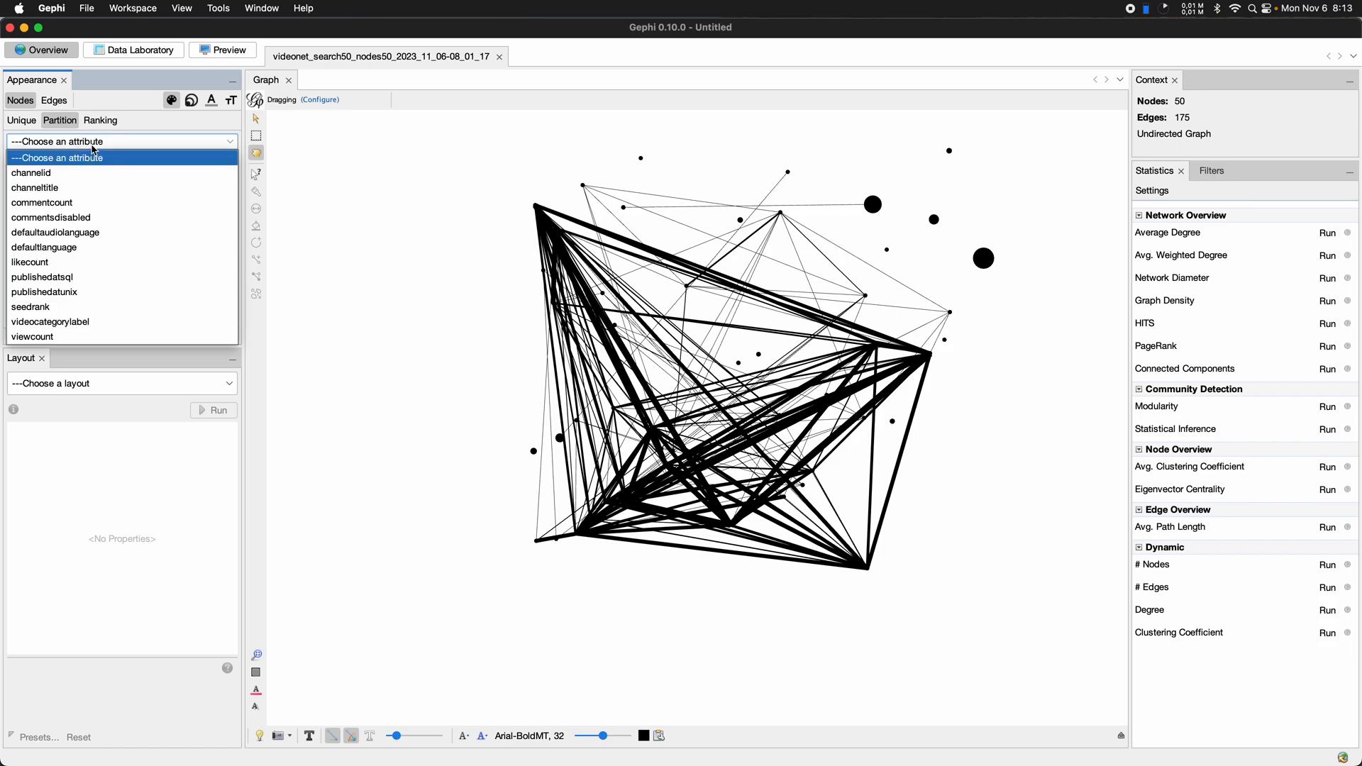
pyautogui.click(35, 187)
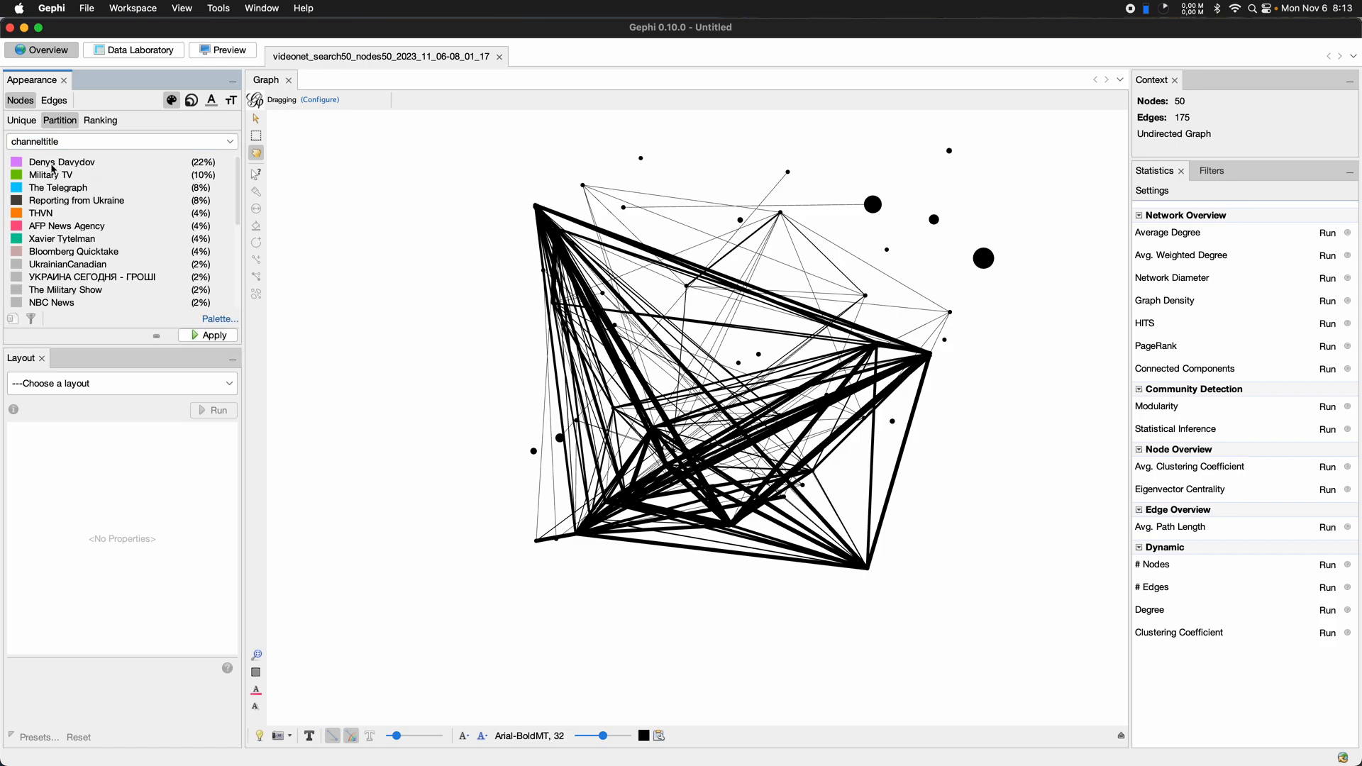
pyautogui.moveTo(78, 167)
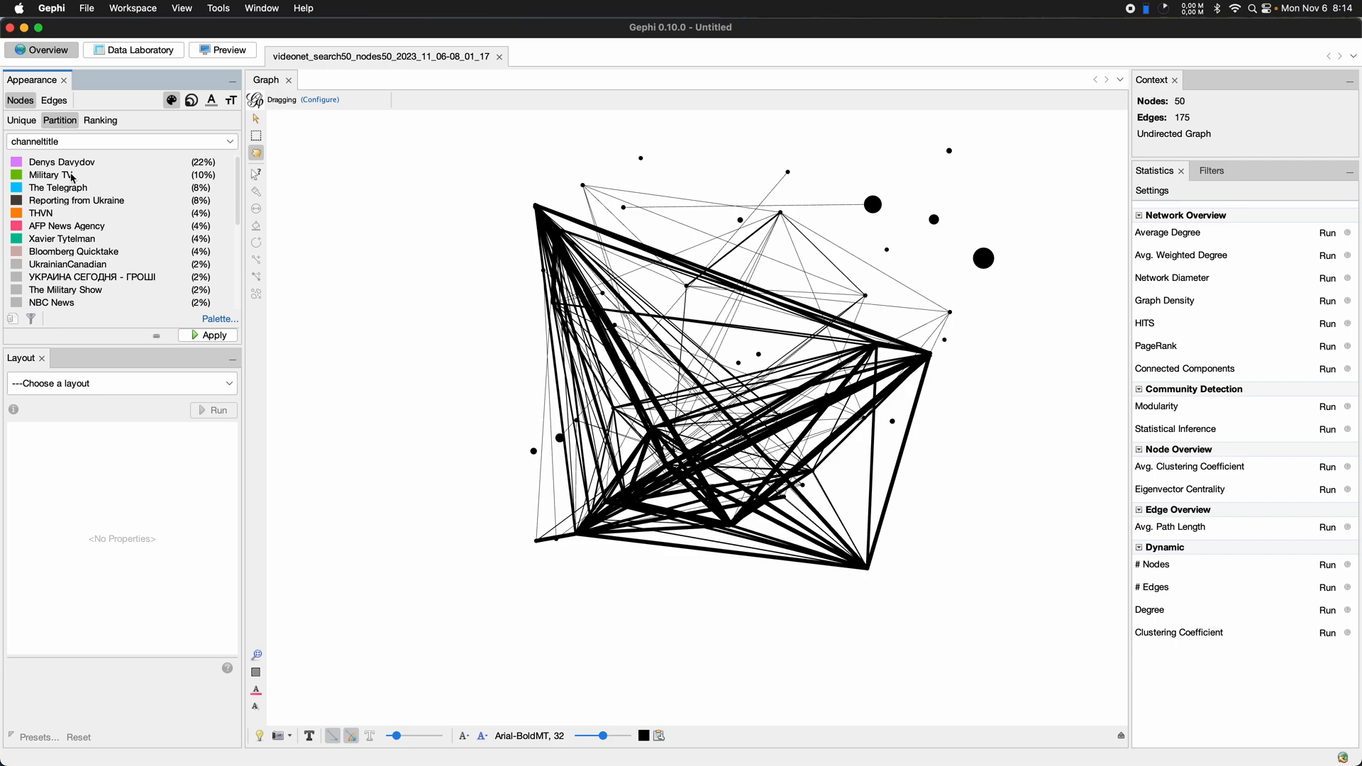
pyautogui.click(208, 336)
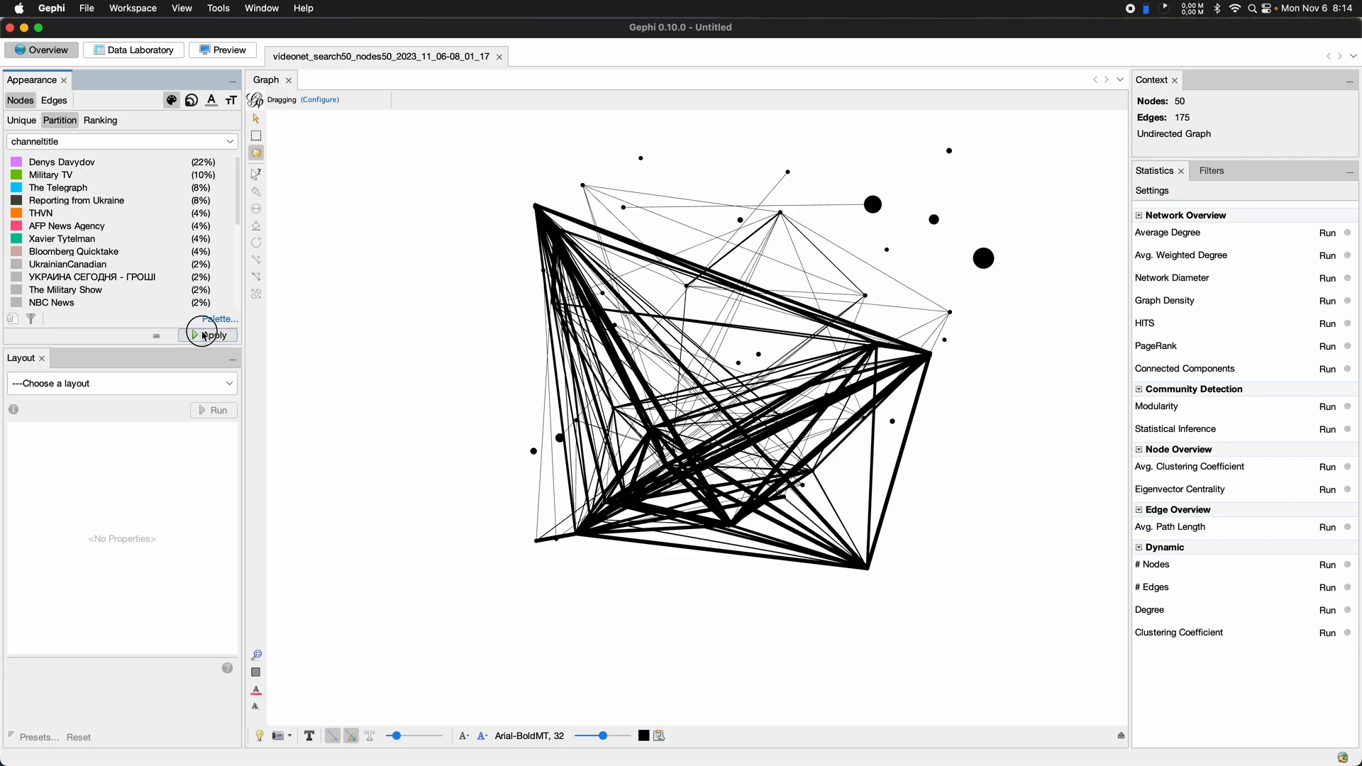
pyautogui.click(208, 334)
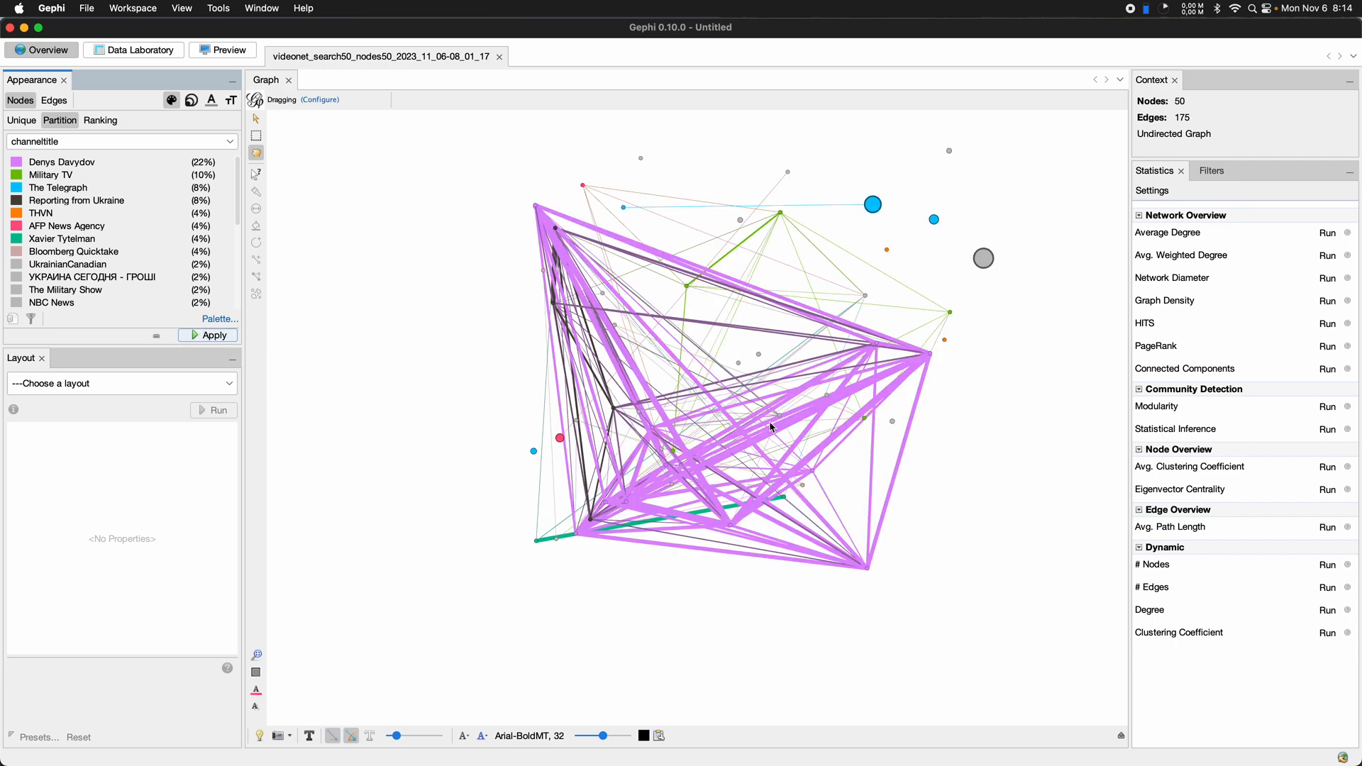
pyautogui.moveTo(770, 426); pyautogui.dragTo(736, 452)
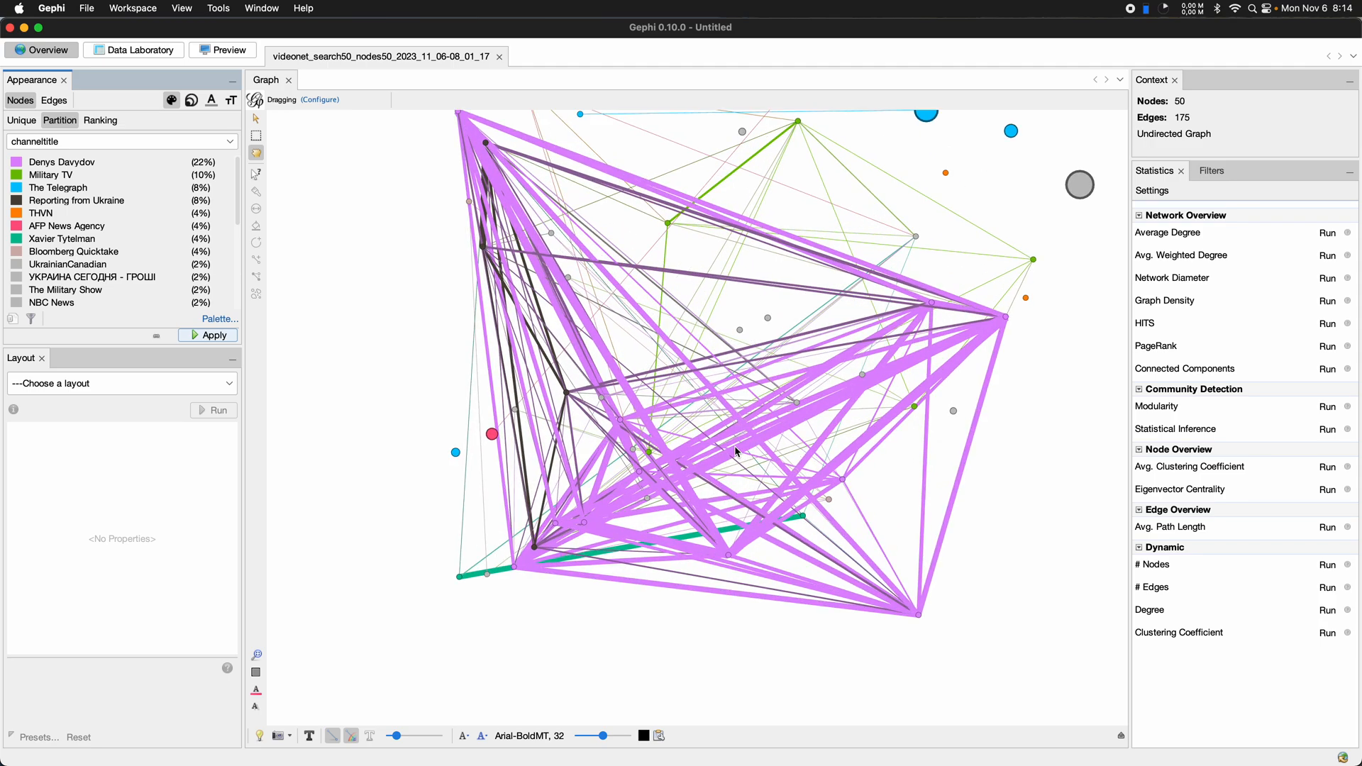
pyautogui.moveTo(659, 334)
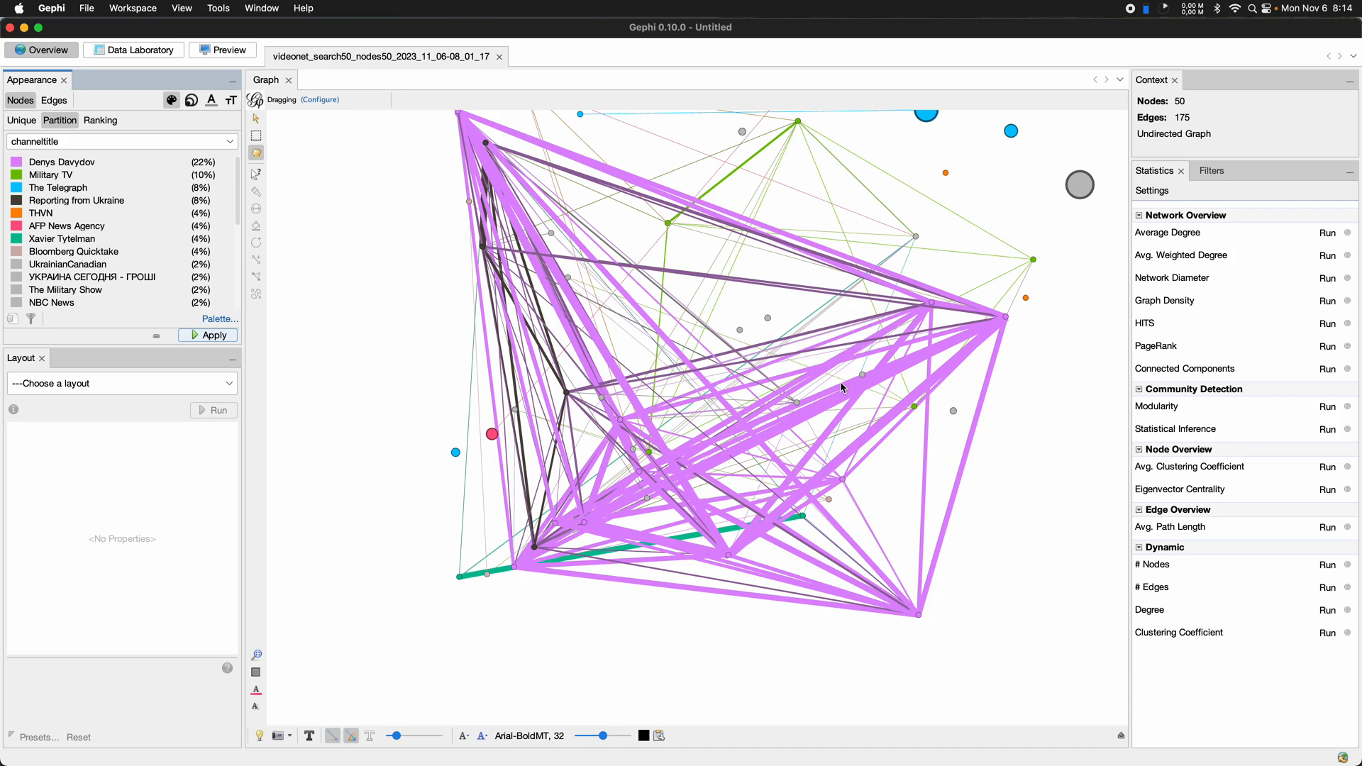
pyautogui.moveTo(797, 430)
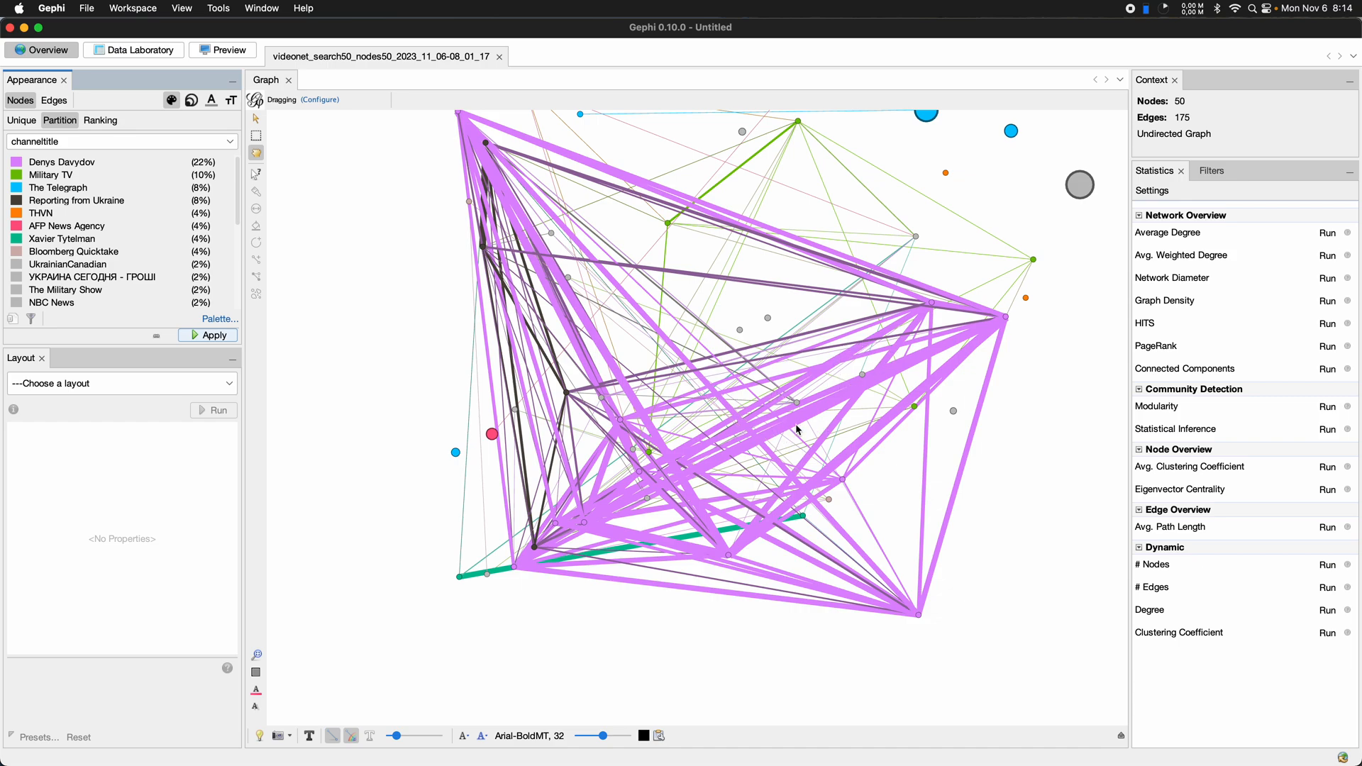
pyautogui.moveTo(820, 368)
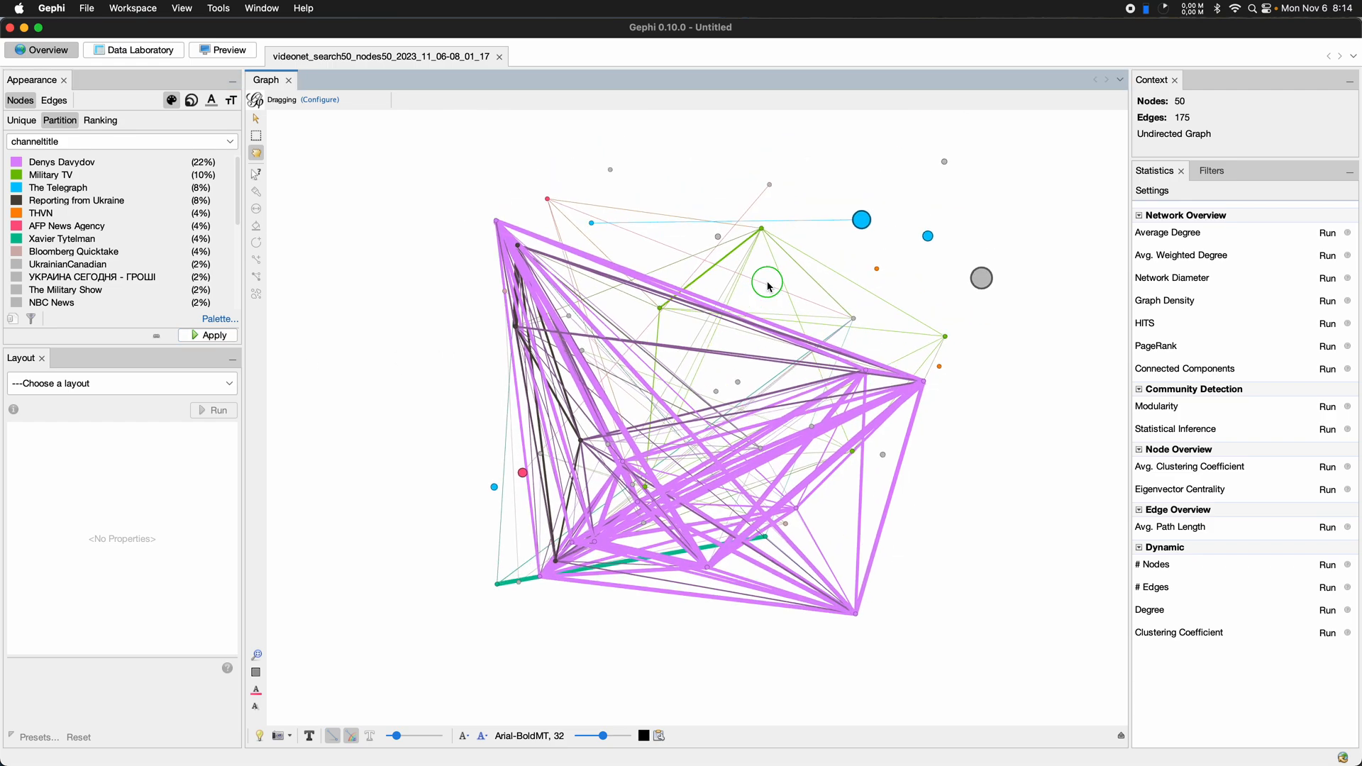
pyautogui.click(121, 383)
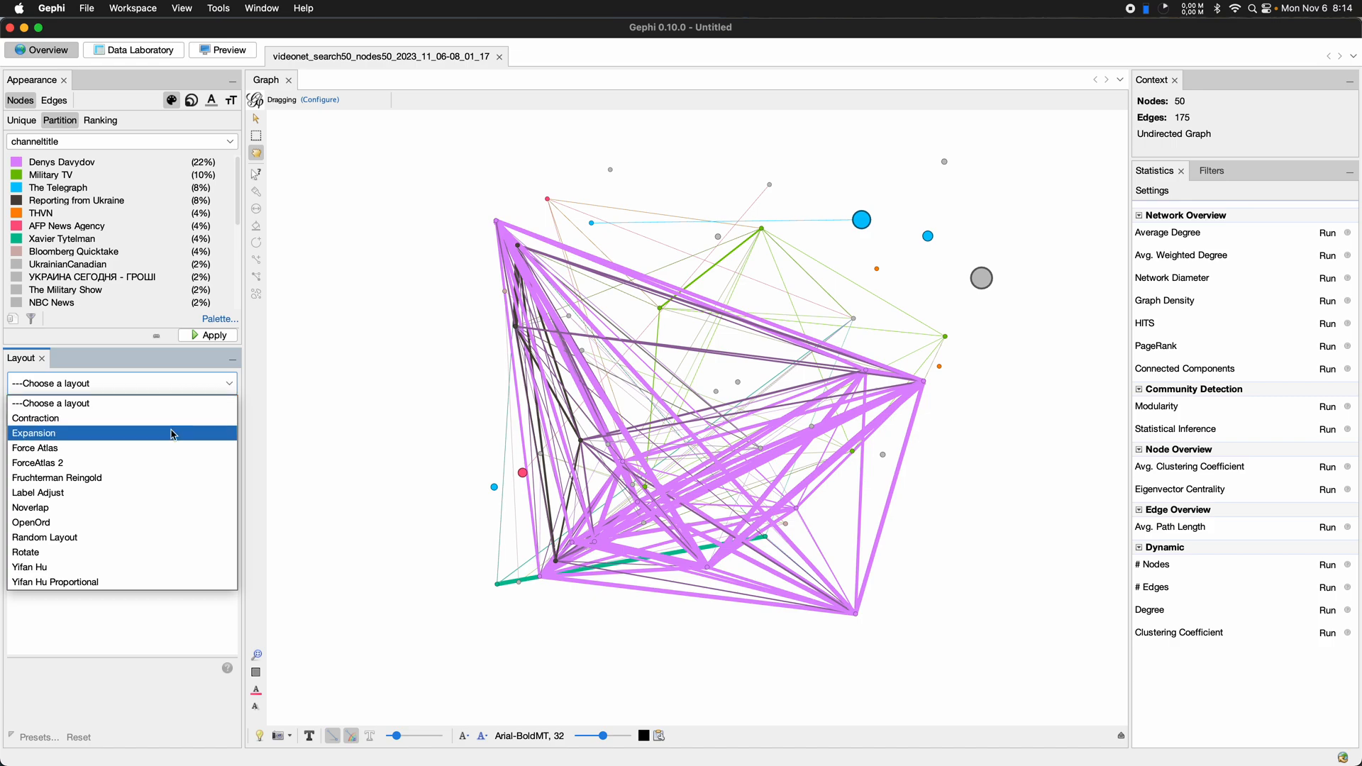
# - Run and stop ForceAtlas 2, then enable overlap prevention
pyautogui.click(38, 464)
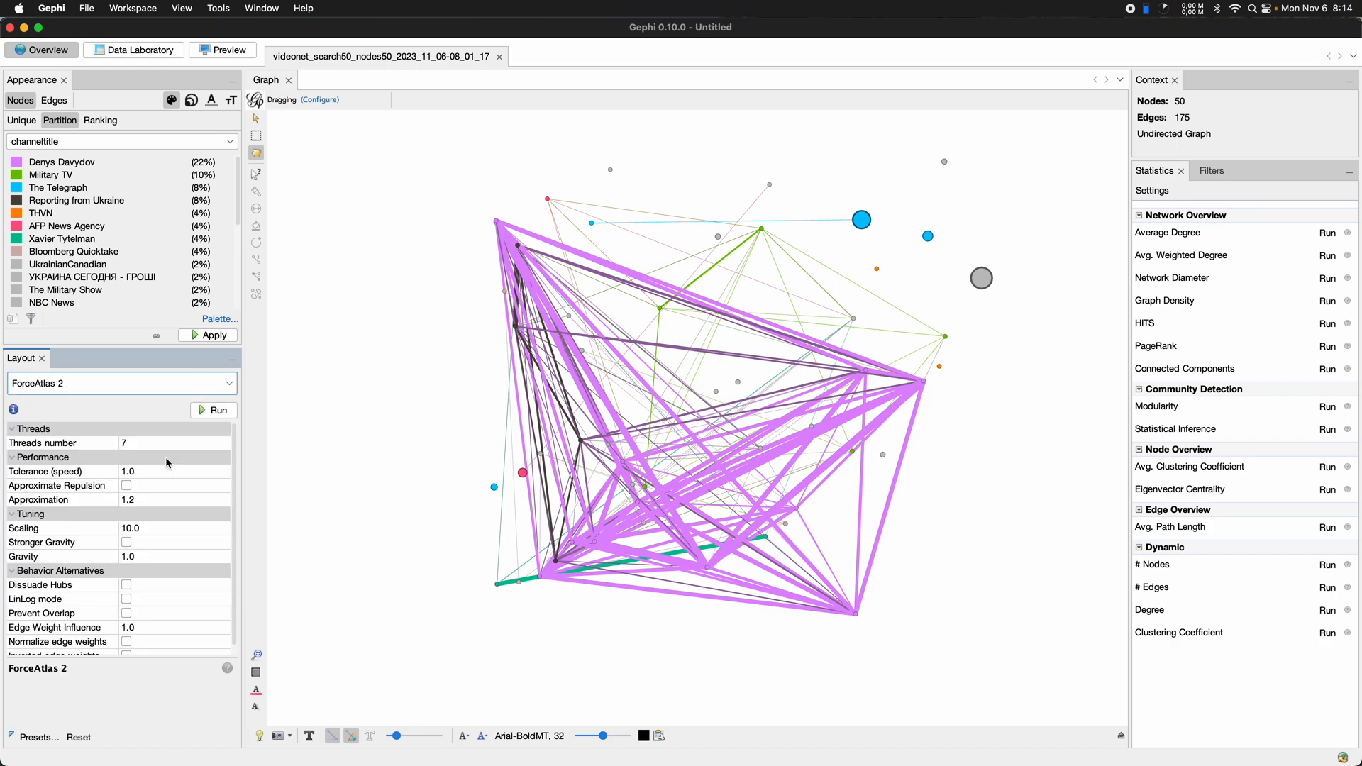
pyautogui.click(213, 410)
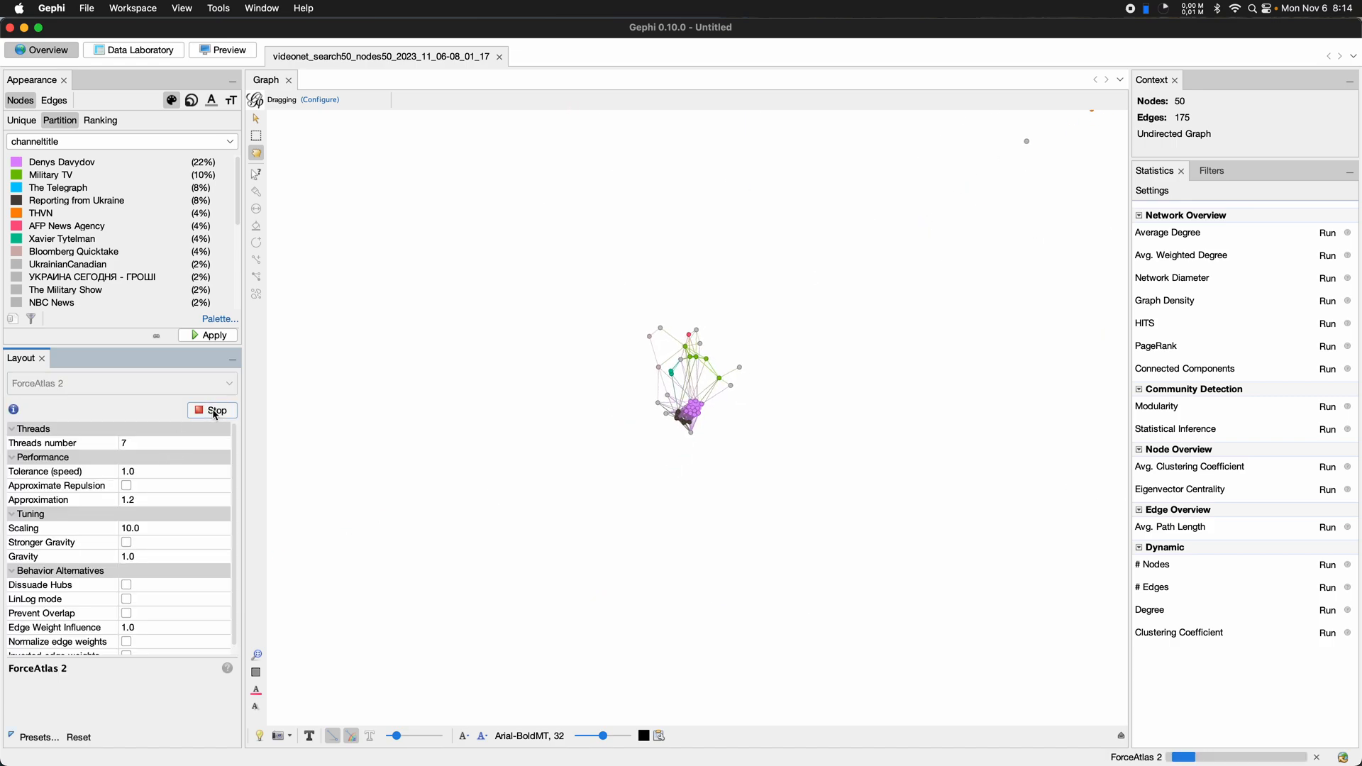
pyautogui.click(212, 410)
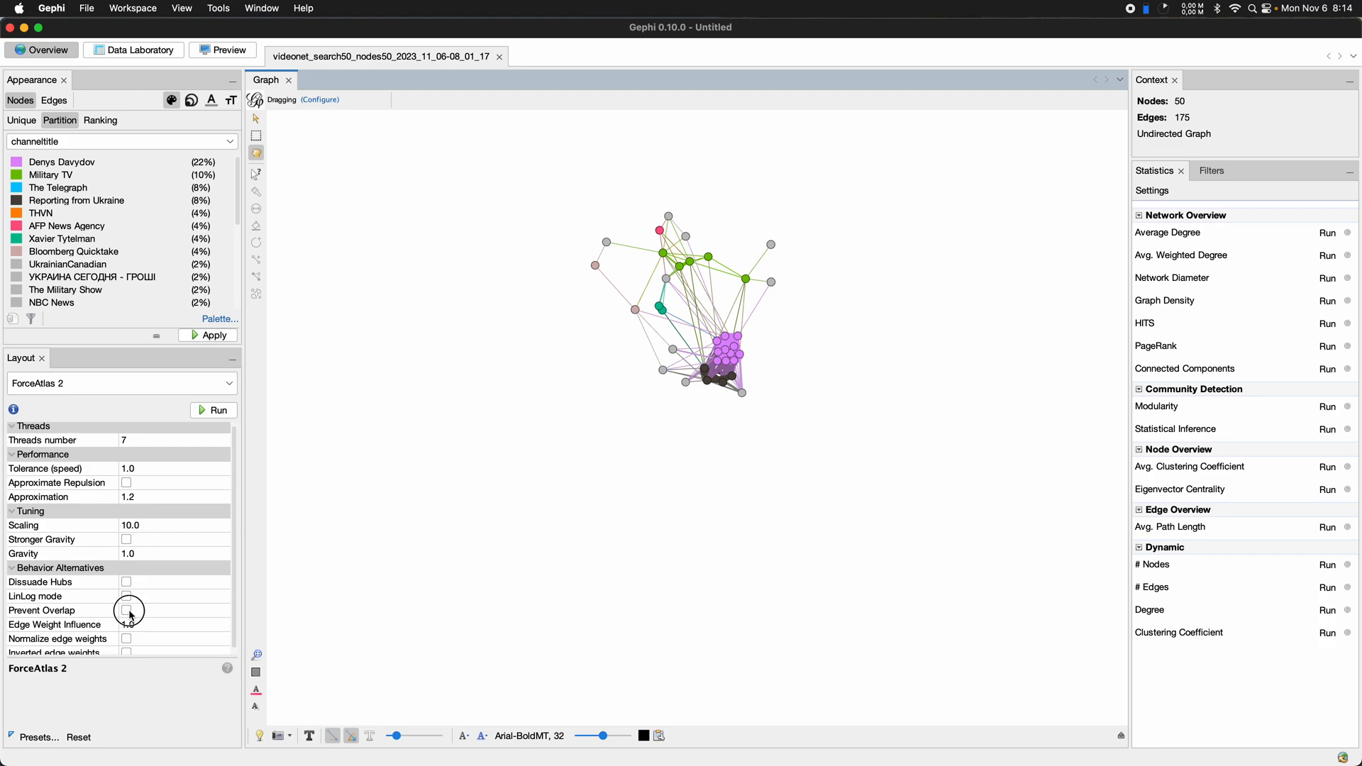
pyautogui.click(126, 611)
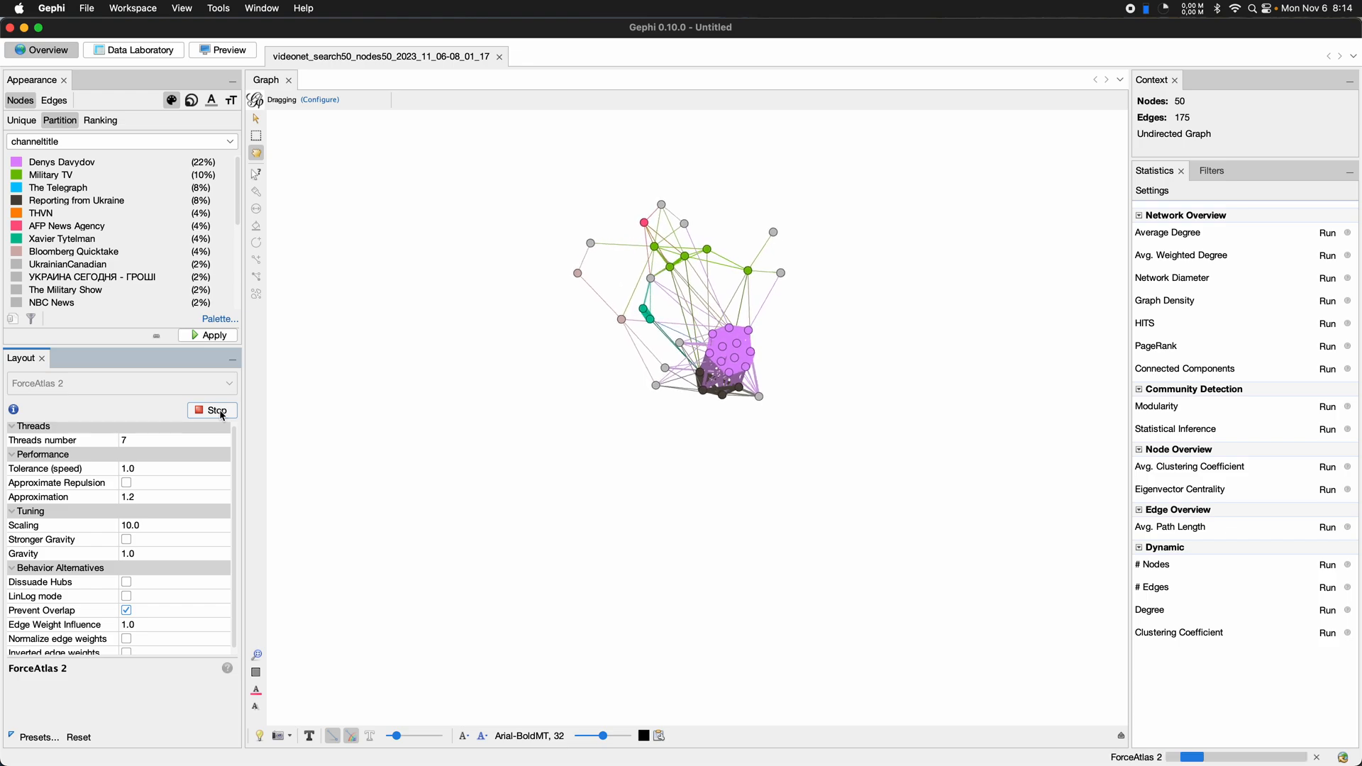
# - Rerun ForceAtlas 2 with scaling 20 and stop once the nodes spread apart
pyautogui.click(212, 410)
pyautogui.write('20')
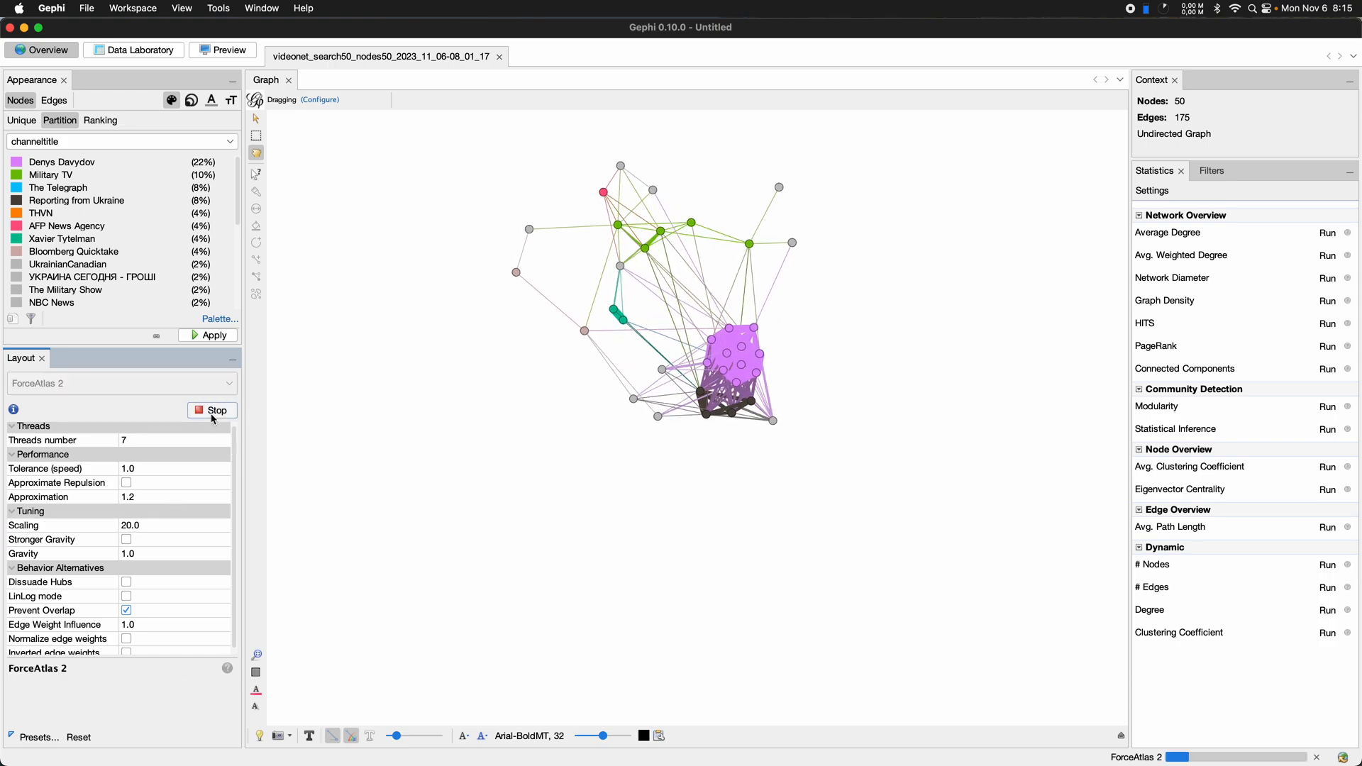
pyautogui.click(212, 410)
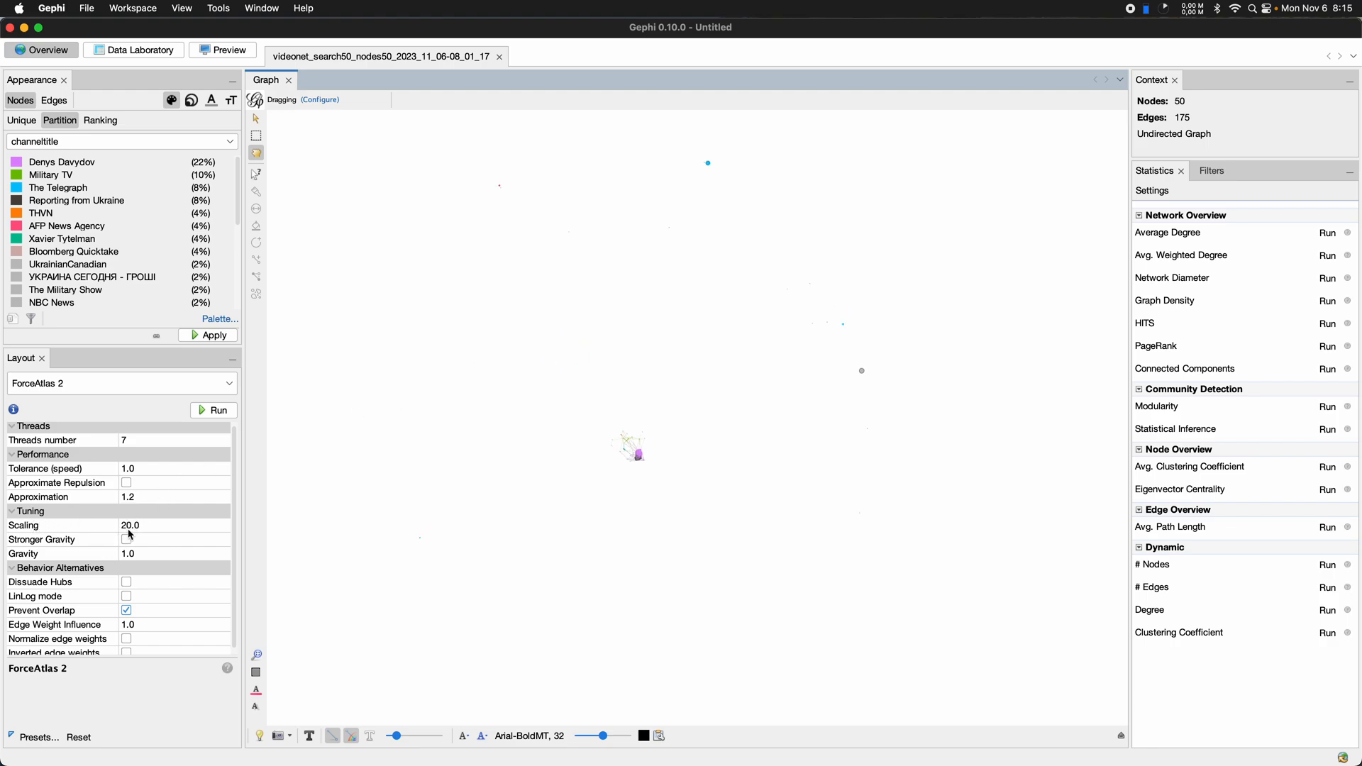
pyautogui.click(61, 526)
pyautogui.write('50')
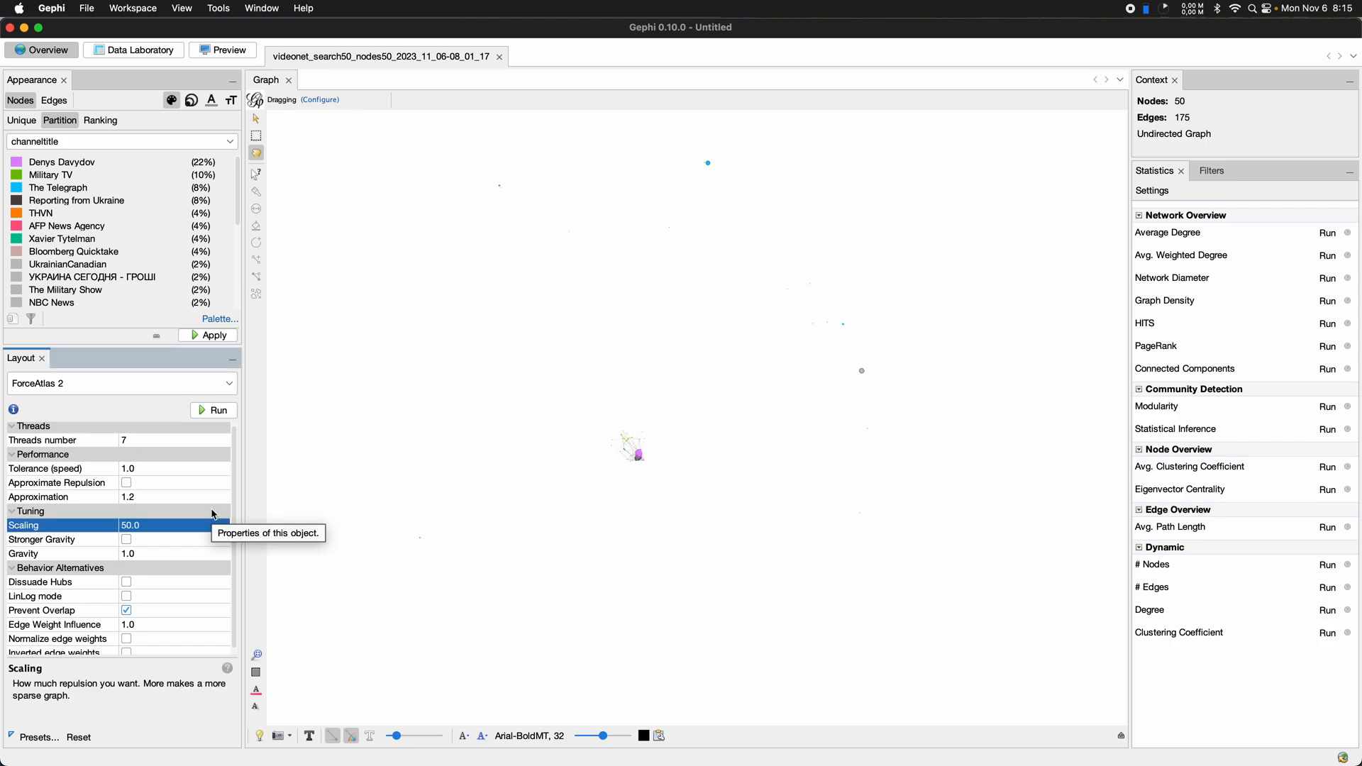
# - Set ForceAtlas 2 gravity to 50.0, then run and stop the layout once the clusters settle
pyautogui.click(218, 409)
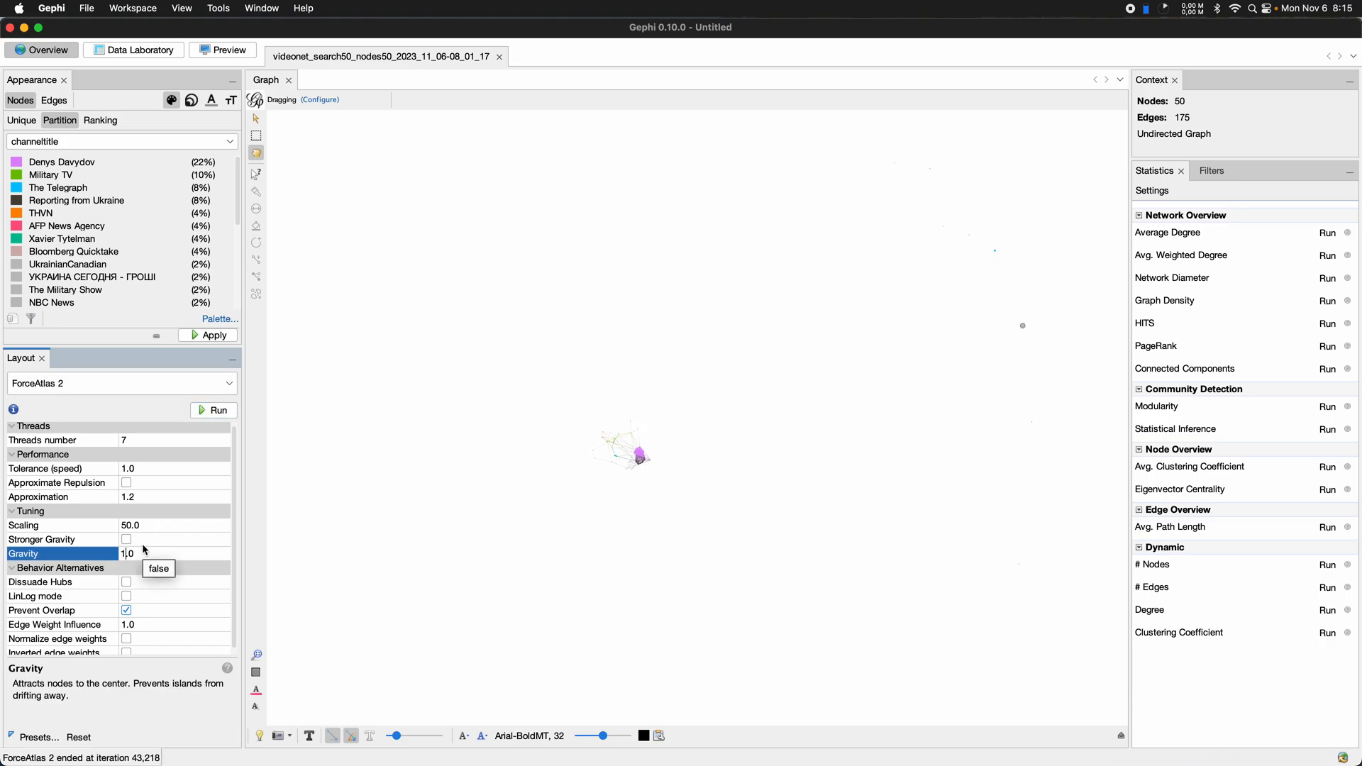
pyautogui.write('50.0')
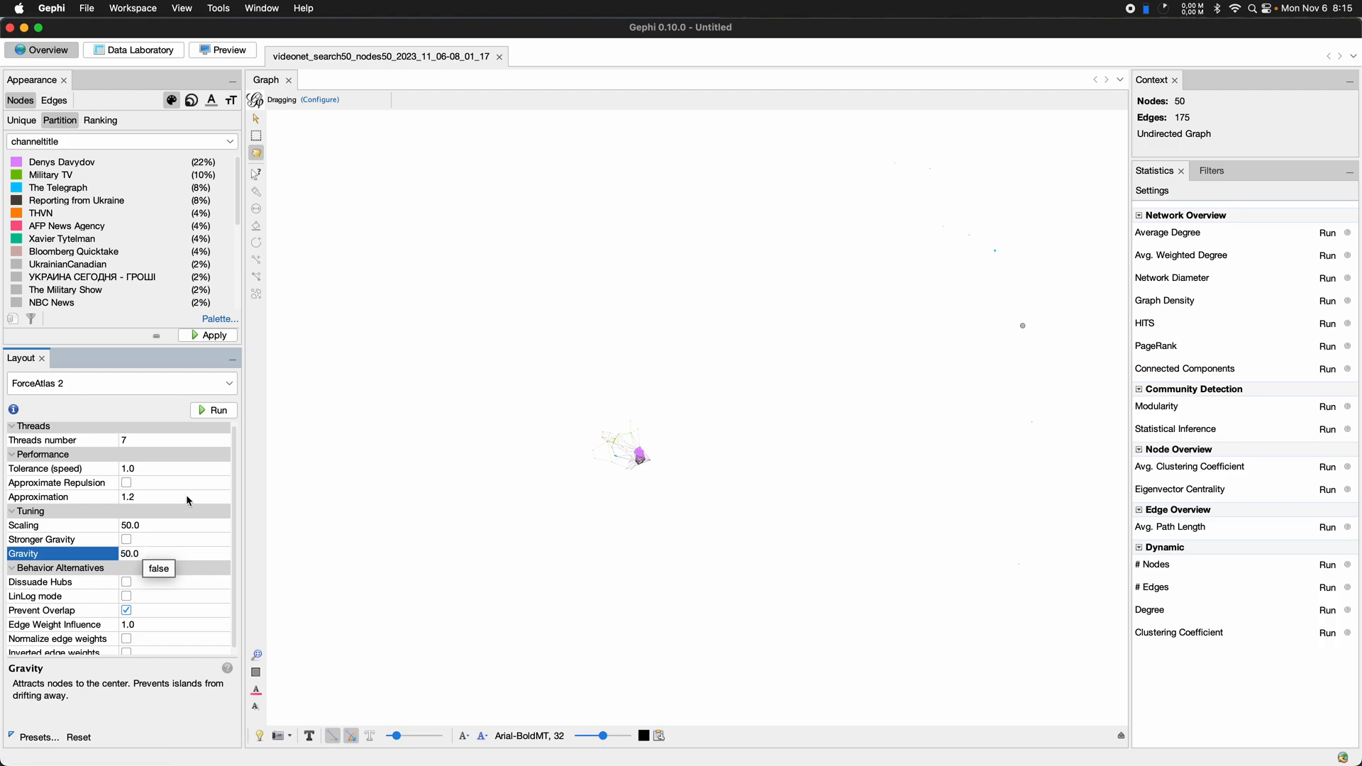
pyautogui.click(213, 410)
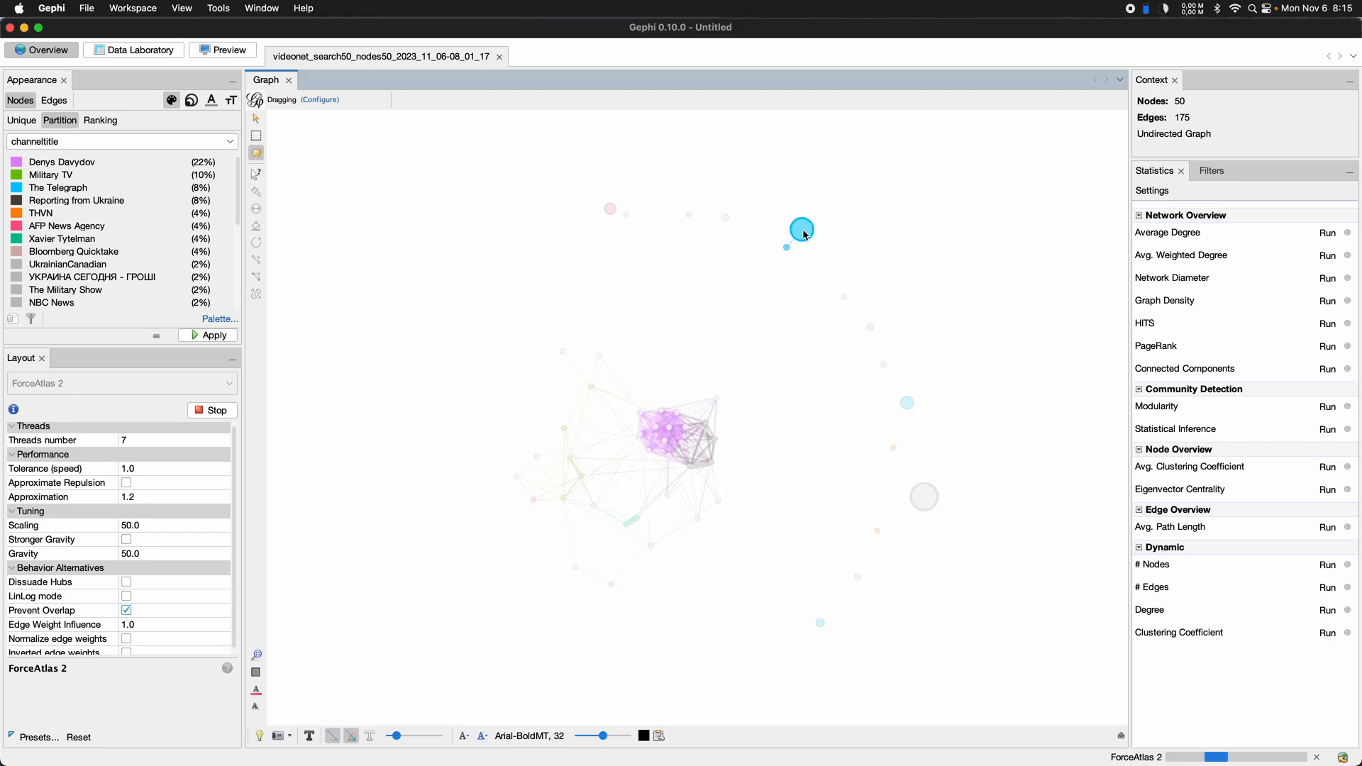
pyautogui.moveTo(801, 229); pyautogui.dragTo(815, 243)
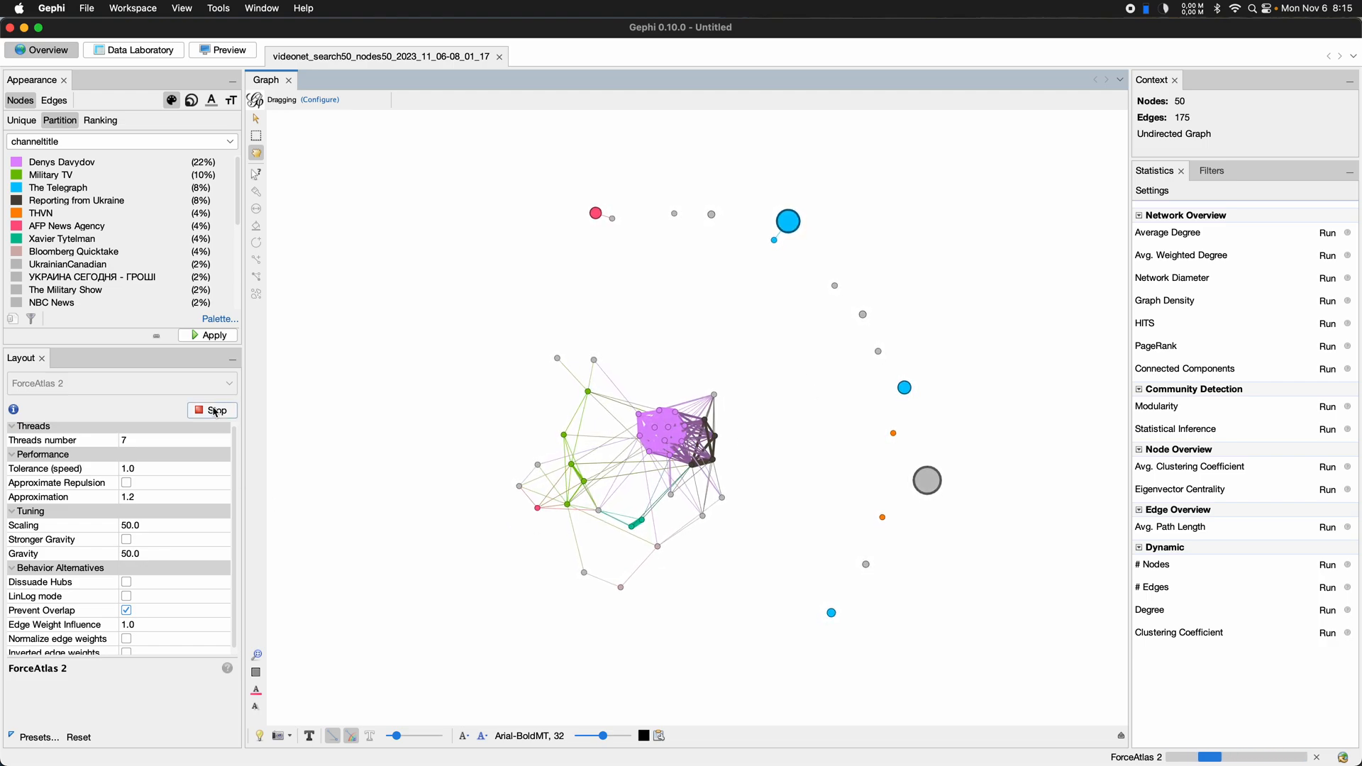
pyautogui.click(212, 410)
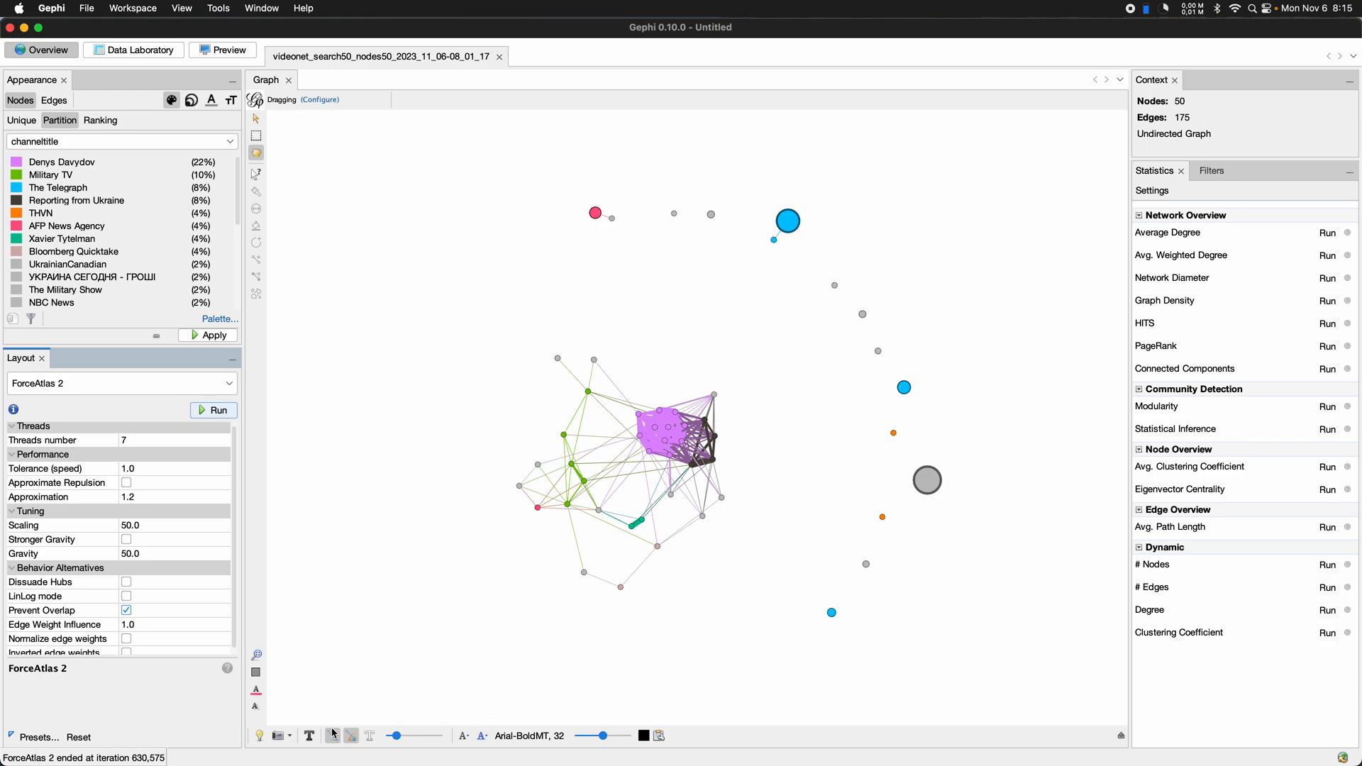
# - Turn on the video title labels and shrink them with the label size slider
pyautogui.click(310, 736)
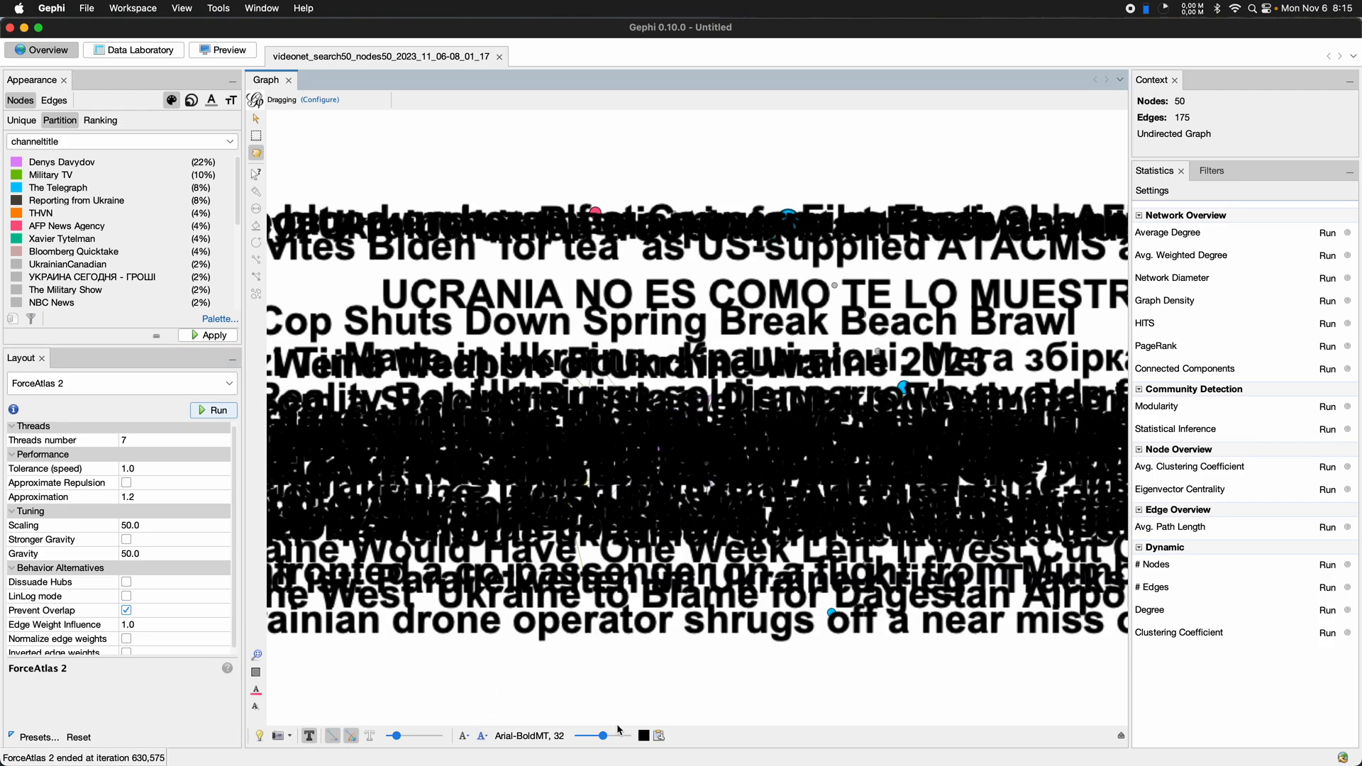
pyautogui.click(308, 736)
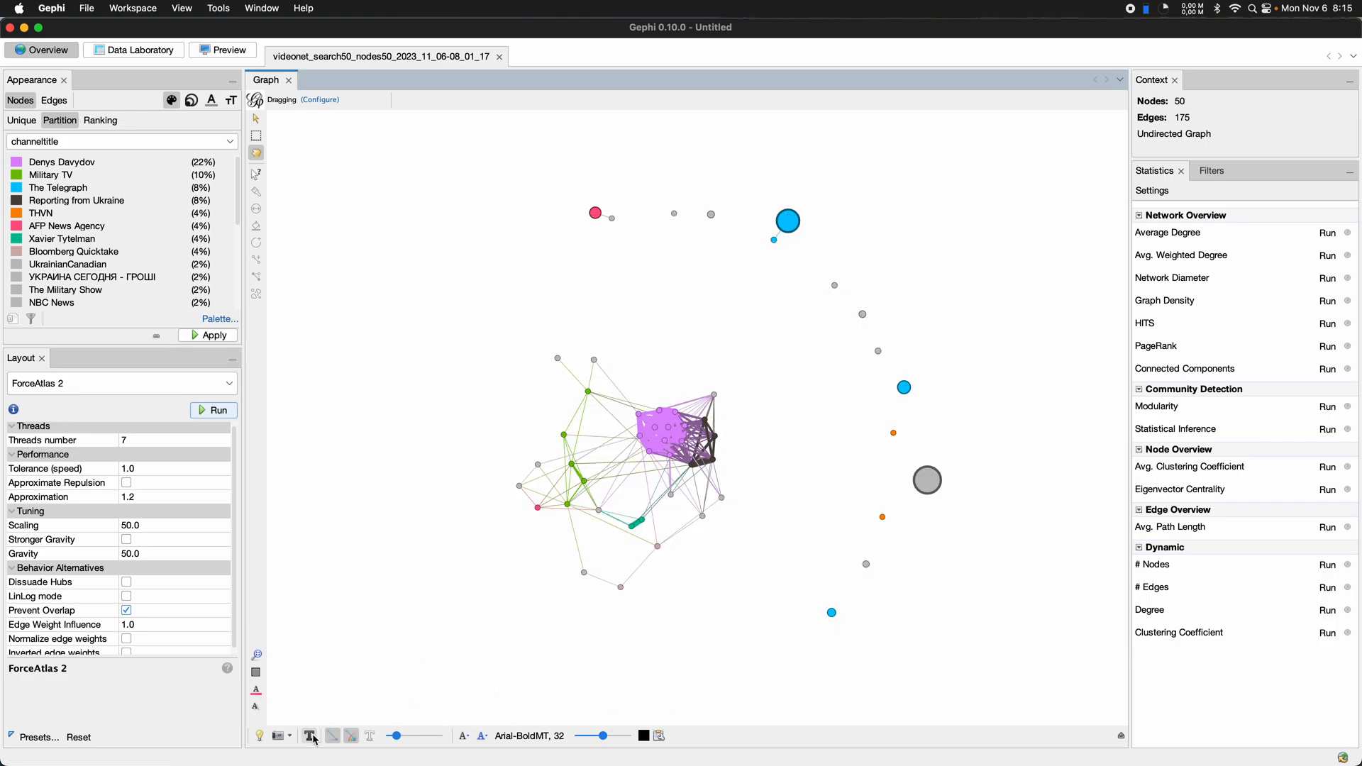
pyautogui.click(309, 736)
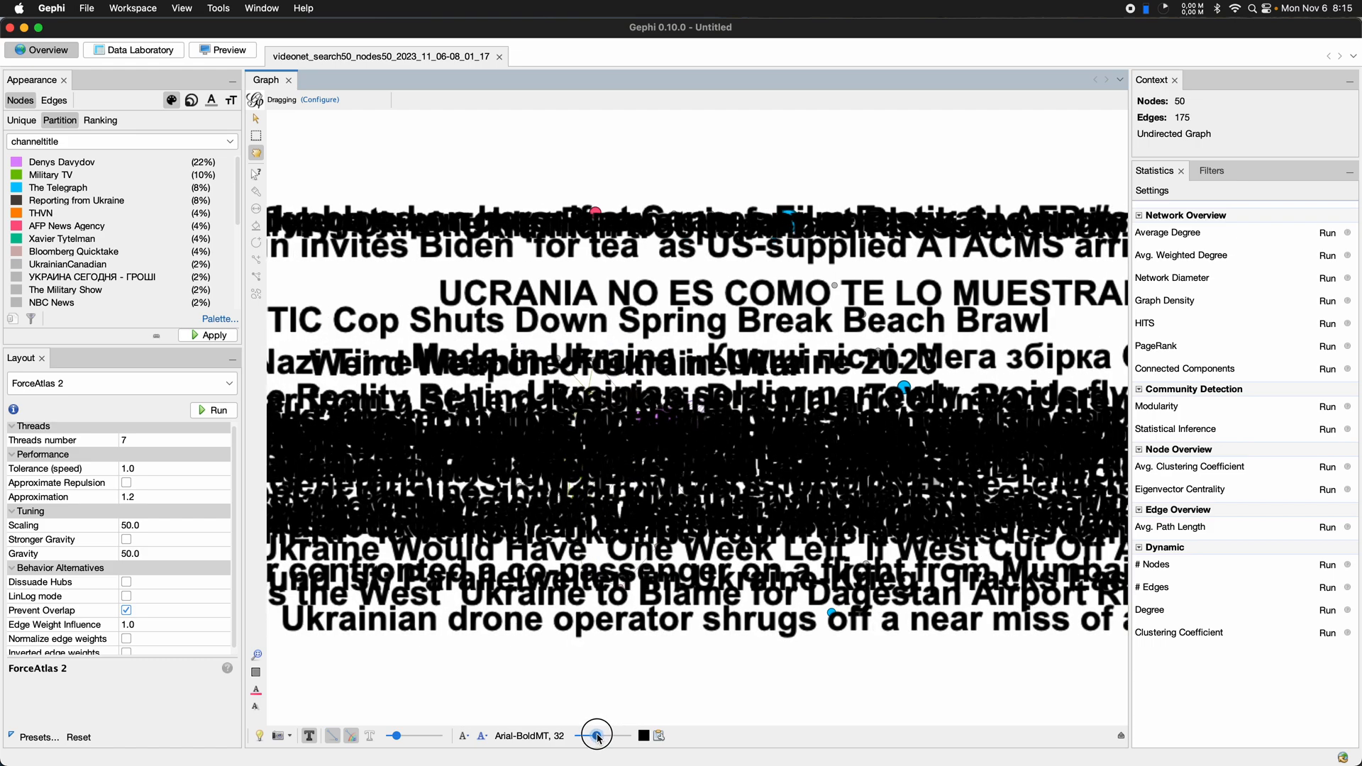
pyautogui.moveTo(596, 735); pyautogui.dragTo(581, 736)
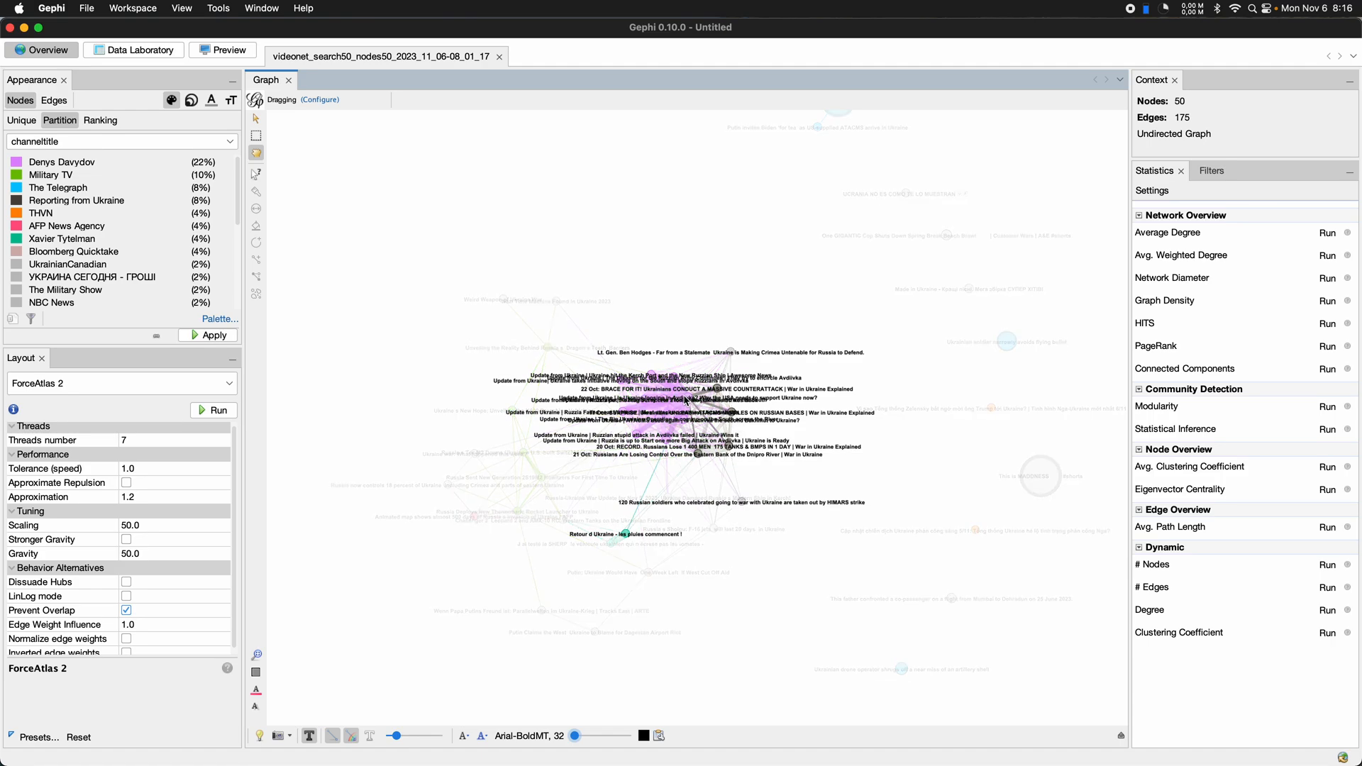
pyautogui.click(212, 409)
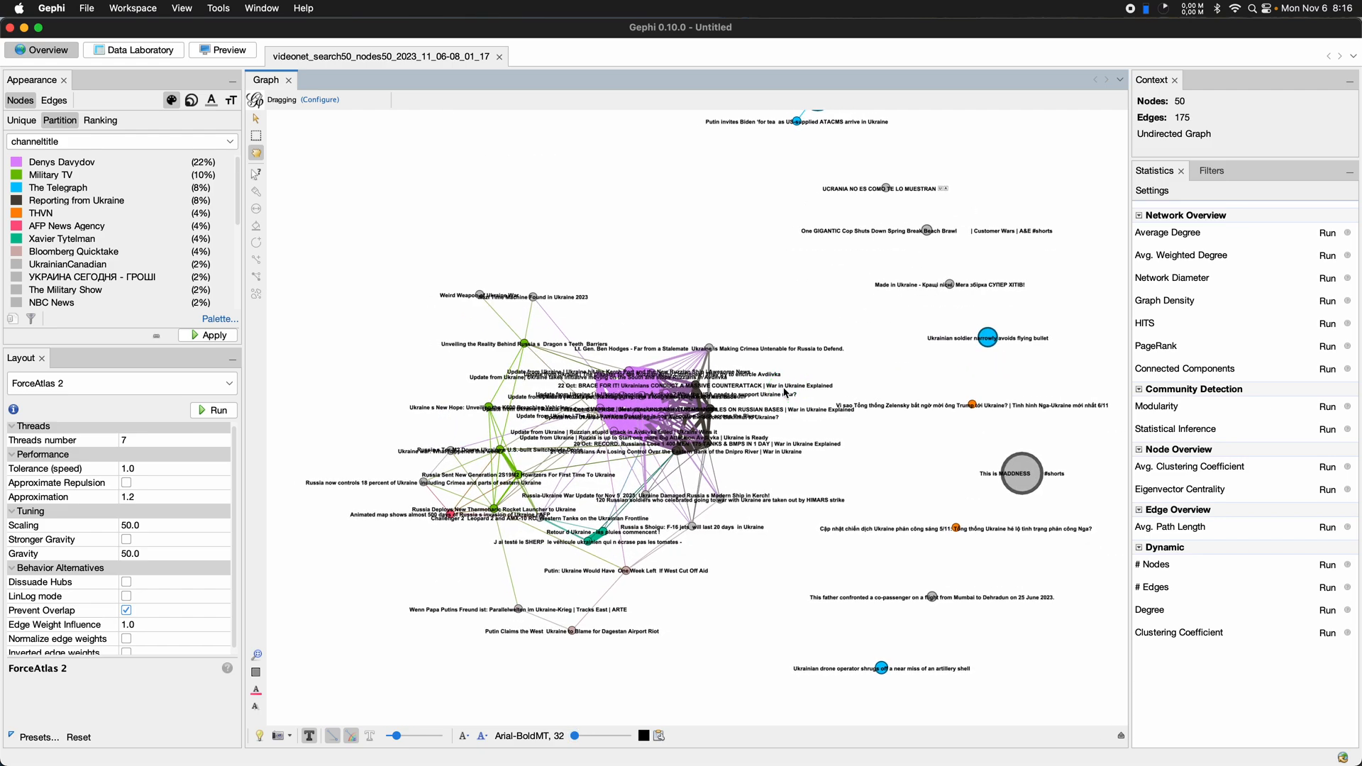
pyautogui.moveTo(817, 369)
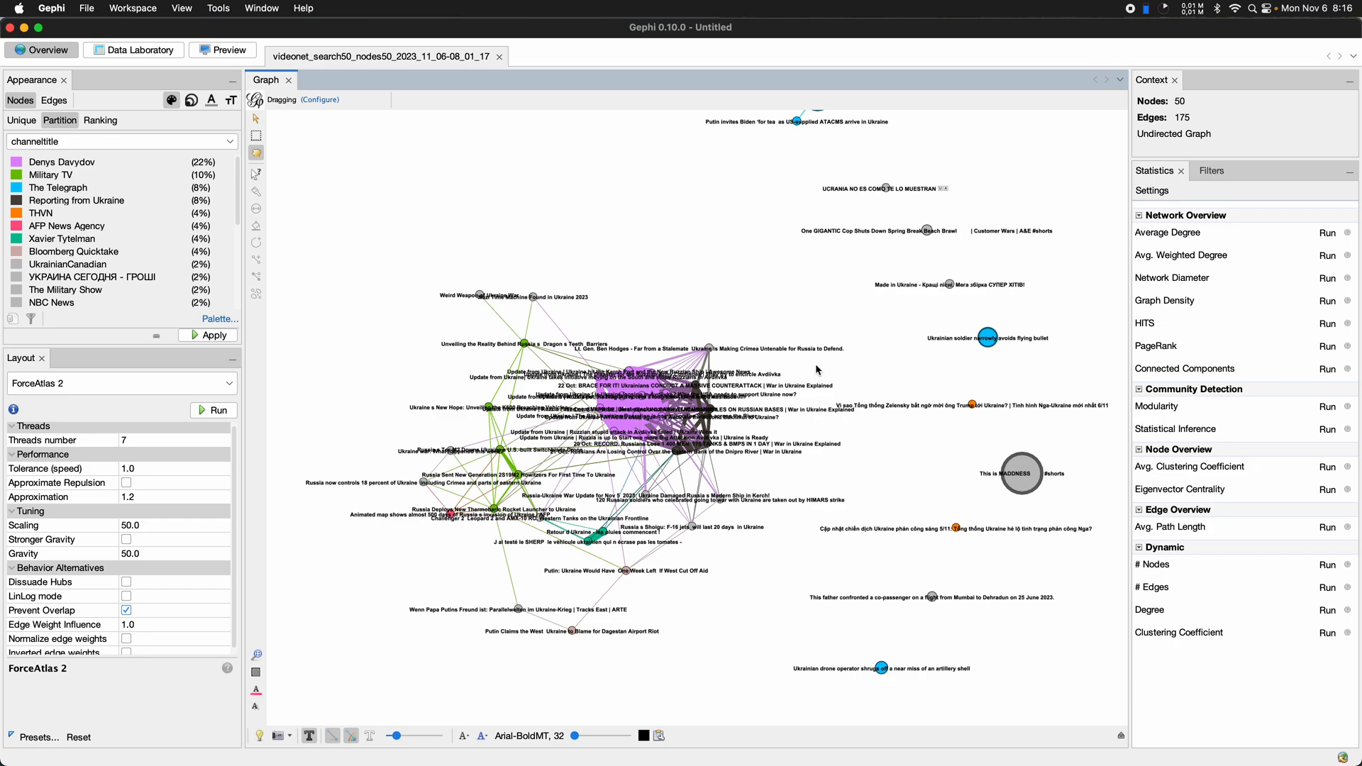
pyautogui.moveTo(325, 554)
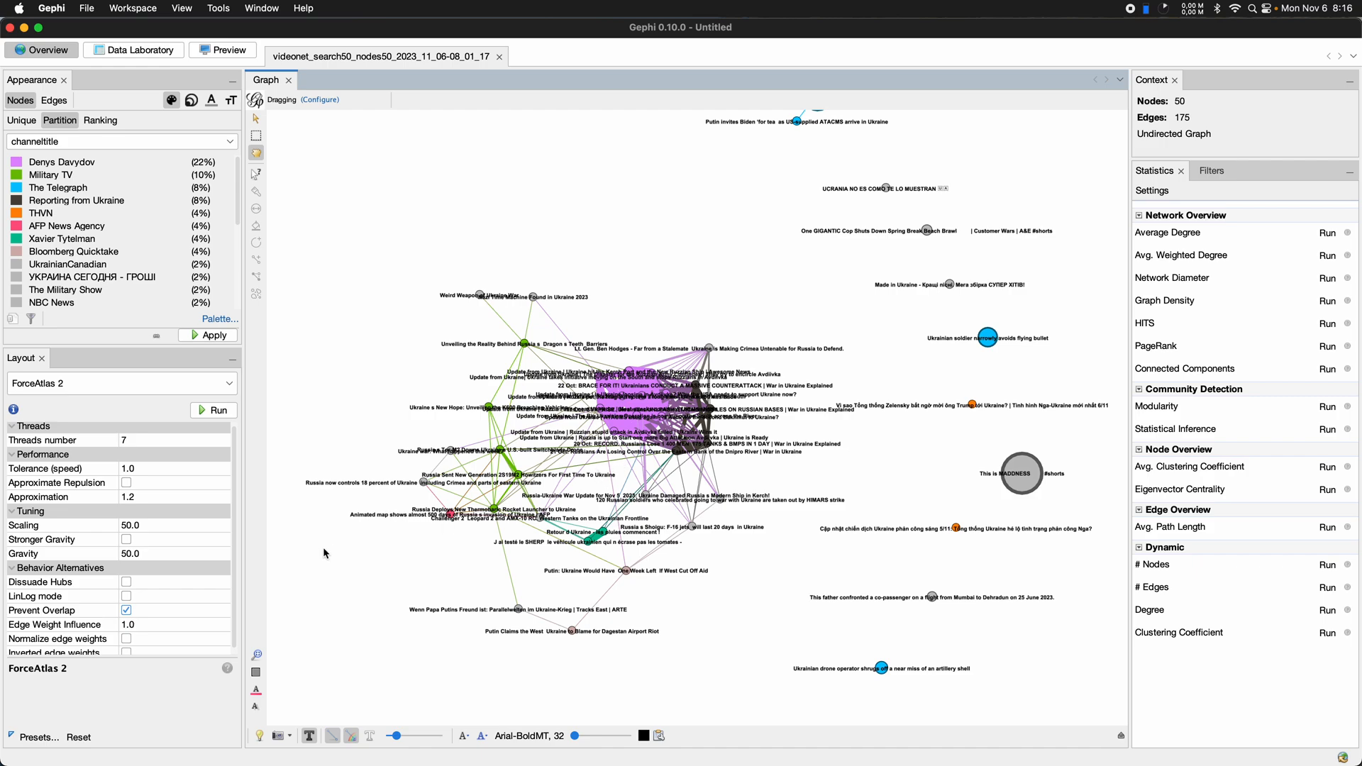
pyautogui.moveTo(200, 553)
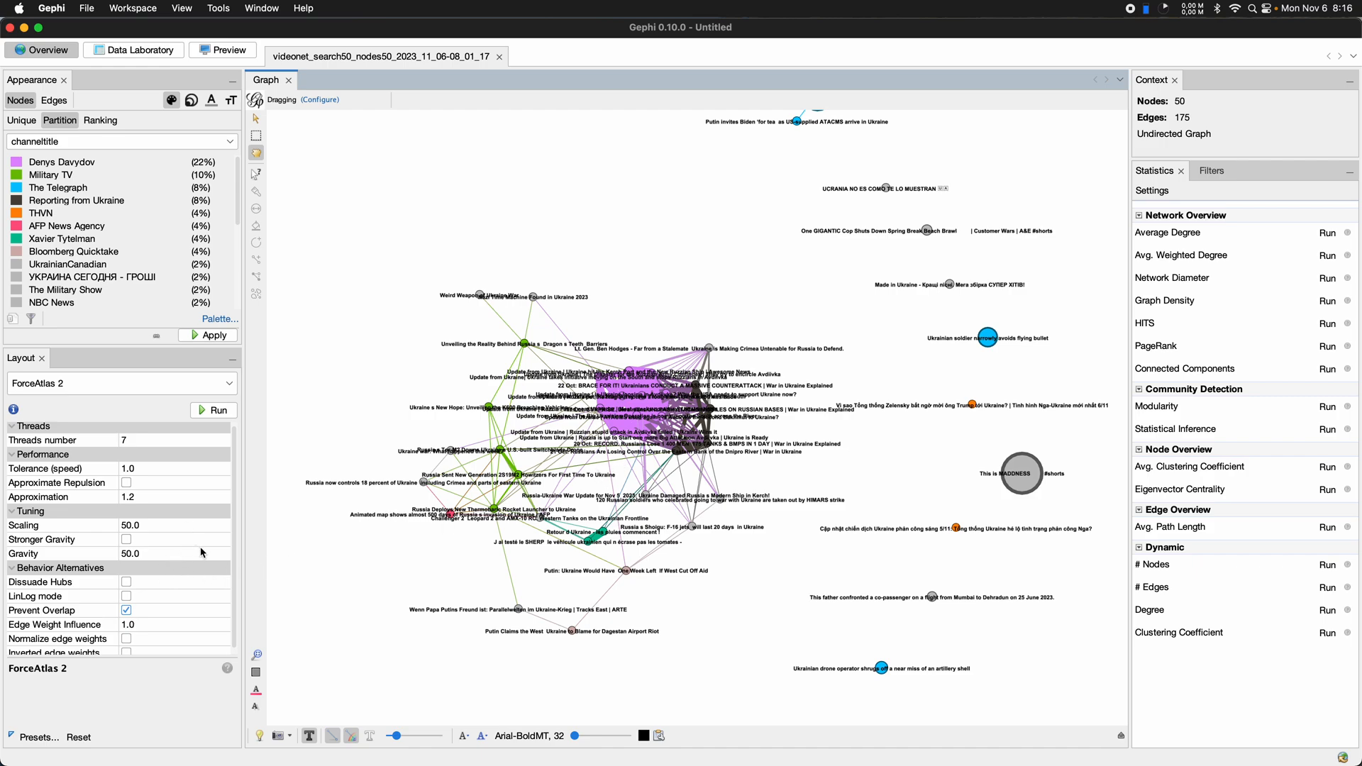
# - Run the Label Adjust layout to push overlapping title labels apart
pyautogui.click(122, 383)
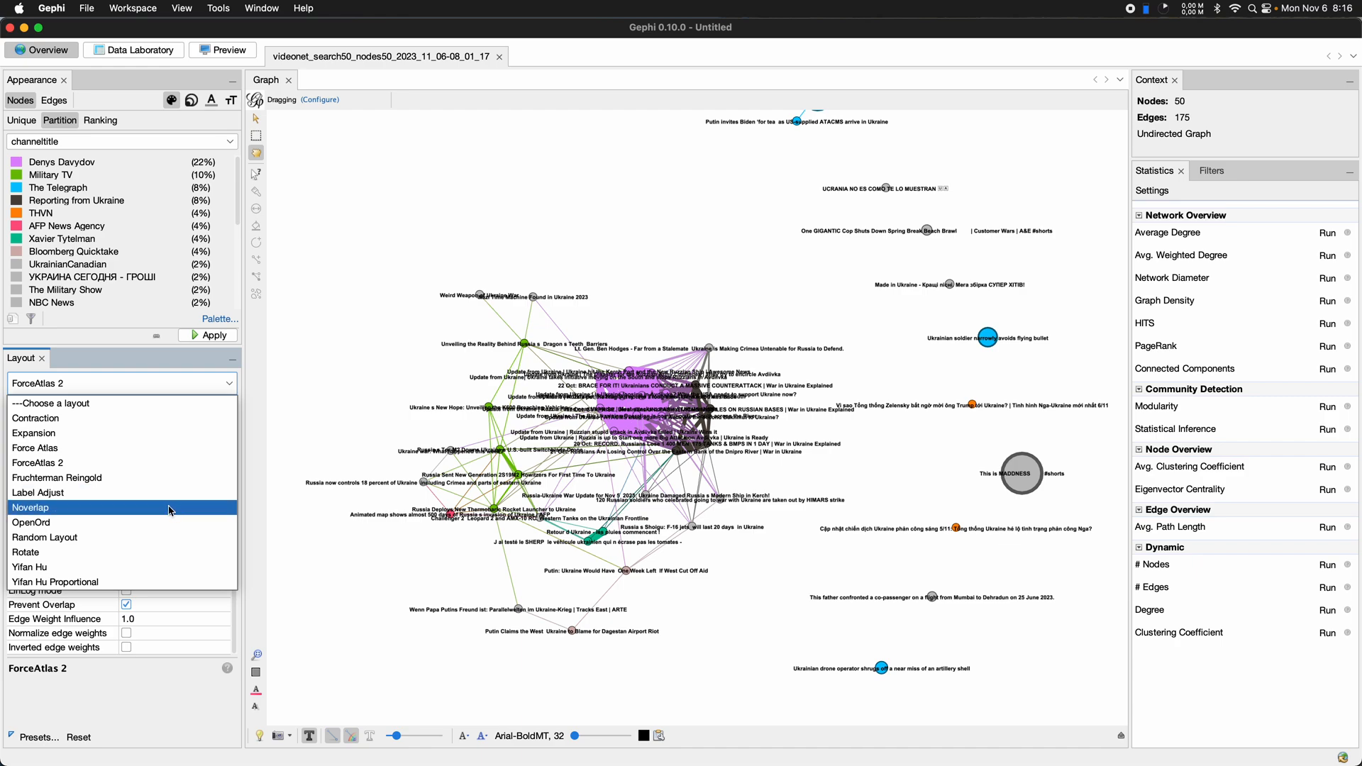
pyautogui.click(47, 492)
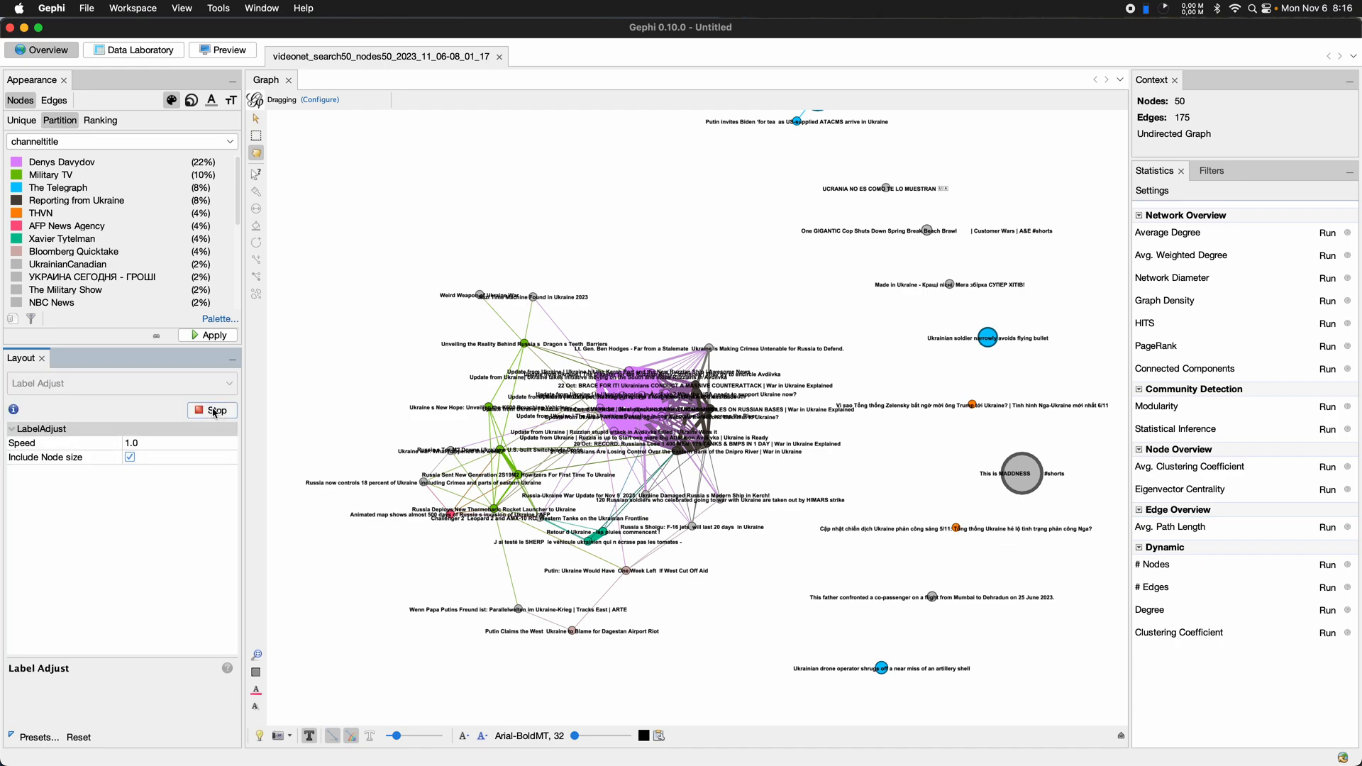
pyautogui.click(212, 410)
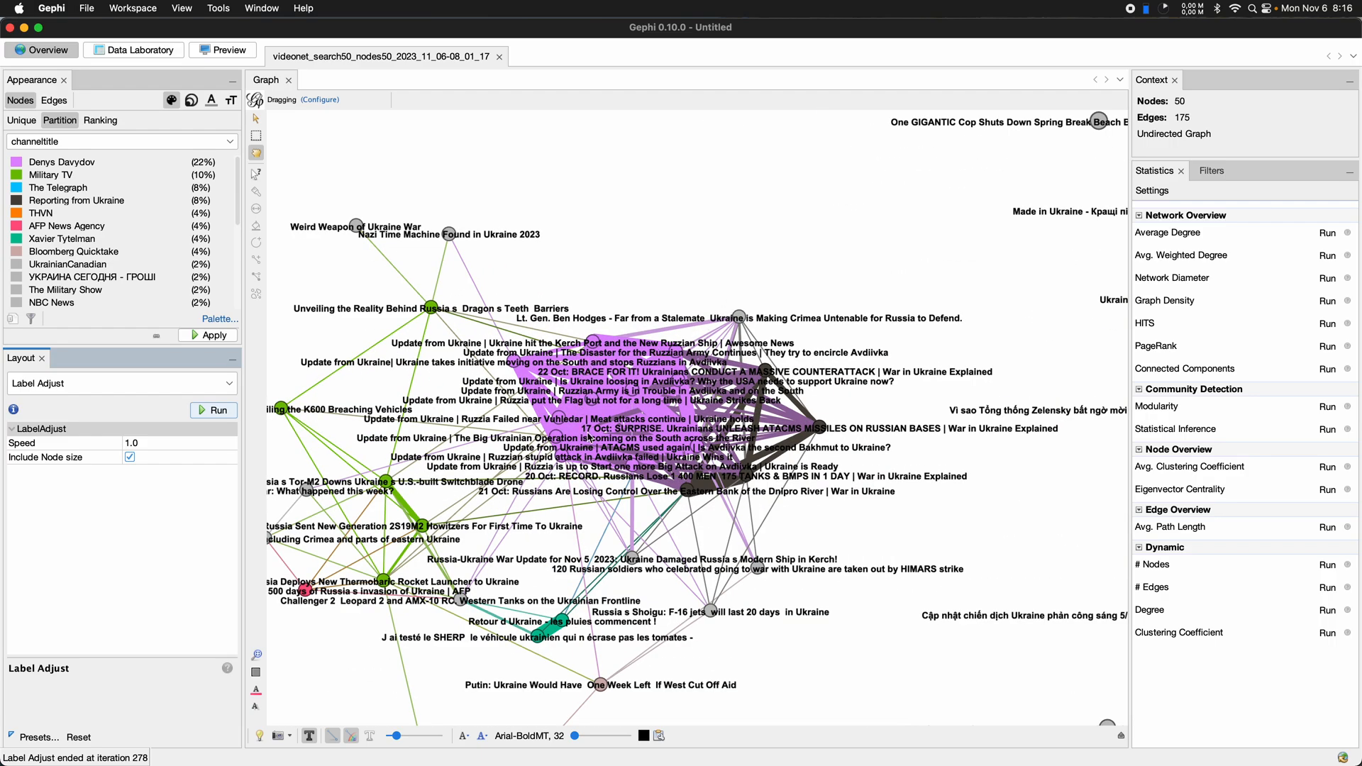
pyautogui.moveTo(768, 450)
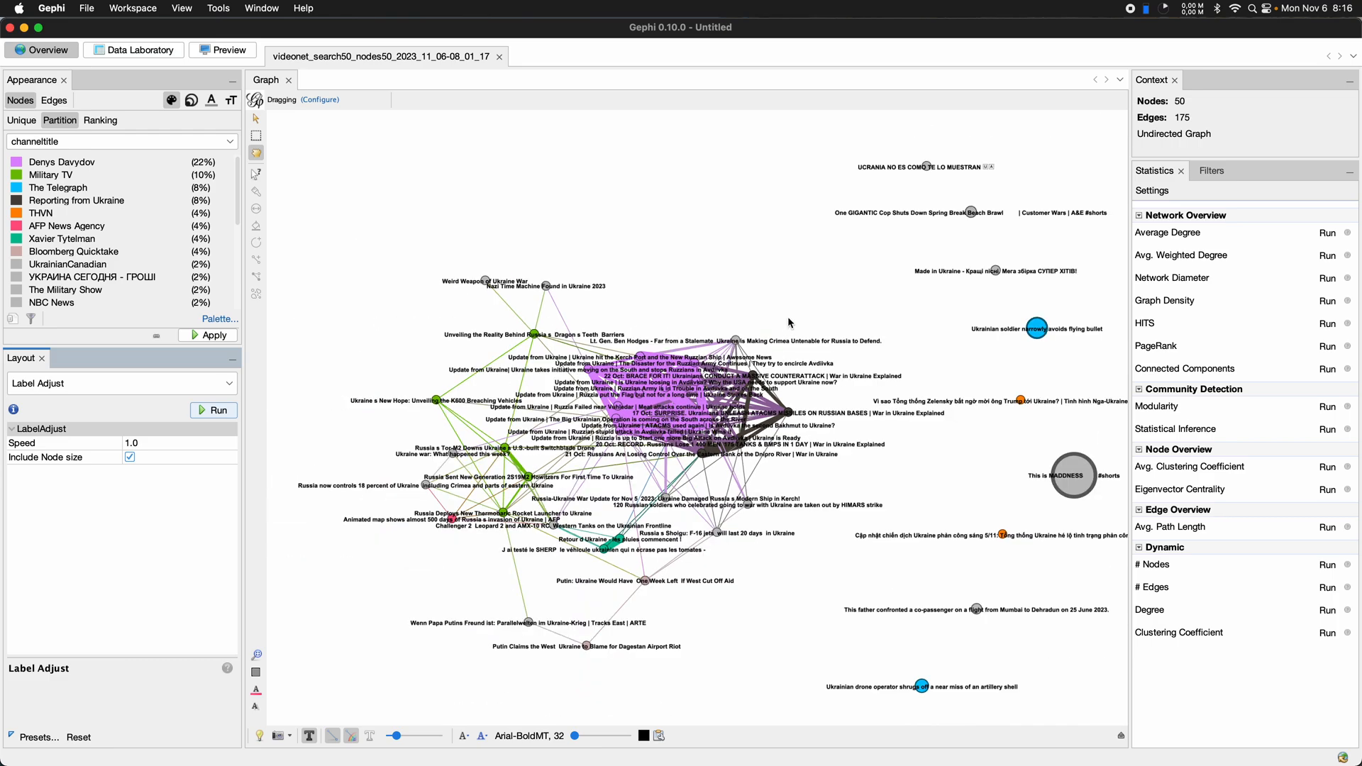
pyautogui.moveTo(723, 460)
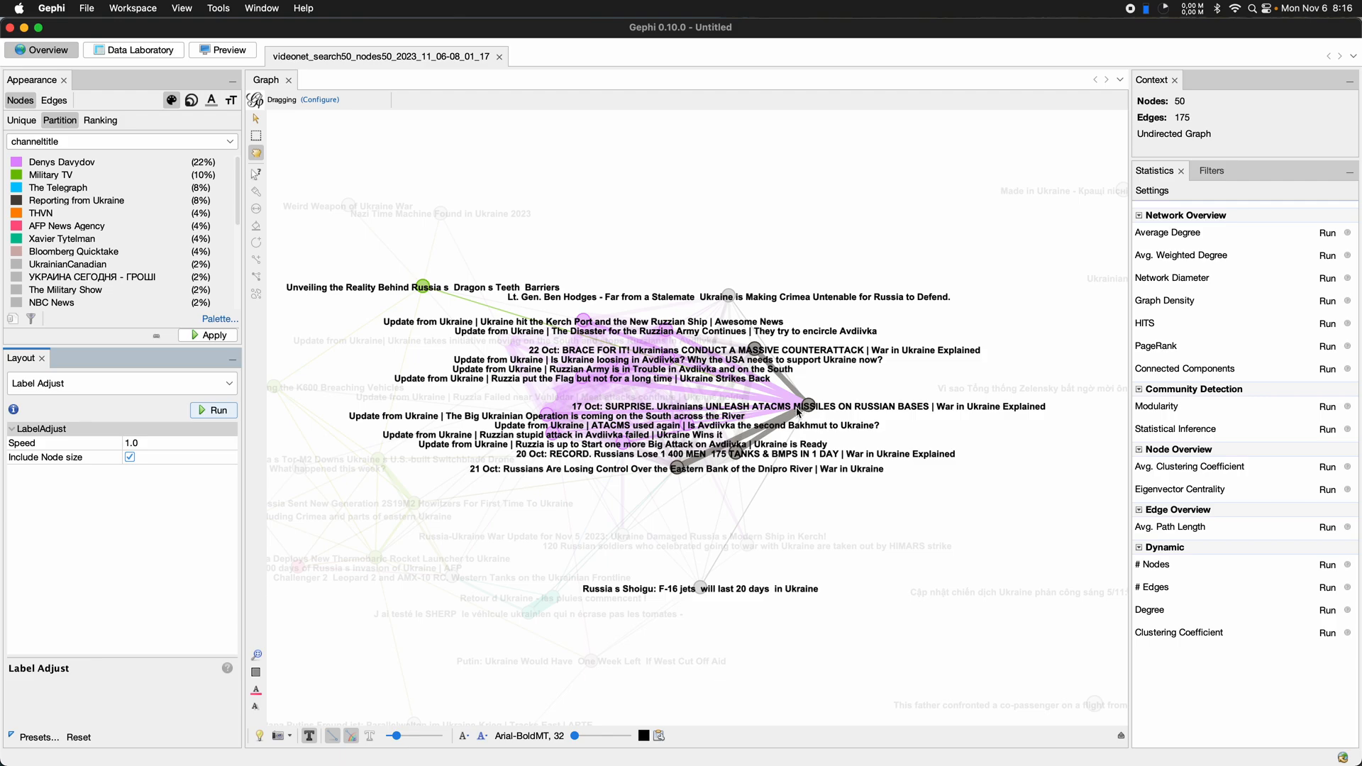
pyautogui.click(213, 410)
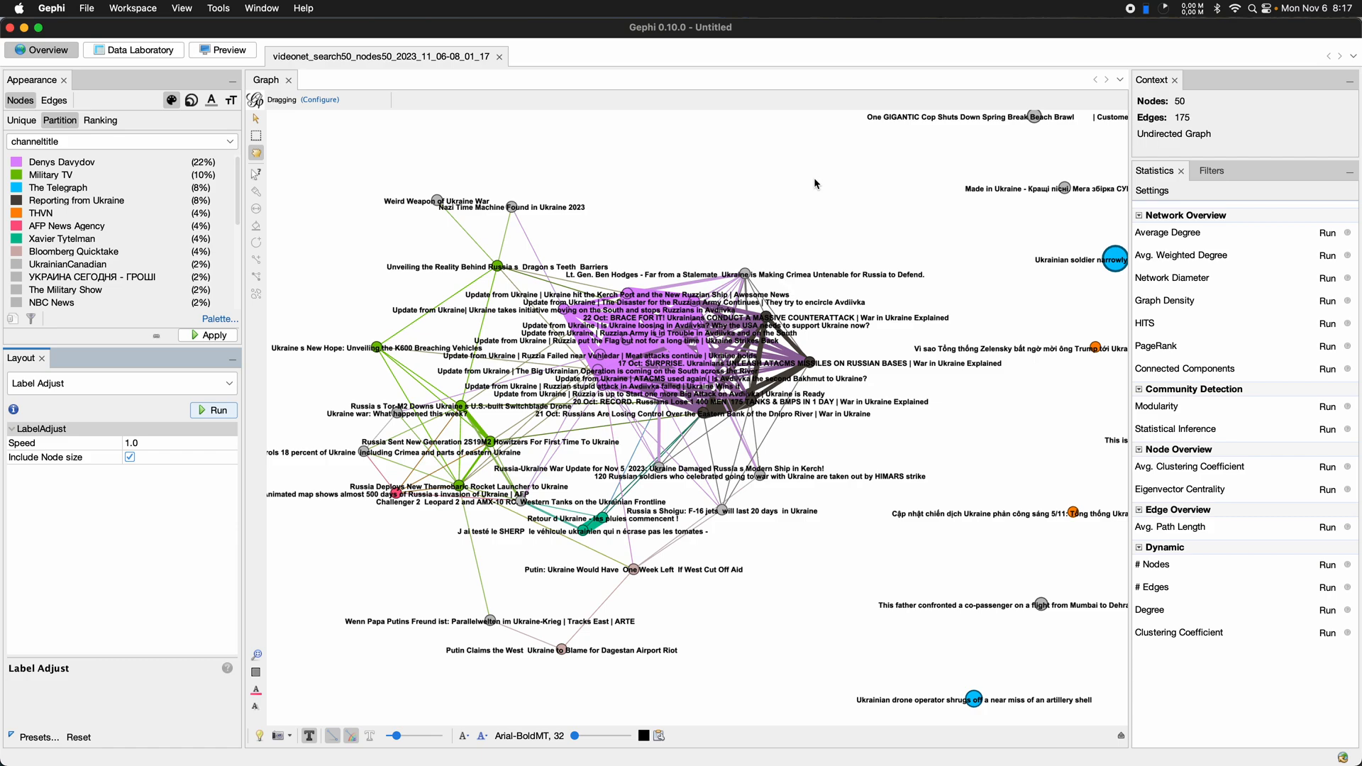
pyautogui.moveTo(815, 183)
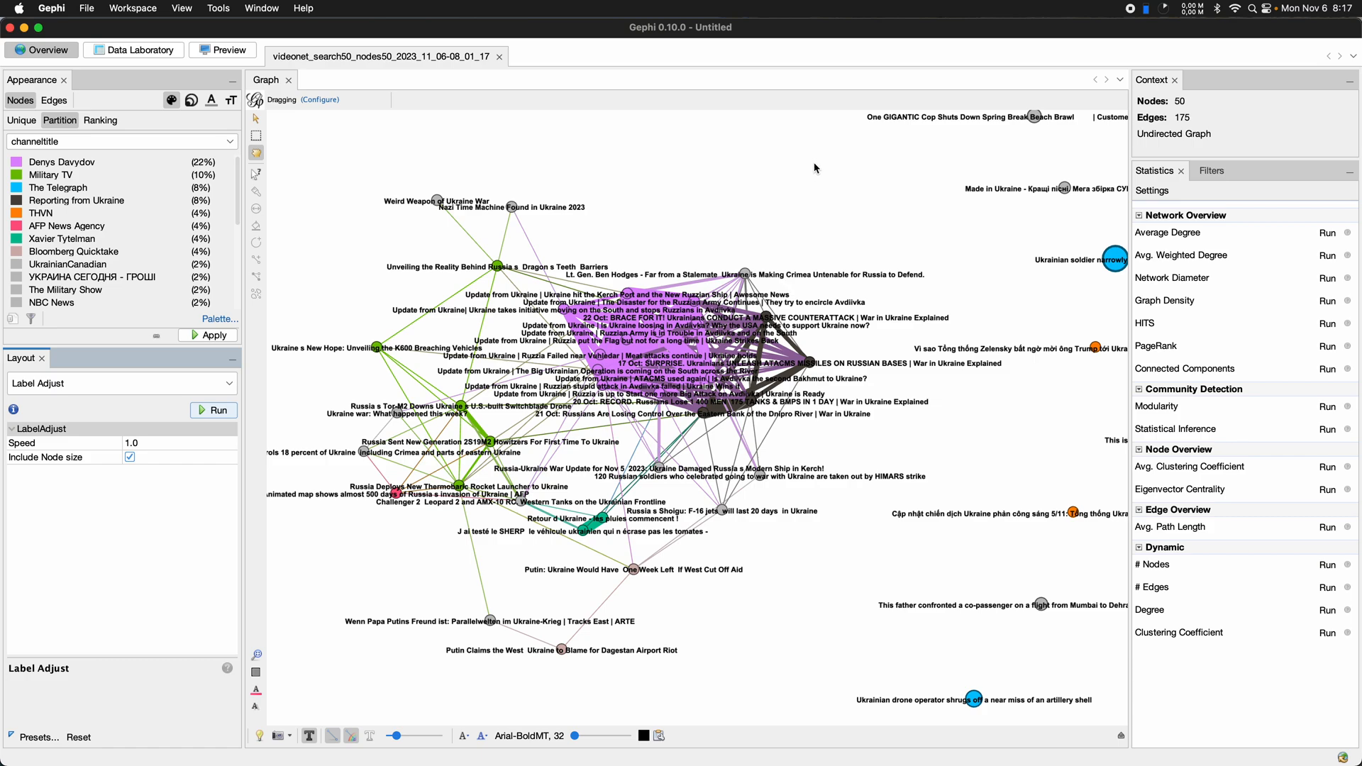
pyautogui.moveTo(811, 177)
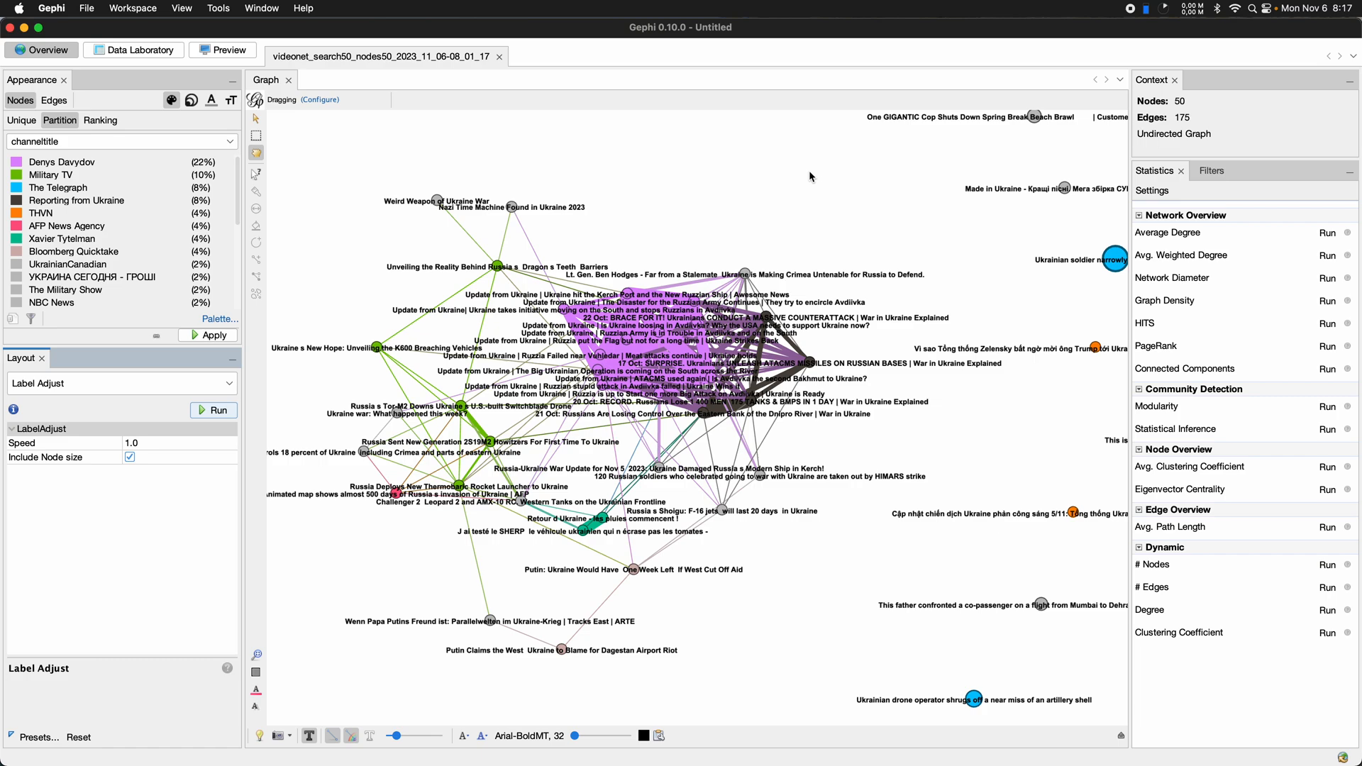
pyautogui.moveTo(823, 180)
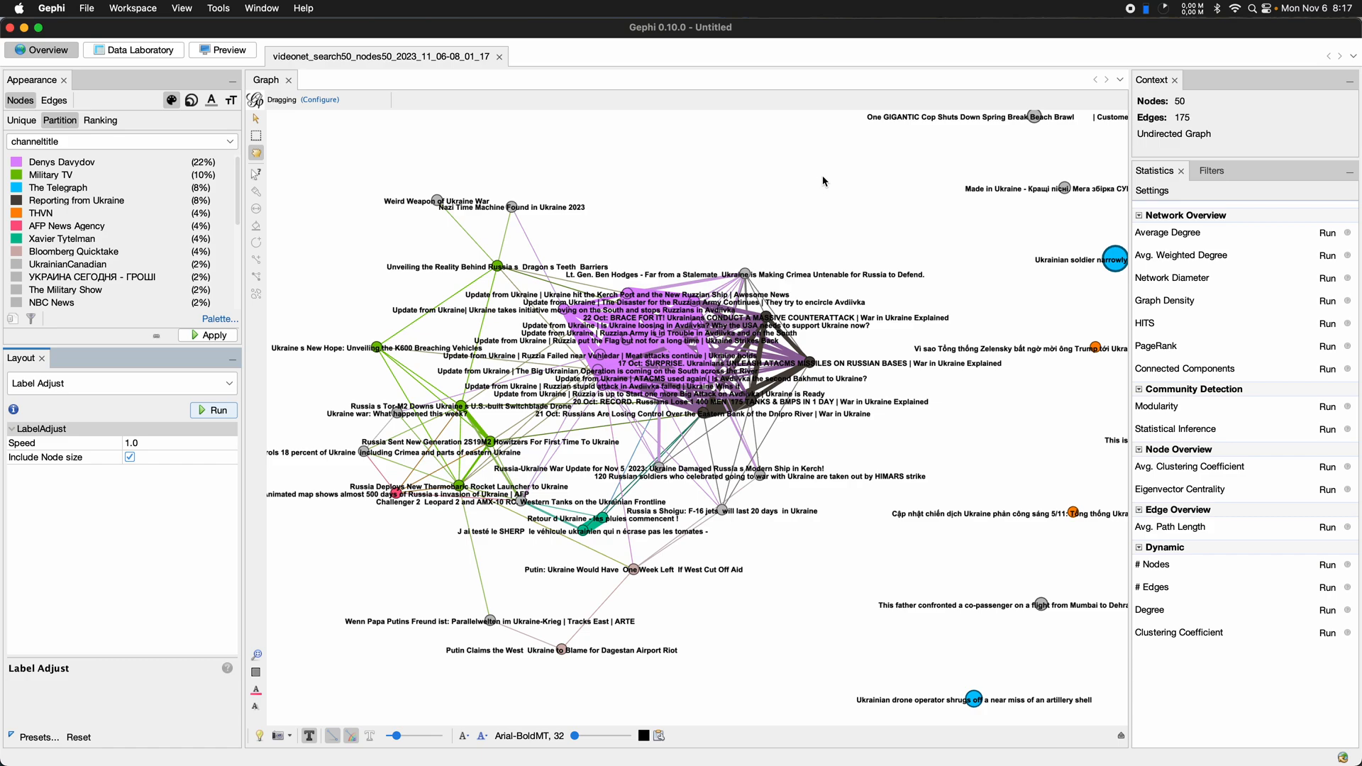
pyautogui.moveTo(820, 185)
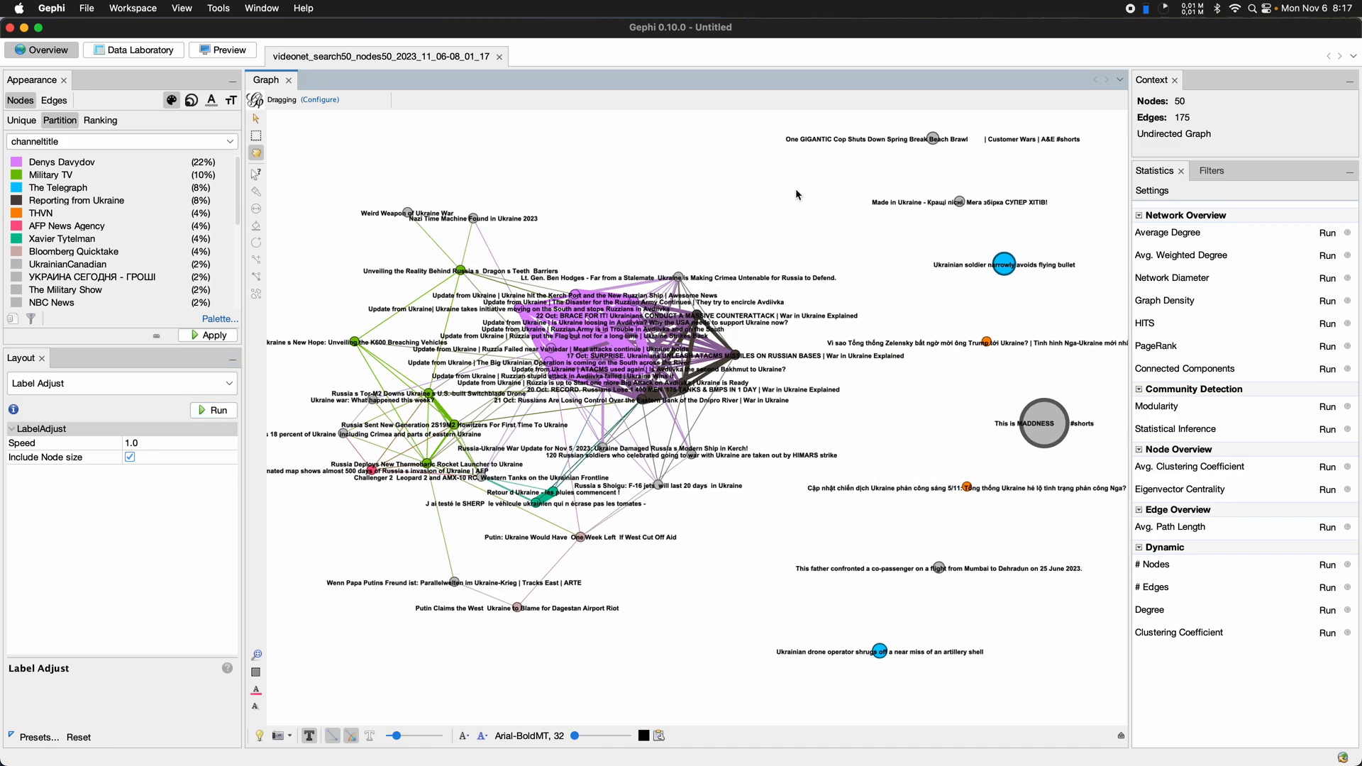
pyautogui.moveTo(752, 244)
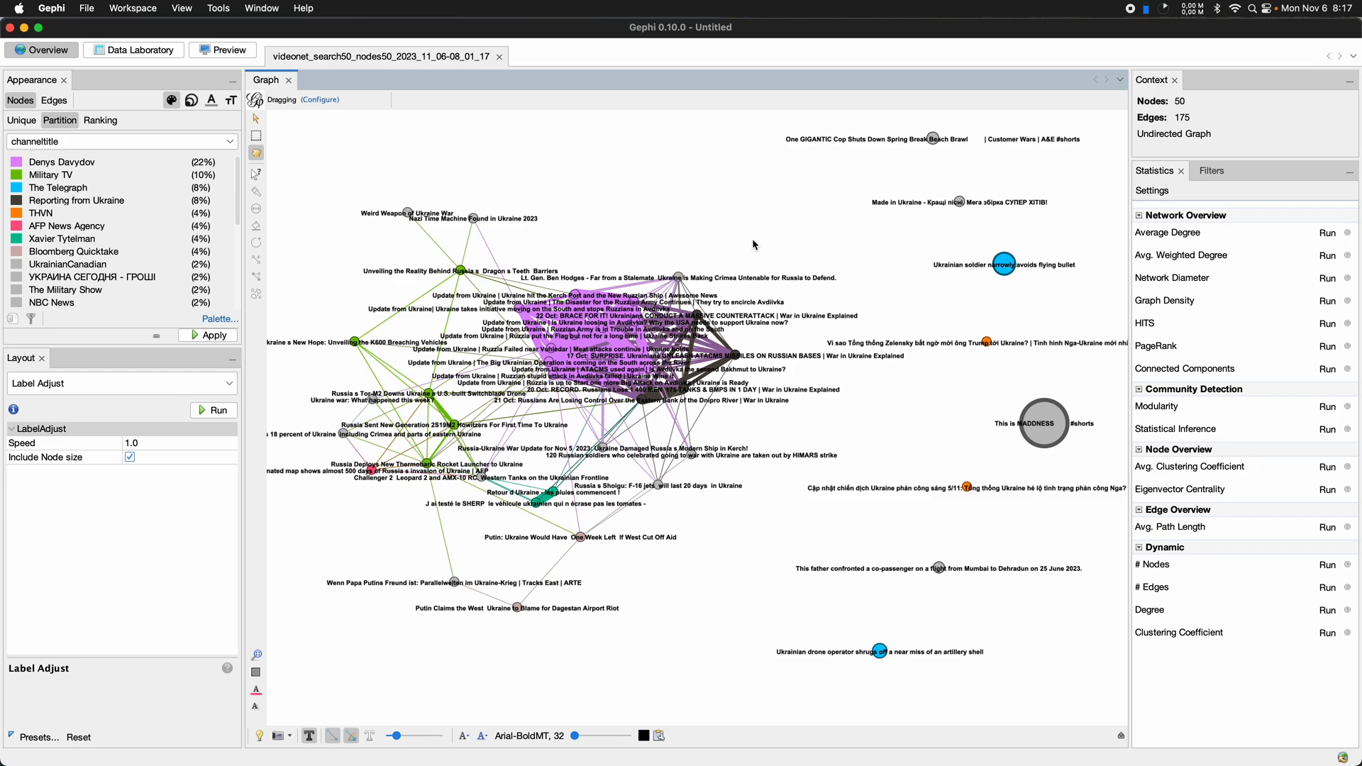
pyautogui.moveTo(702, 215)
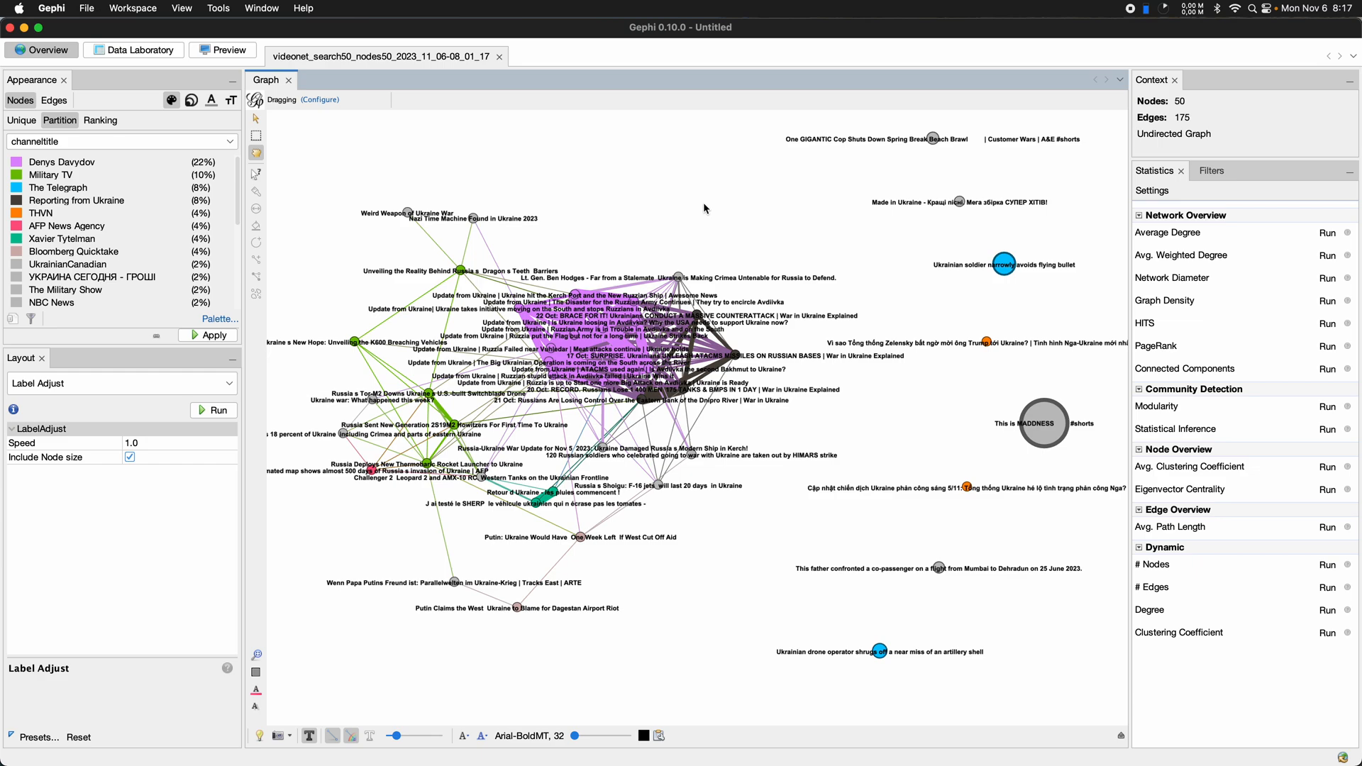
pyautogui.moveTo(721, 198)
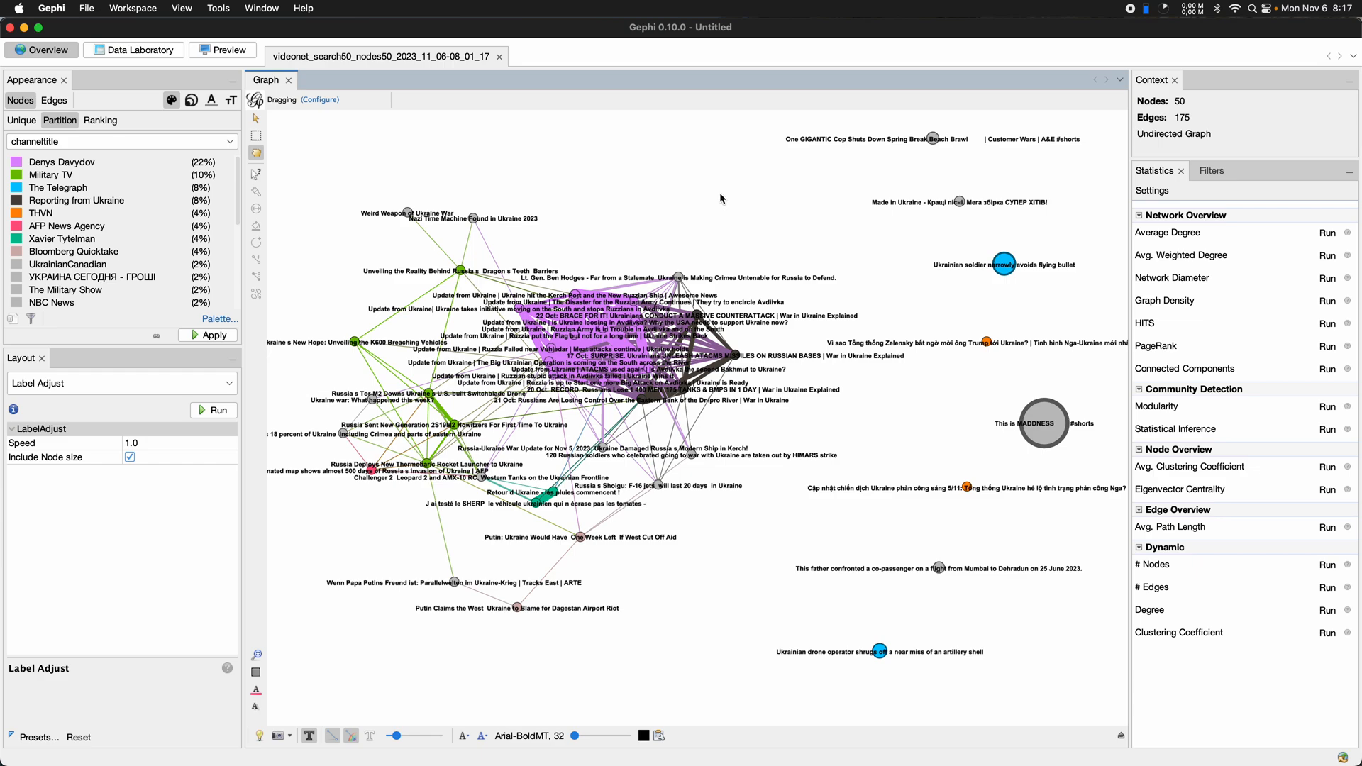